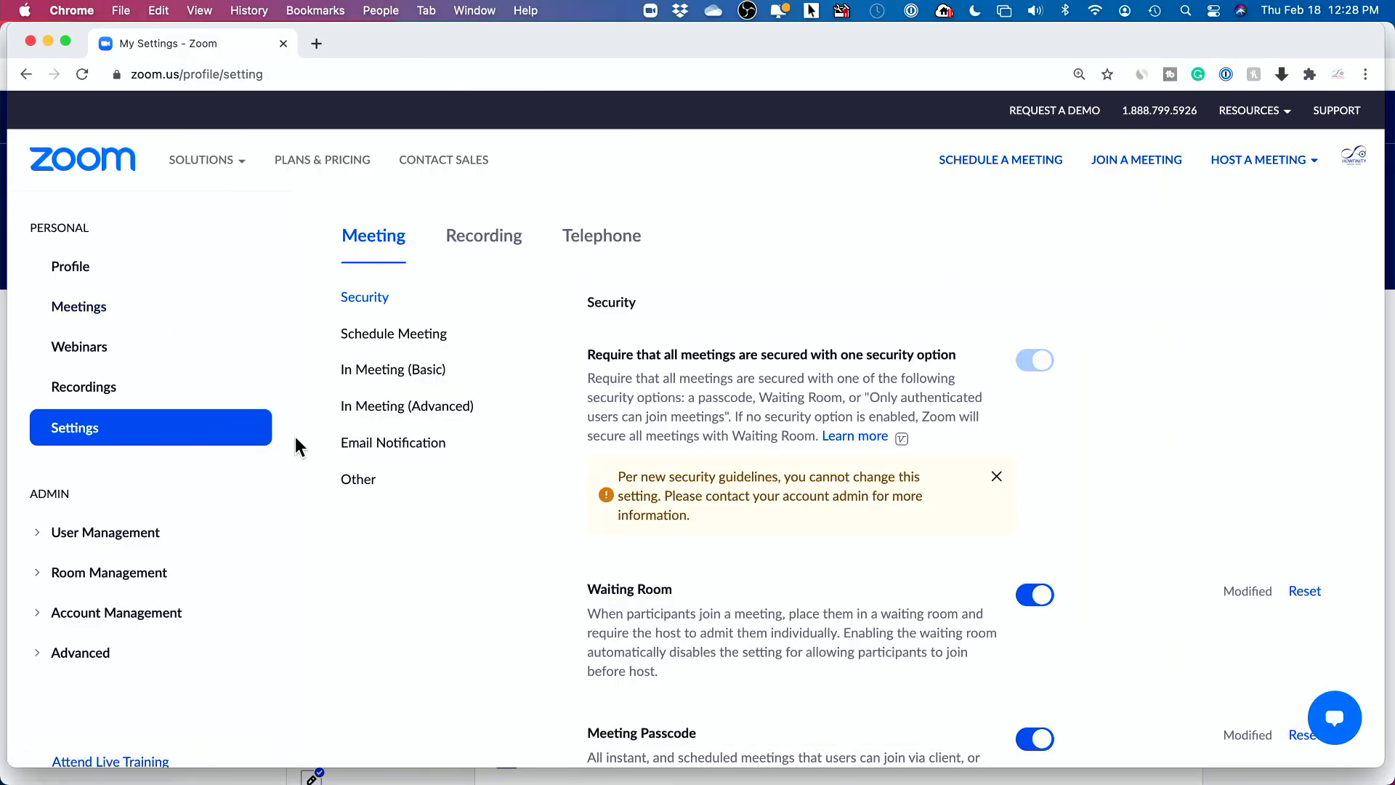
mouse_move(325, 425)
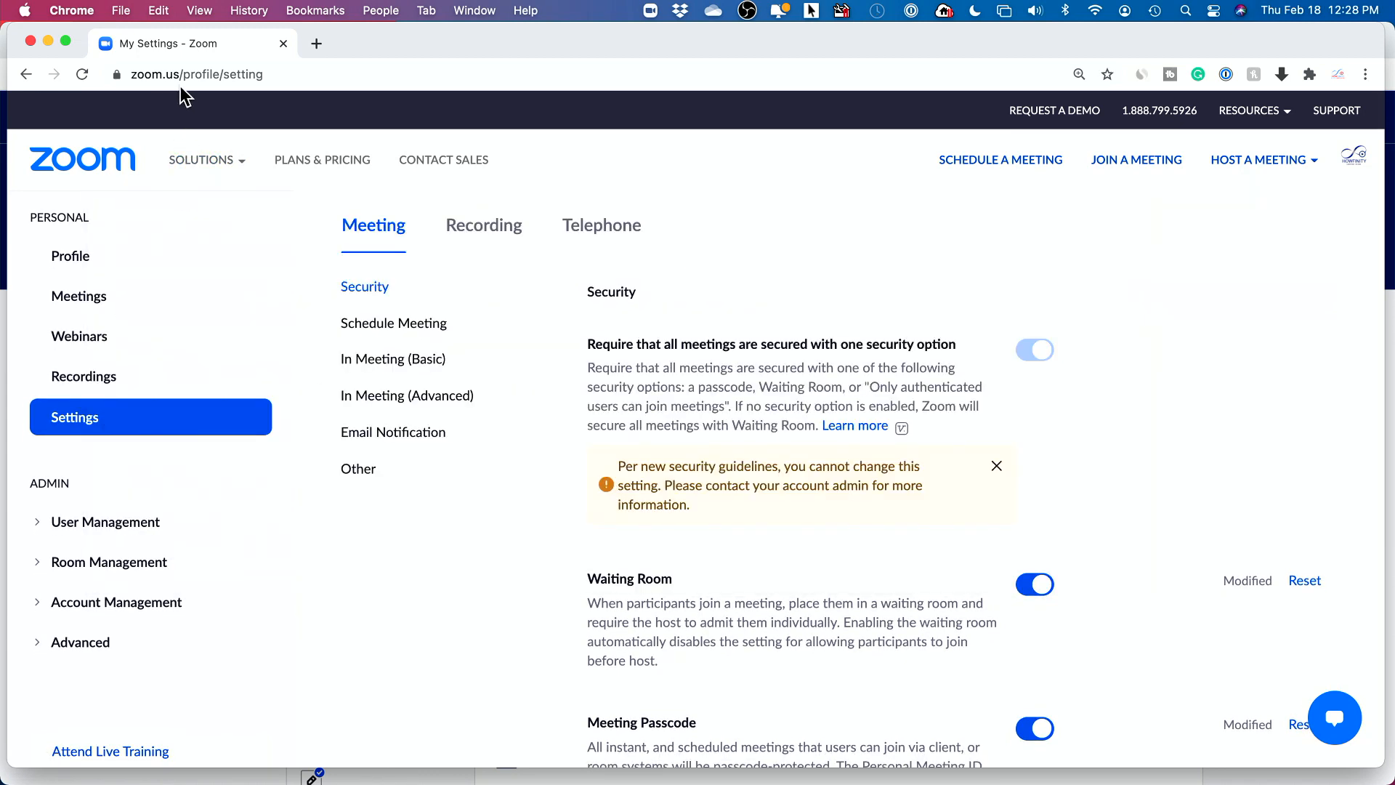
mouse_move(489, 159)
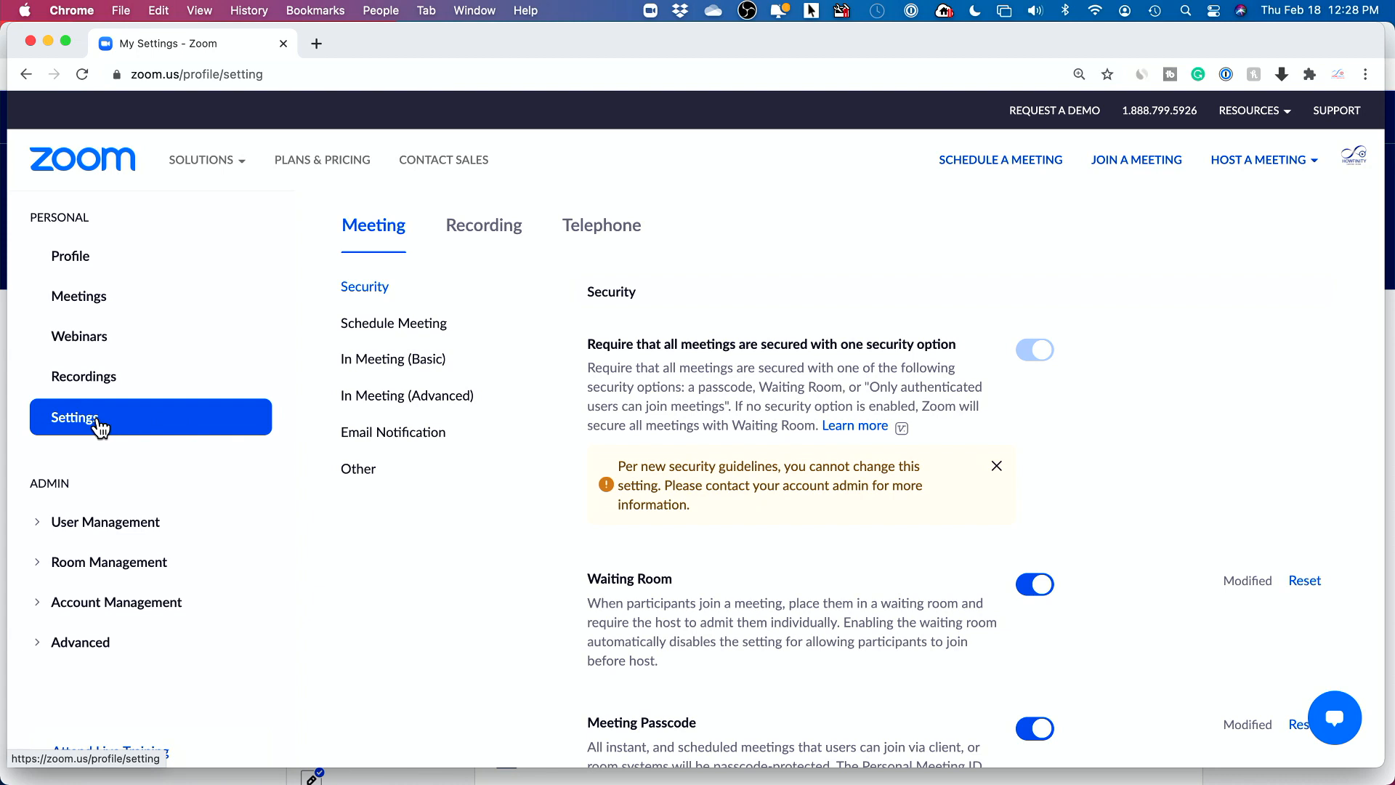
mouse_move(392, 358)
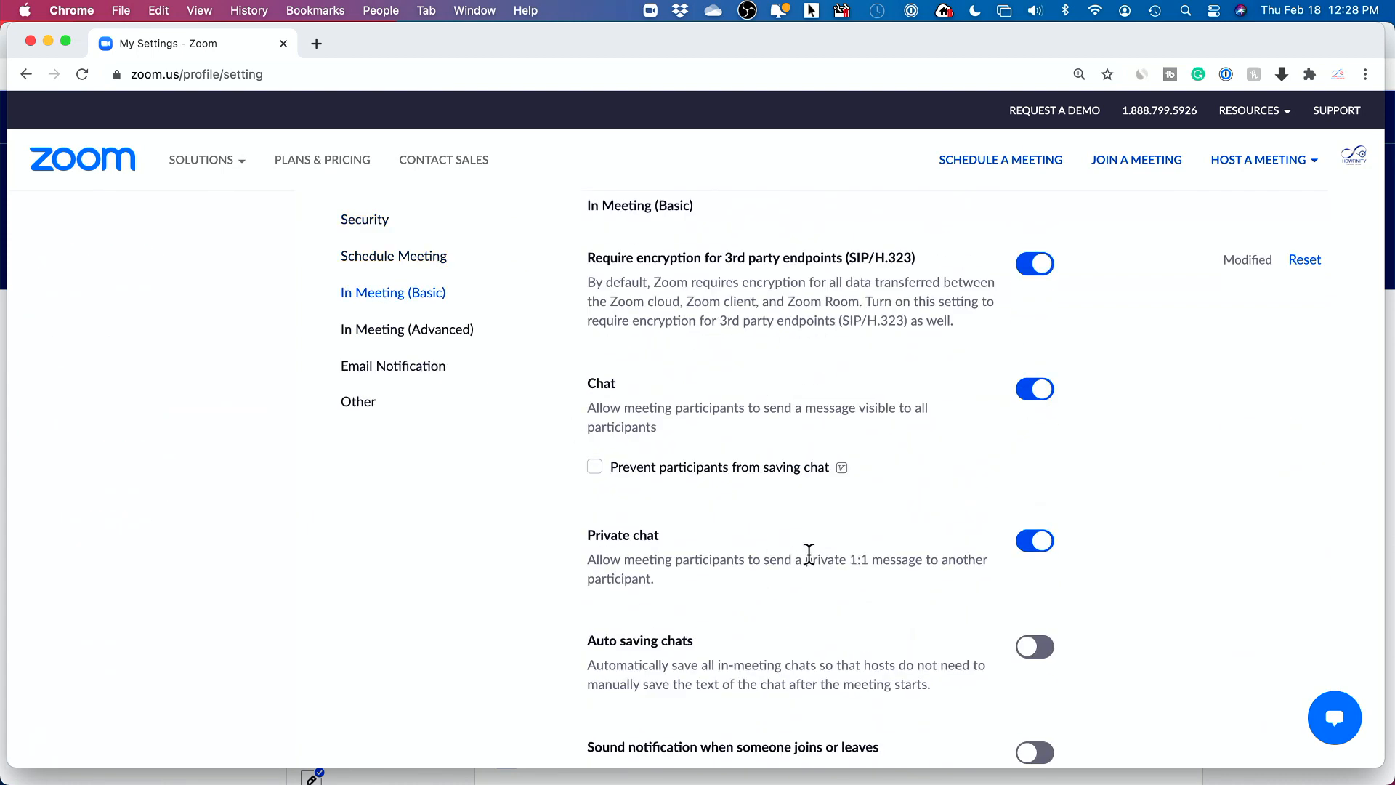
Scroll to Screen sharing and confirm 'Who can share?' is All Participants
scroll(down, 3)
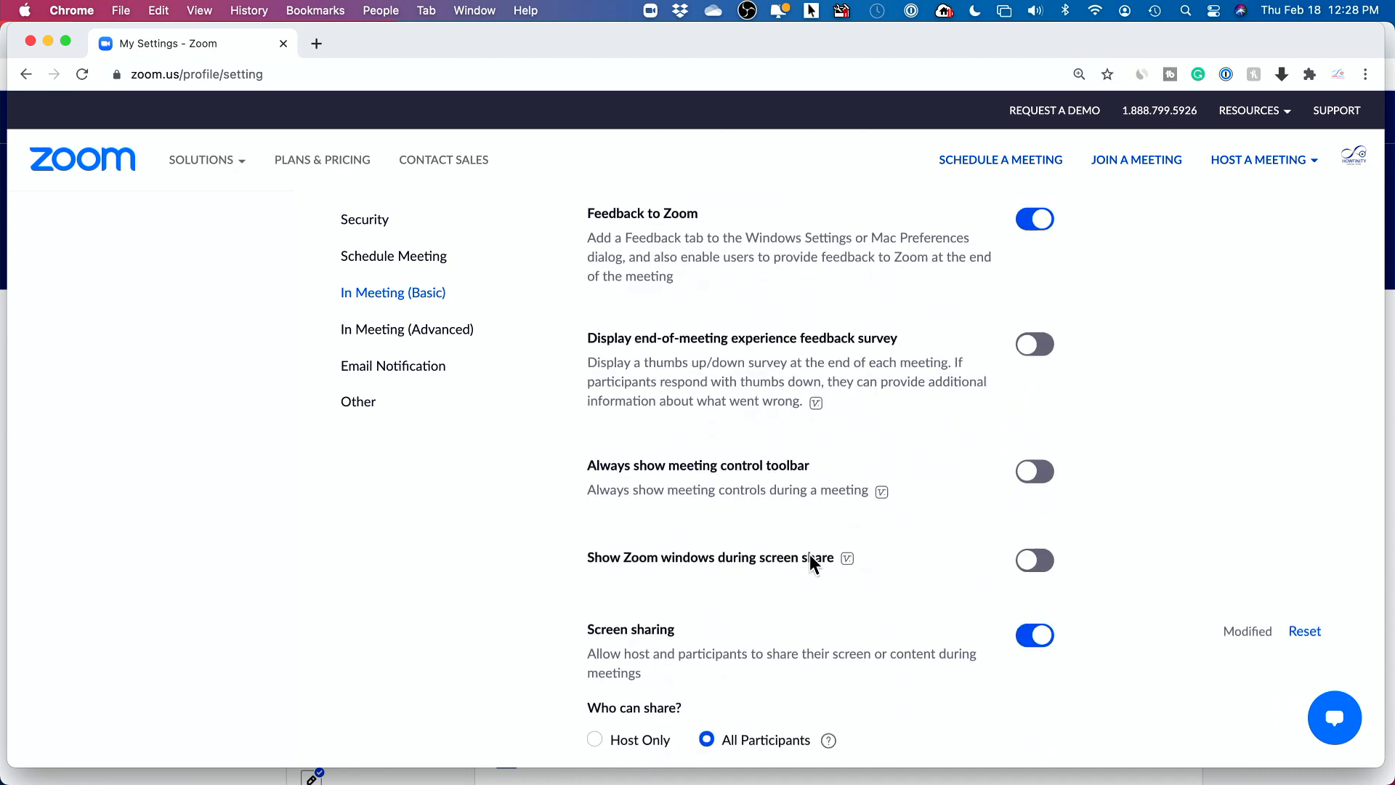
scroll(down, 3)
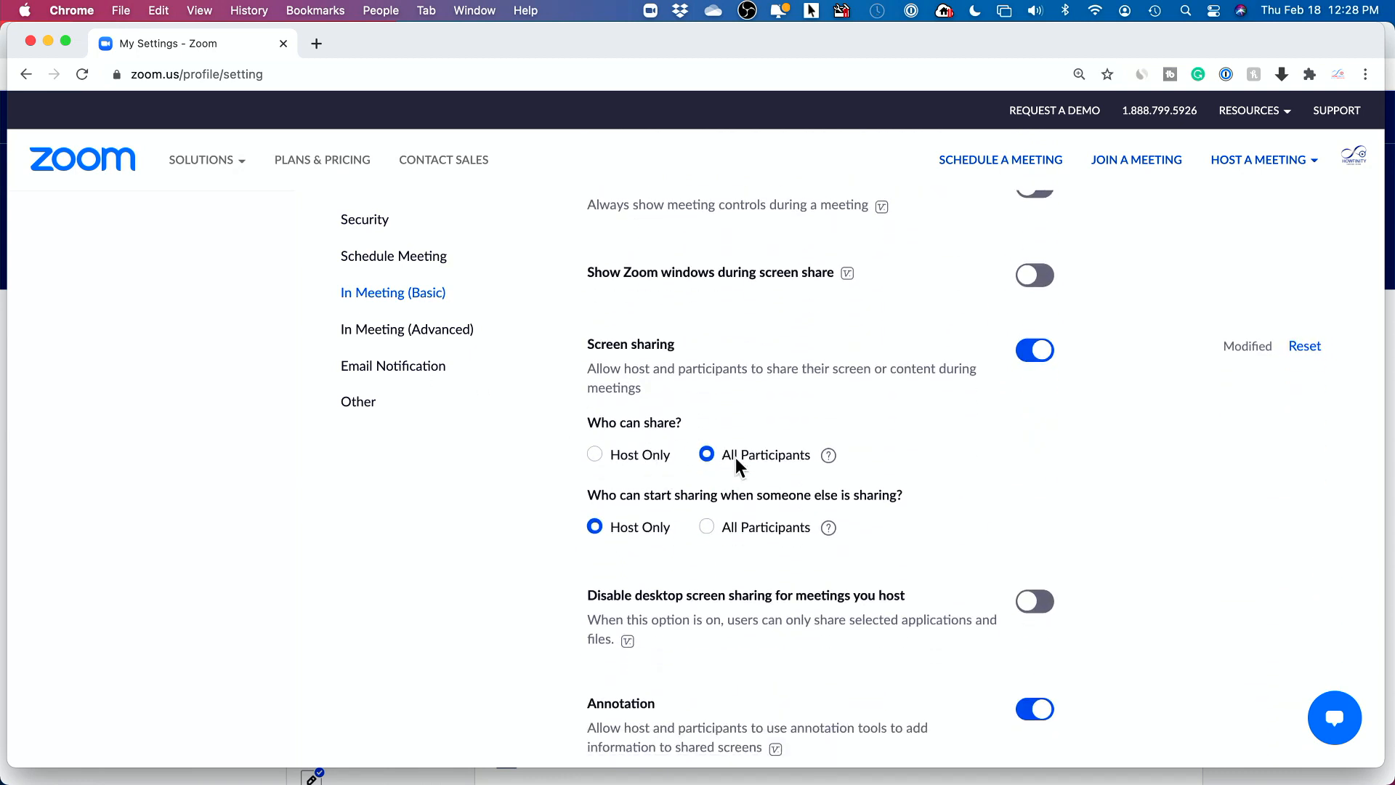
mouse_move(721, 464)
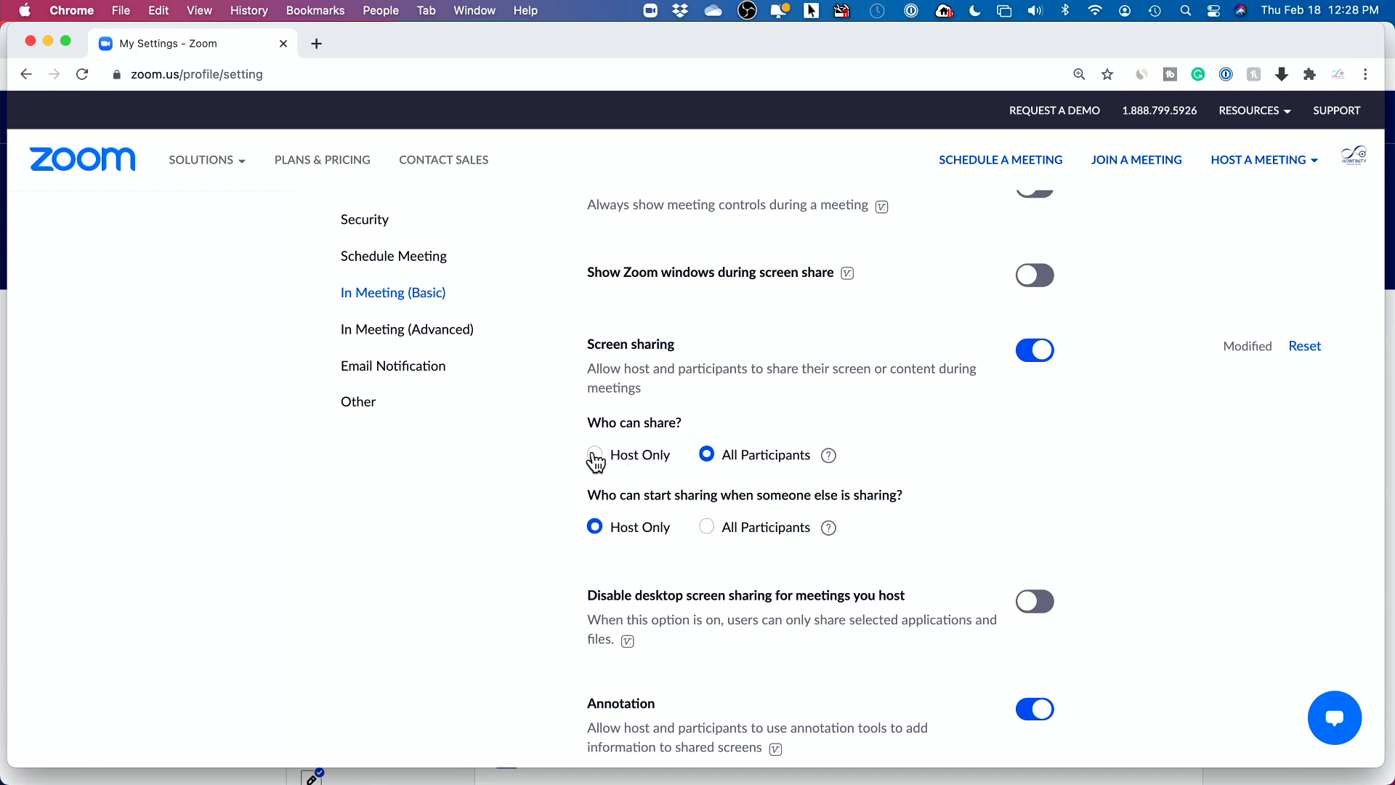
mouse_move(654, 467)
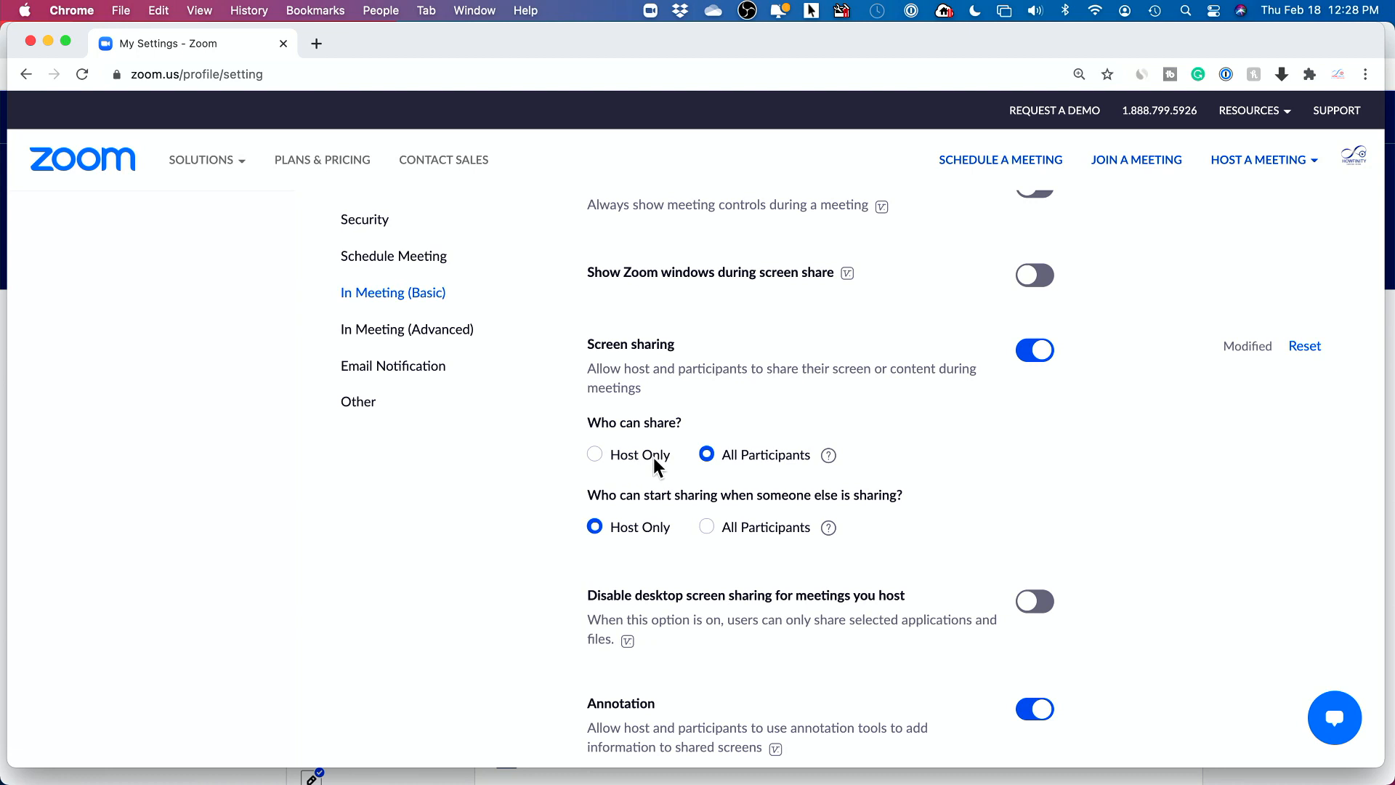
mouse_move(742, 433)
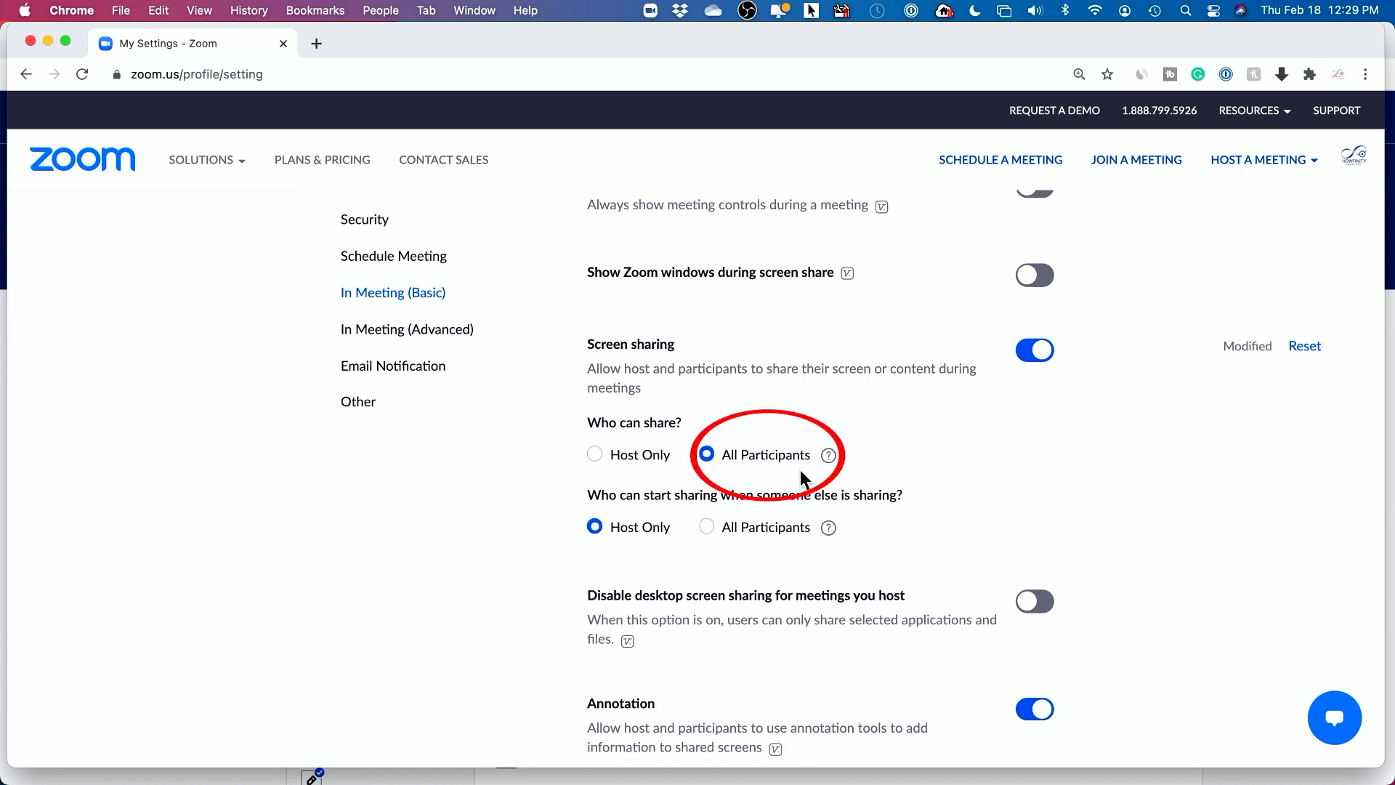
mouse_move(781, 459)
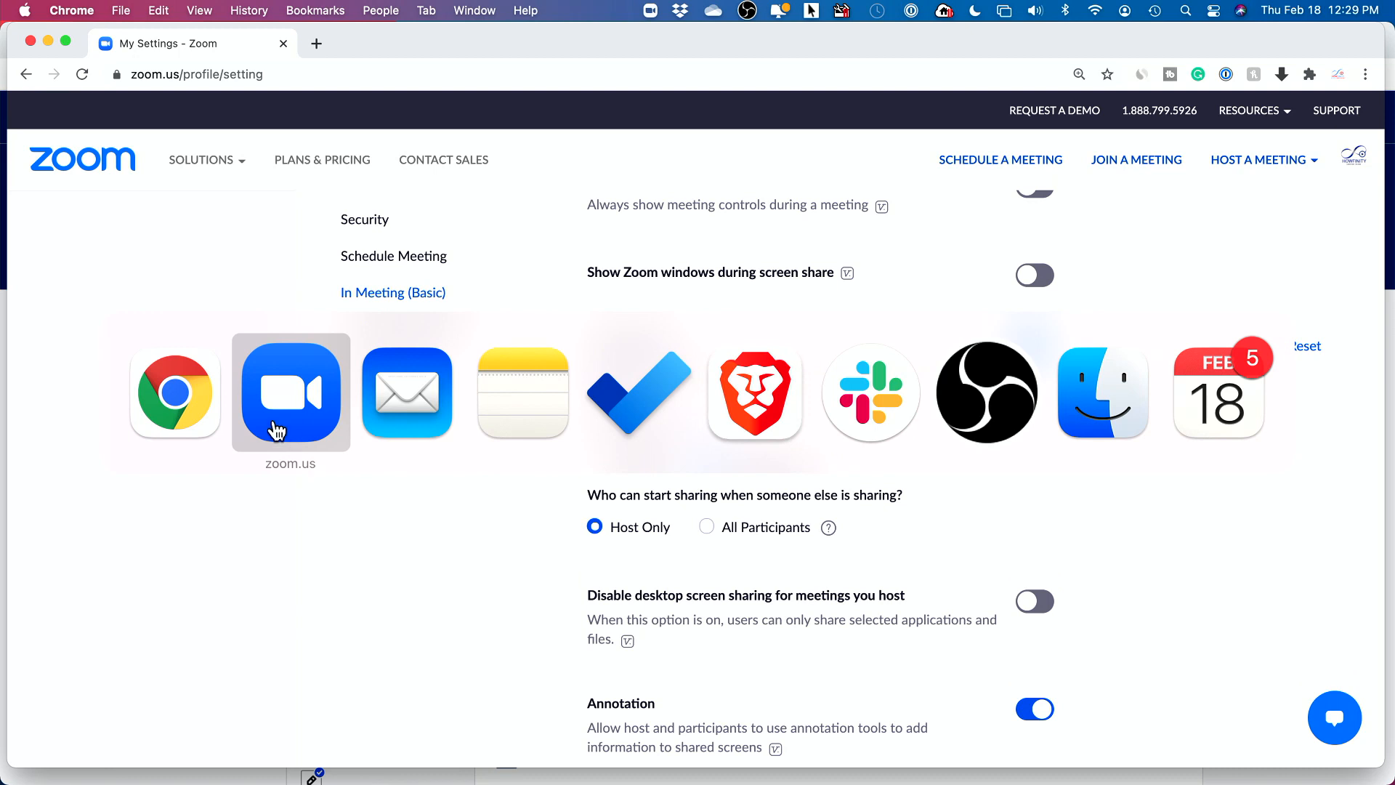
Switch to the Zoom desktop app's Home screen
click(292, 392)
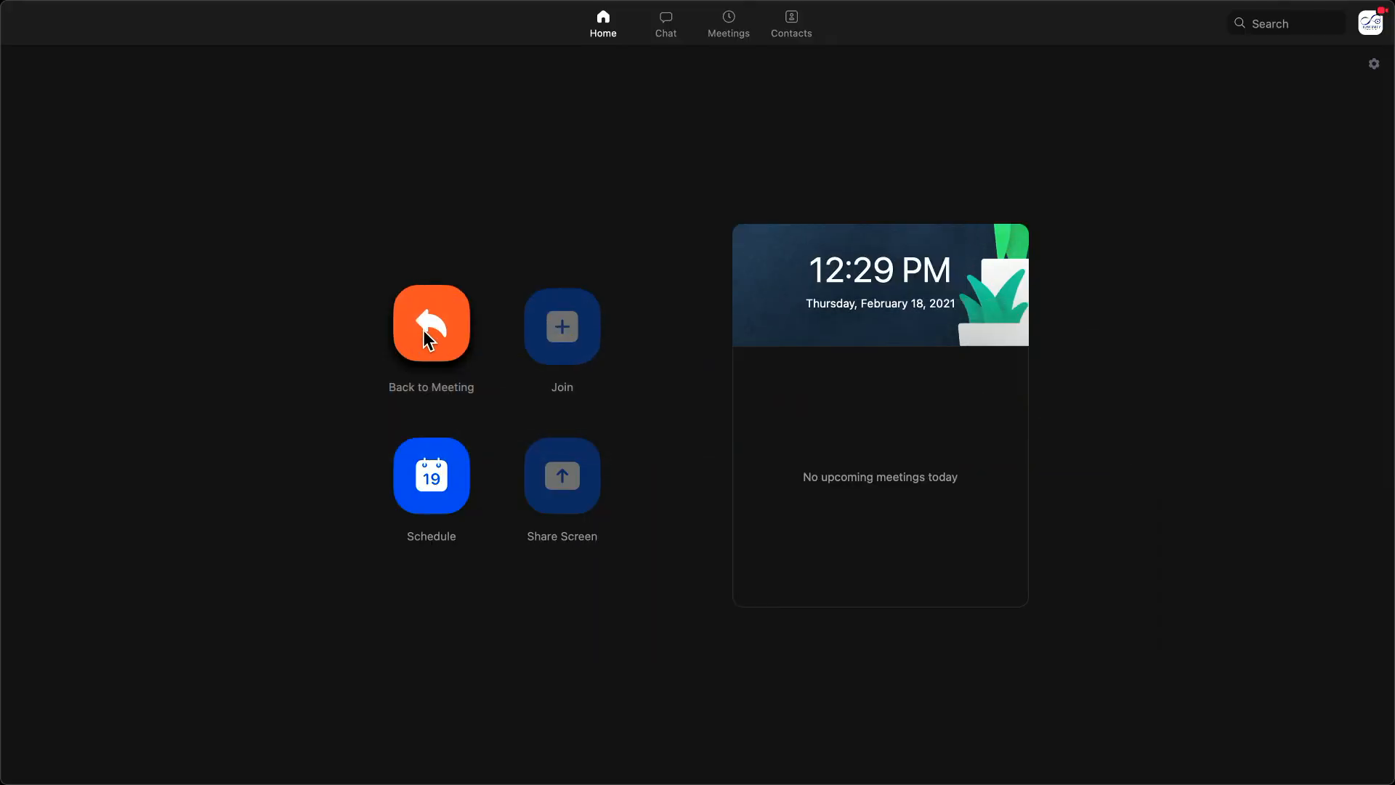
mouse_move(456, 350)
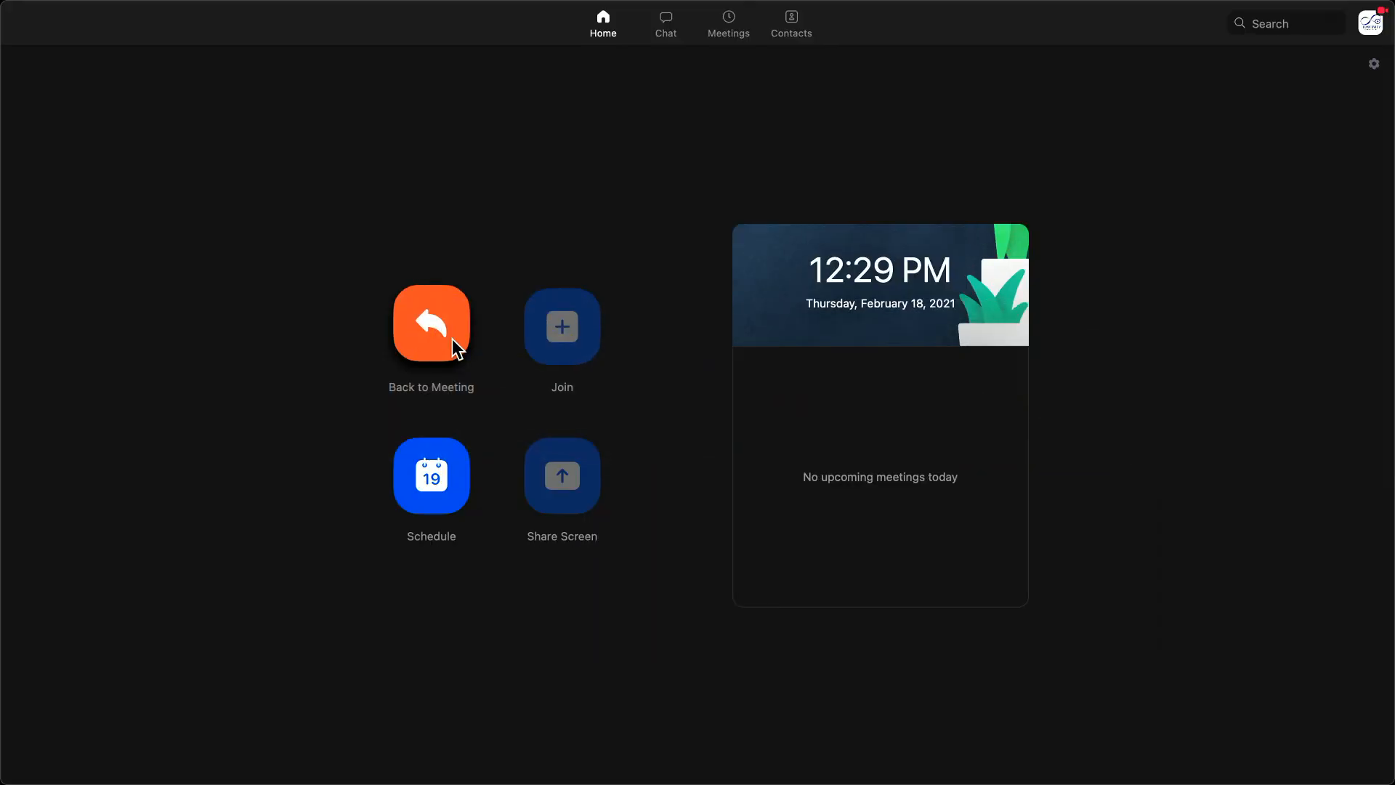
mouse_move(488, 336)
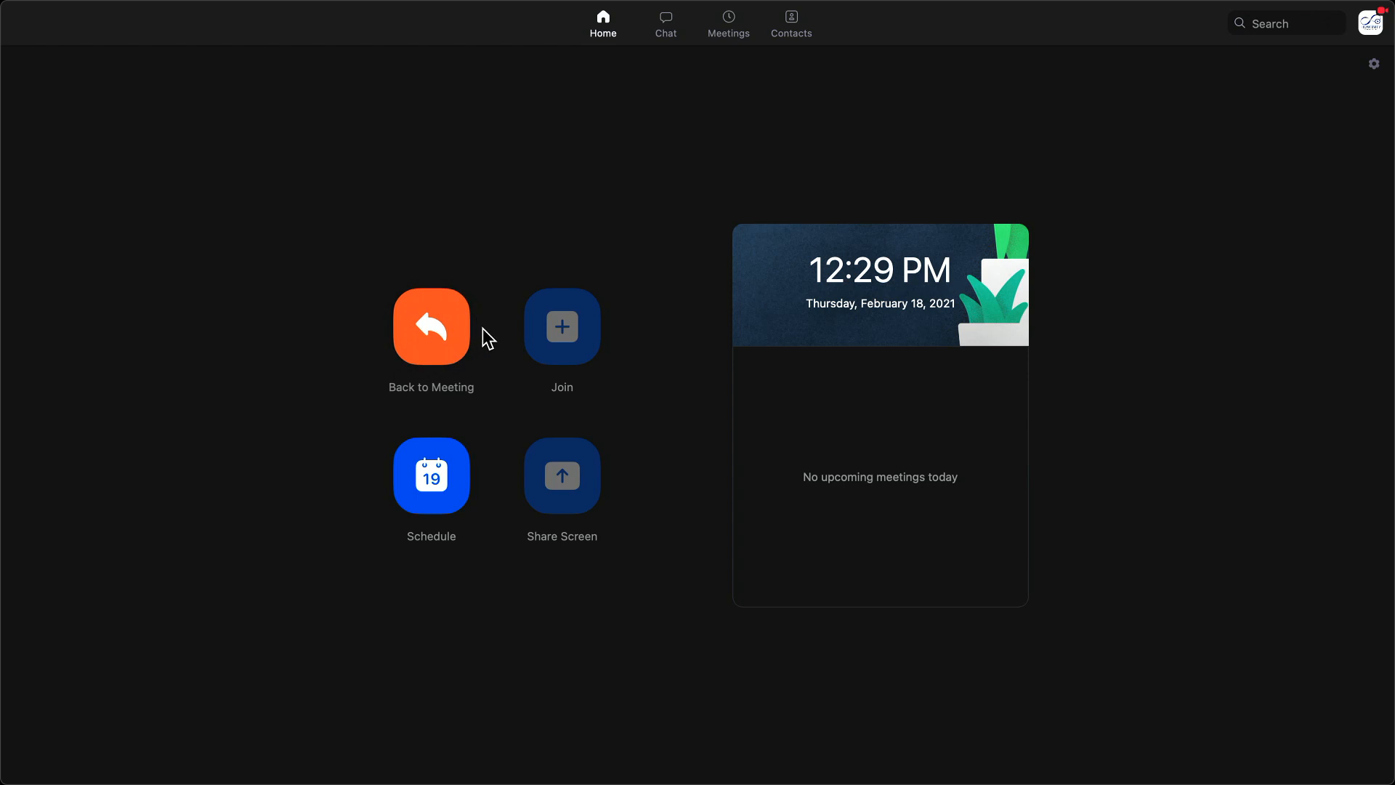
mouse_move(430, 345)
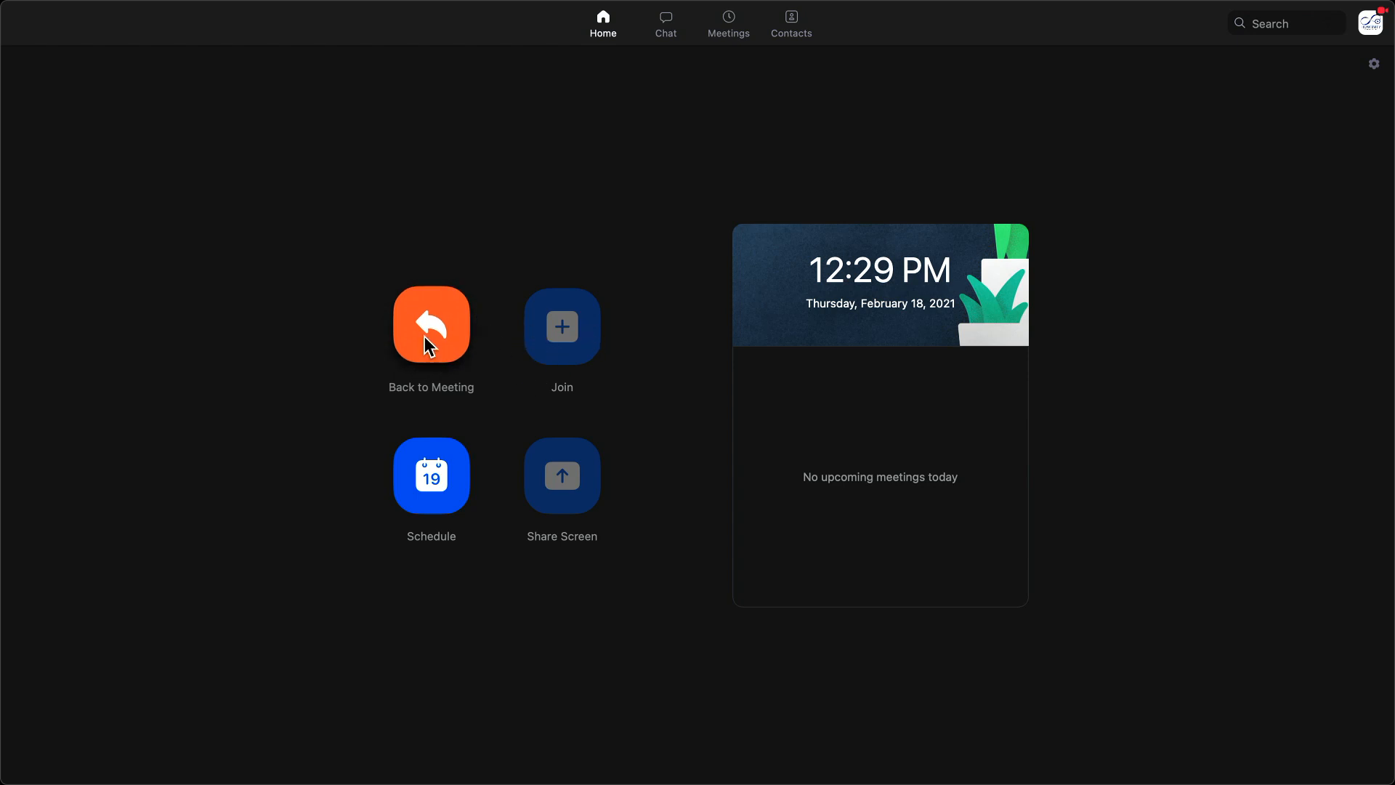
Go back to the ongoing meeting from the Zoom Home screen
click(430, 323)
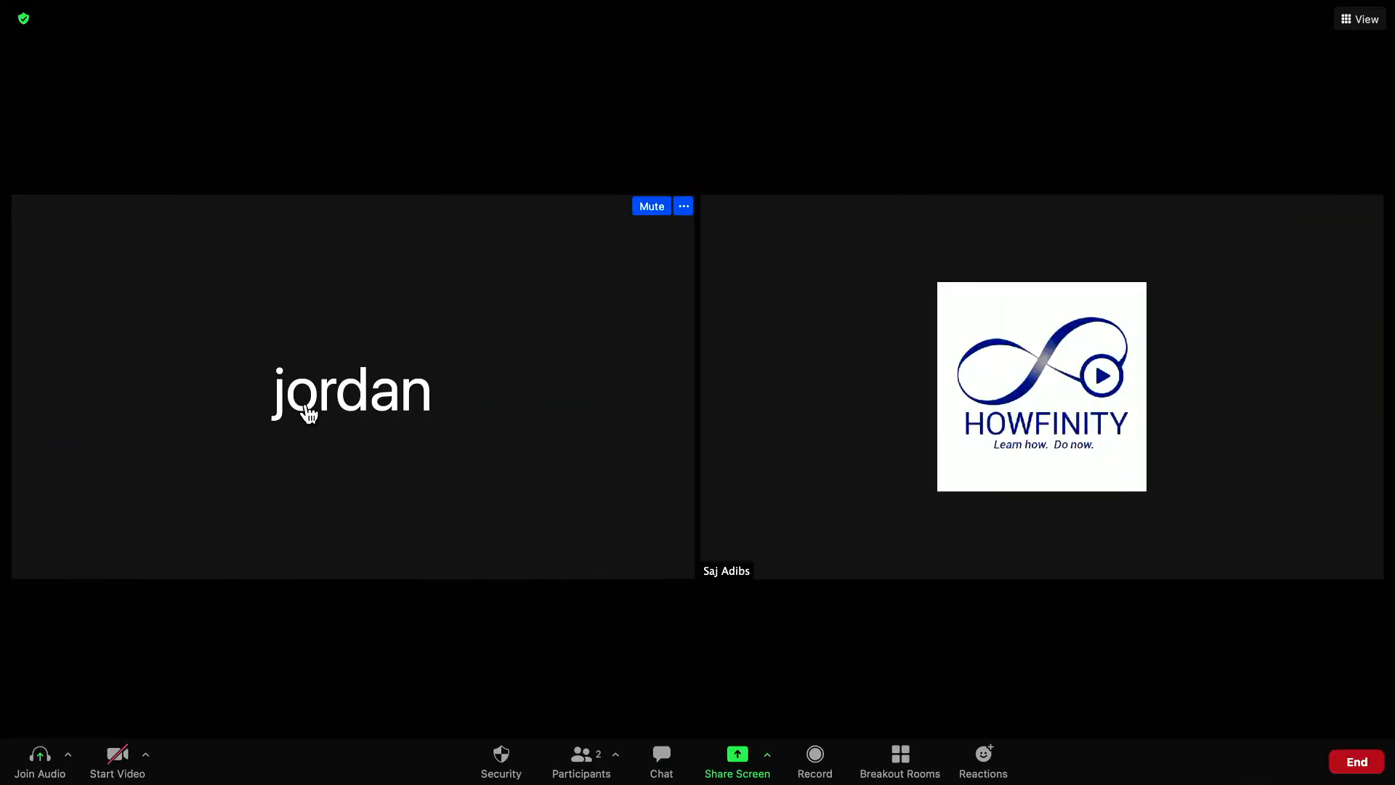
mouse_move(887, 386)
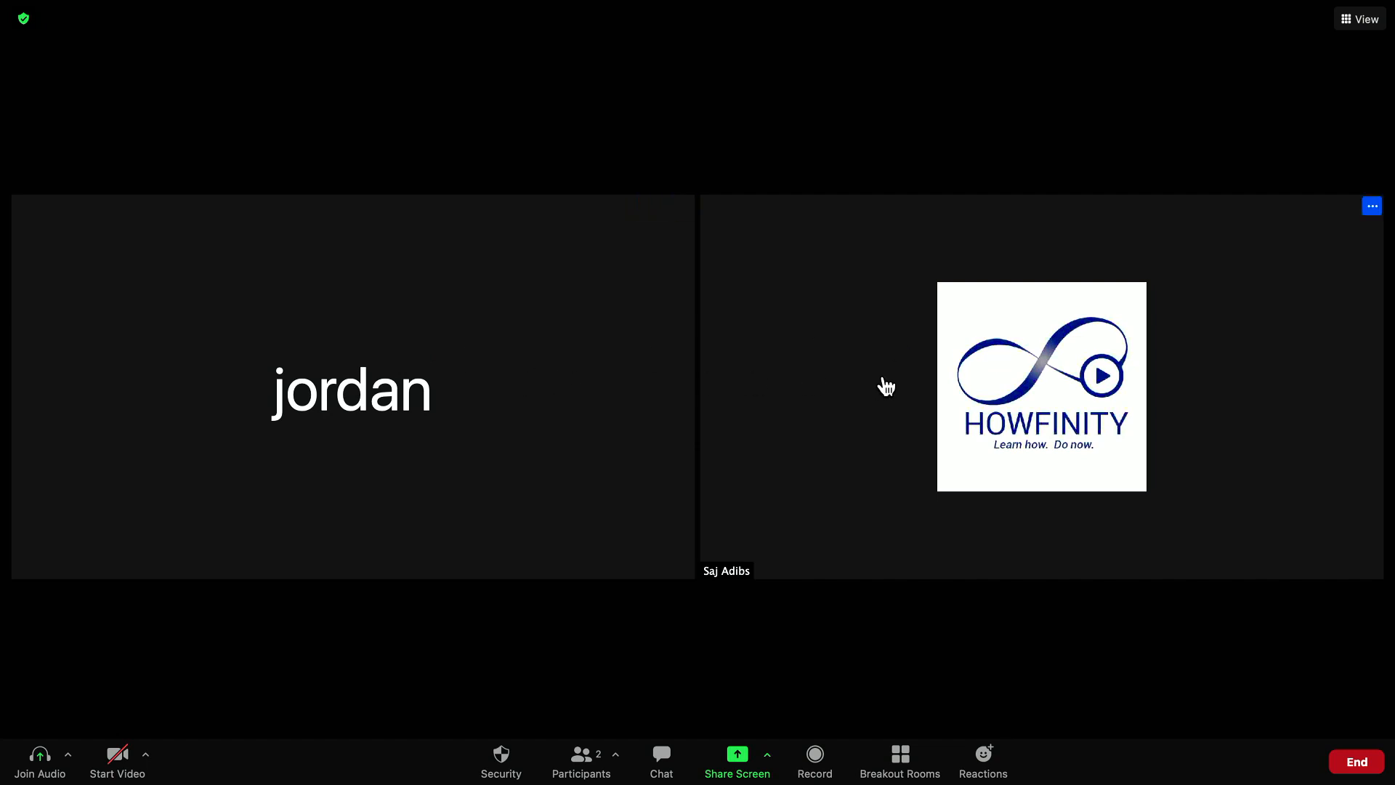
mouse_move(880, 388)
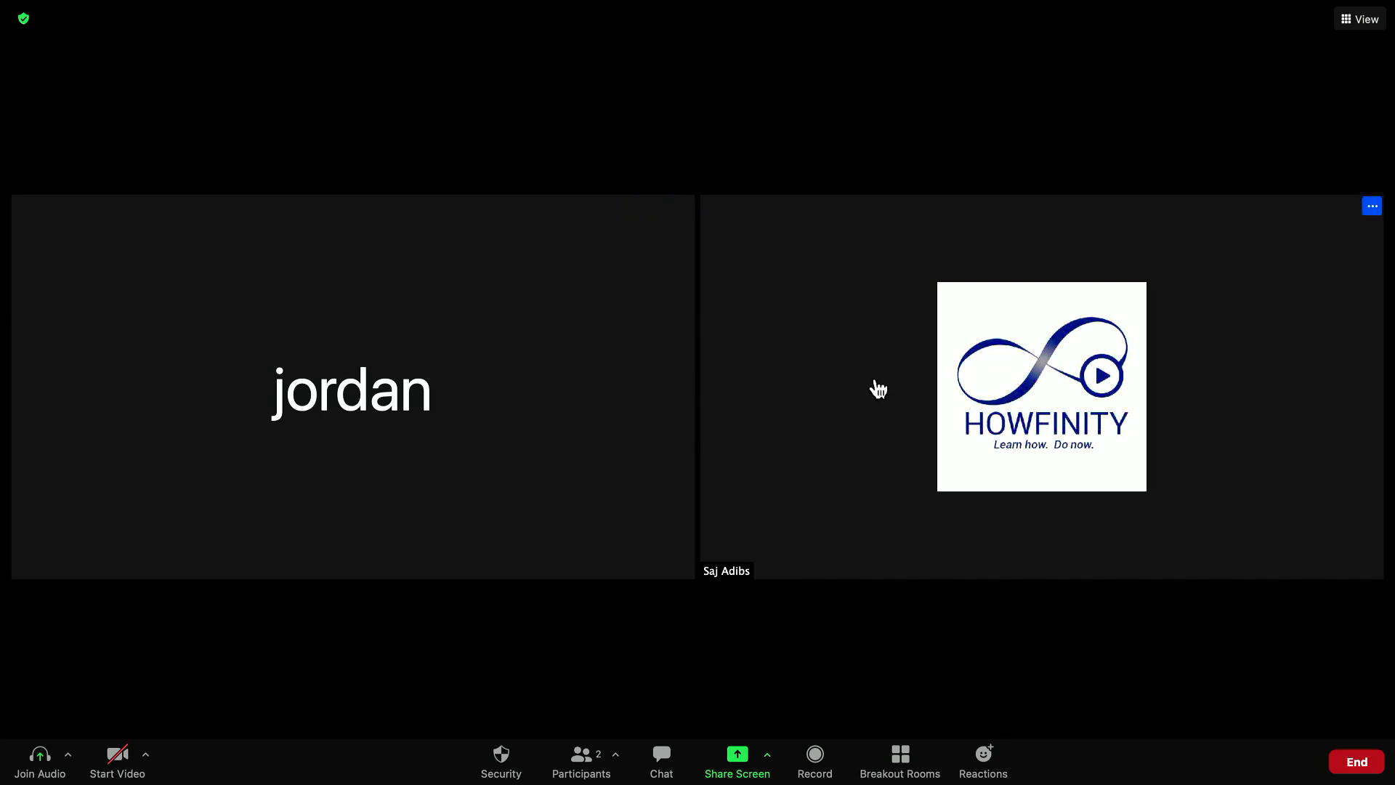
mouse_move(765, 757)
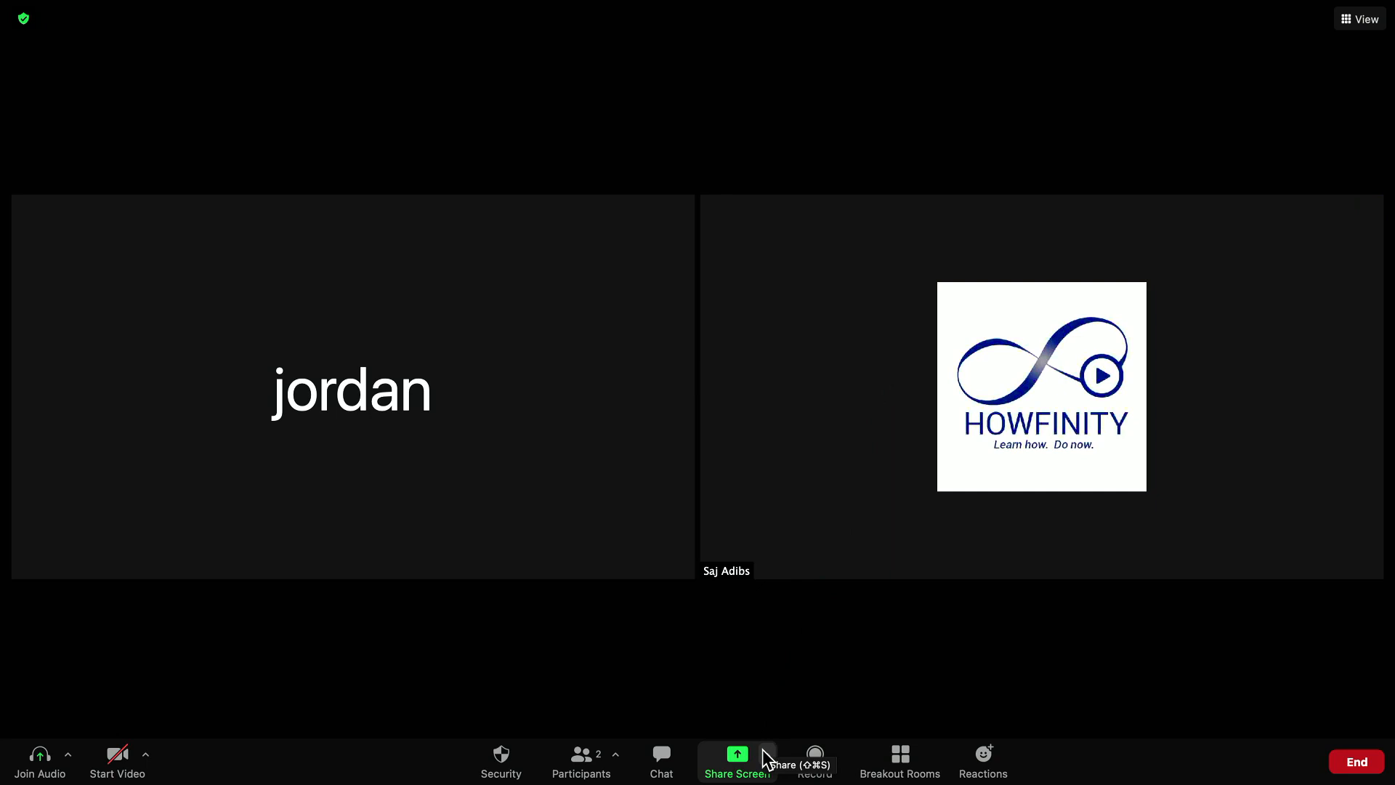
Open Advanced Sharing Options from the Share Screen menu
click(765, 756)
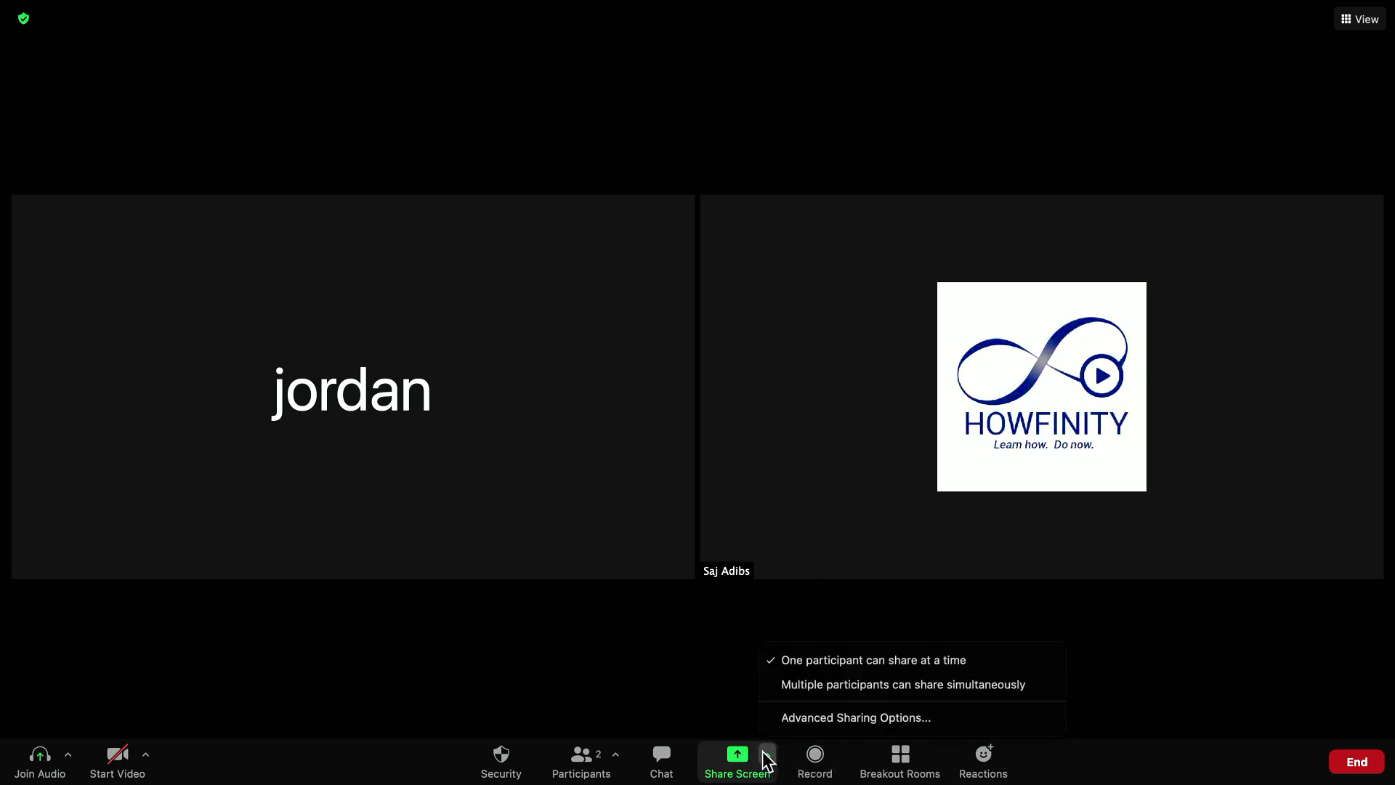
click(854, 717)
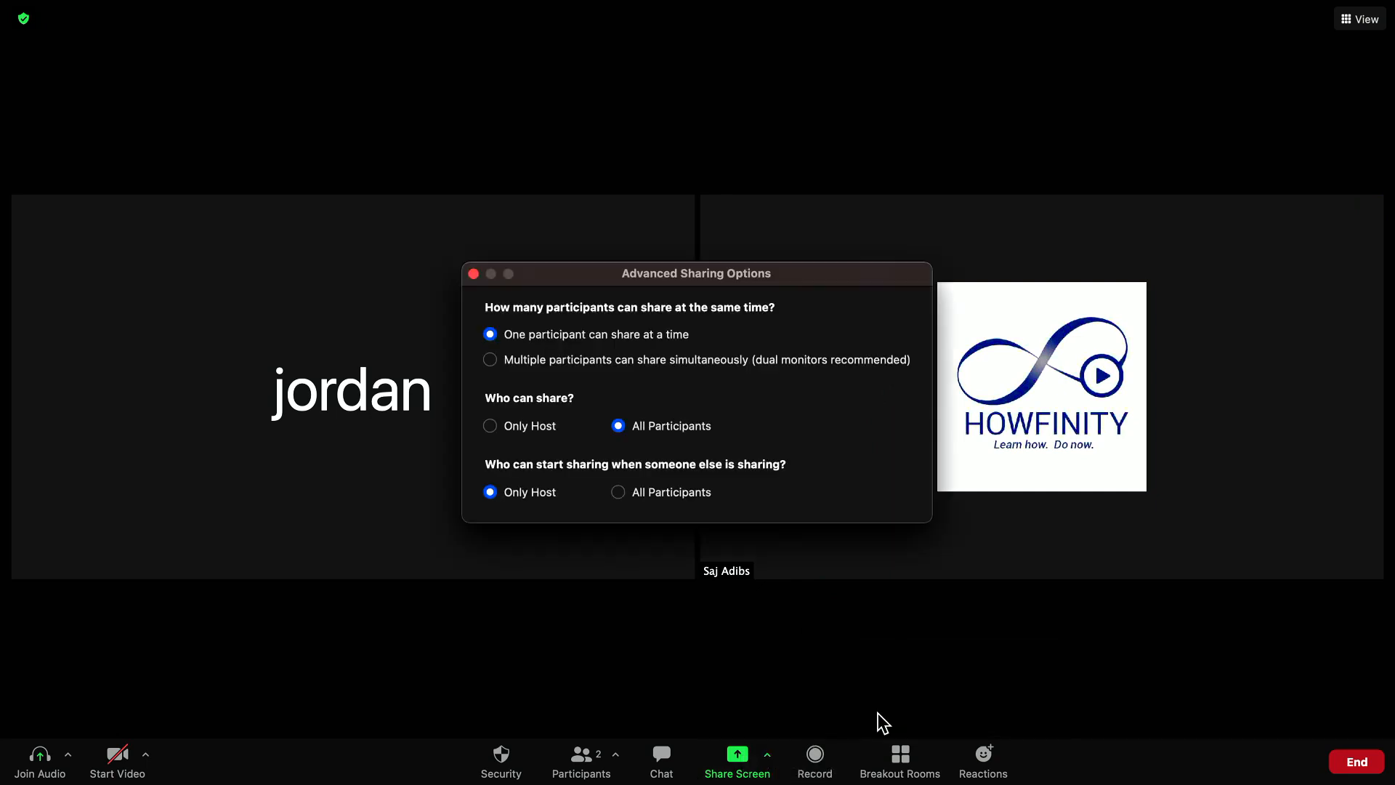
mouse_move(675, 445)
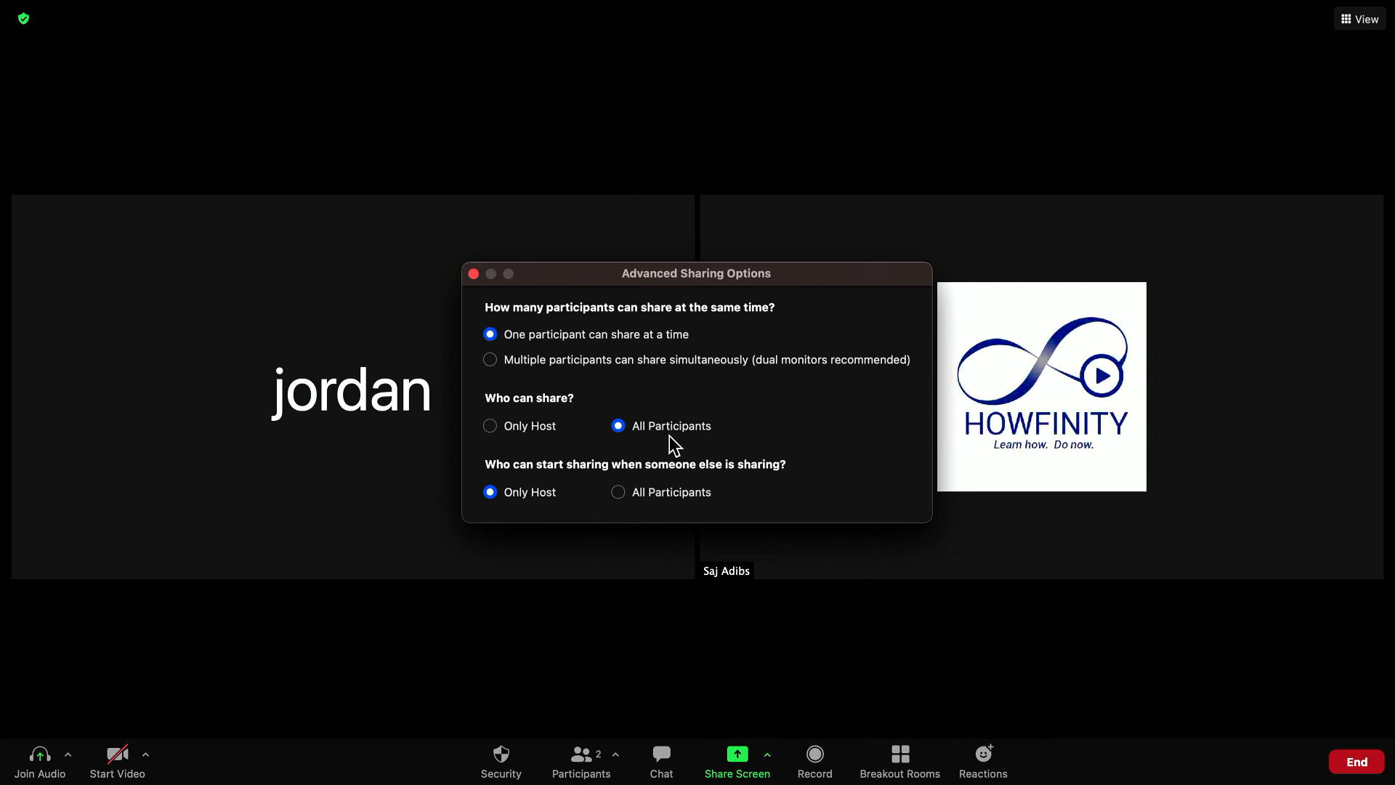
mouse_move(637, 453)
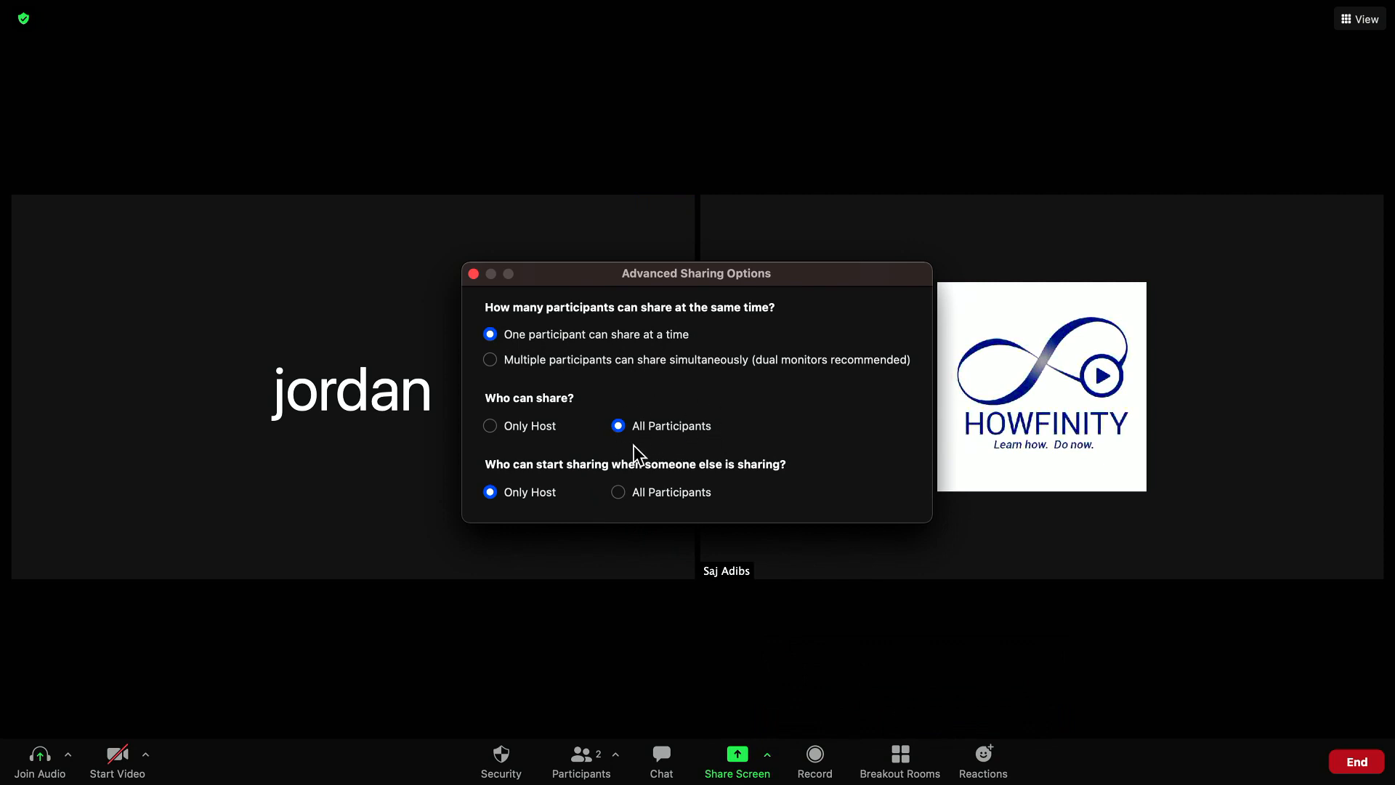
mouse_move(685, 420)
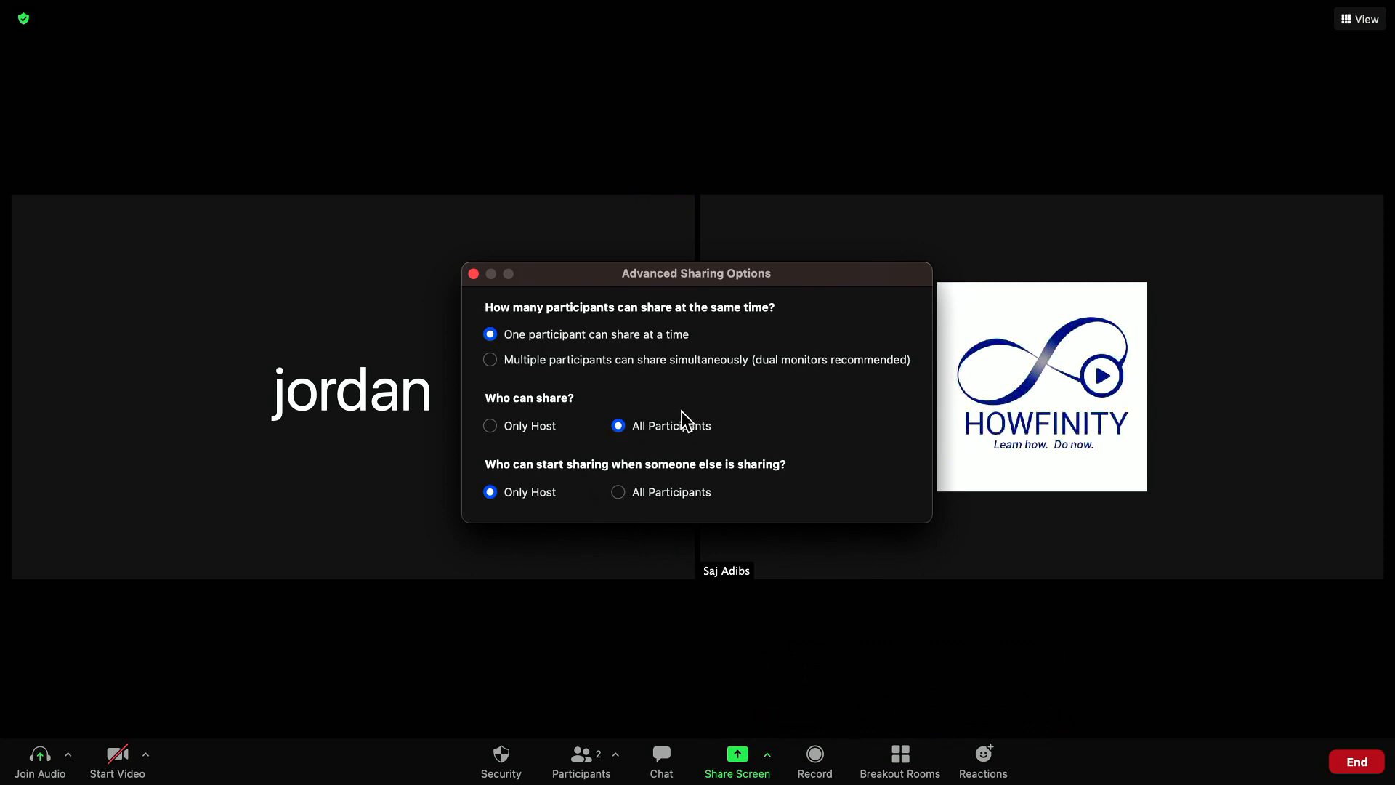
mouse_move(503, 301)
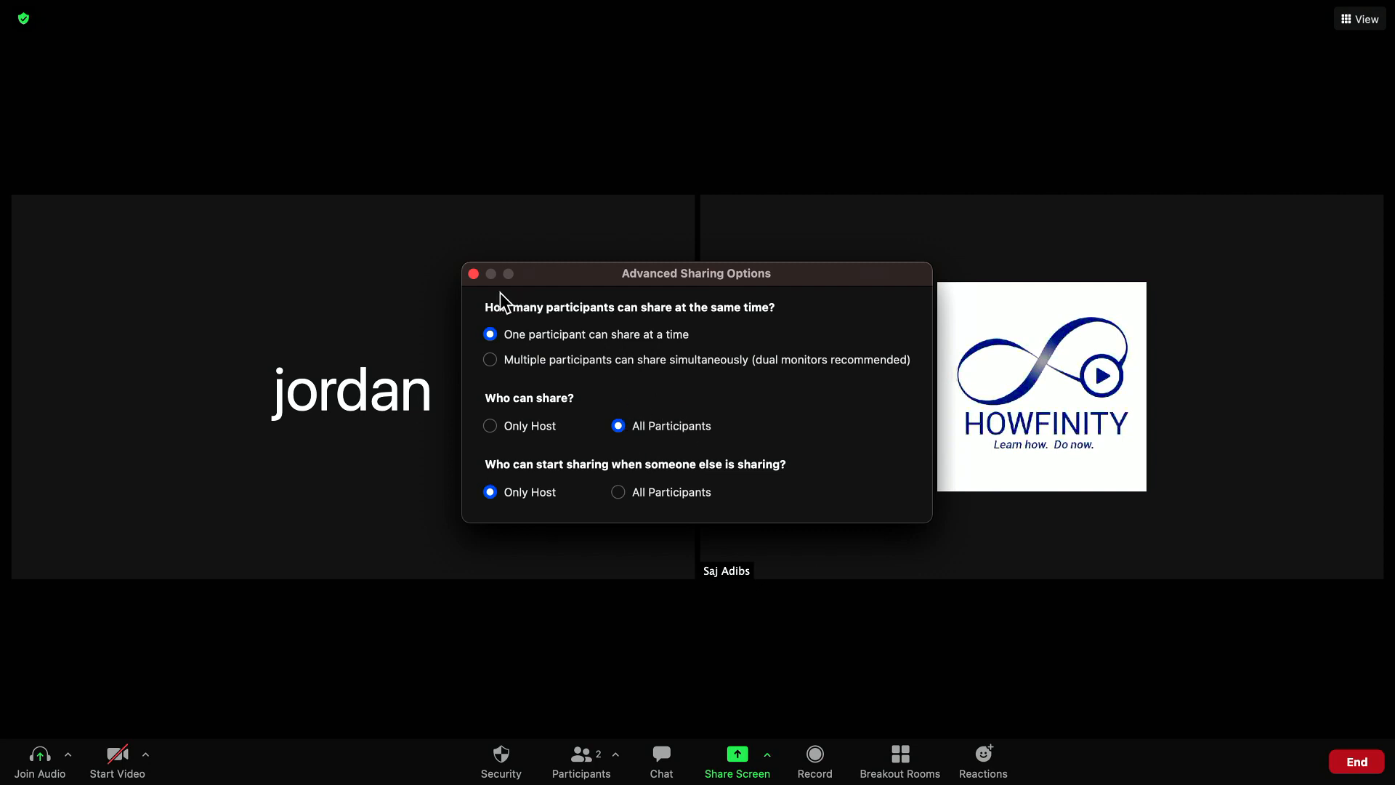
mouse_move(601, 418)
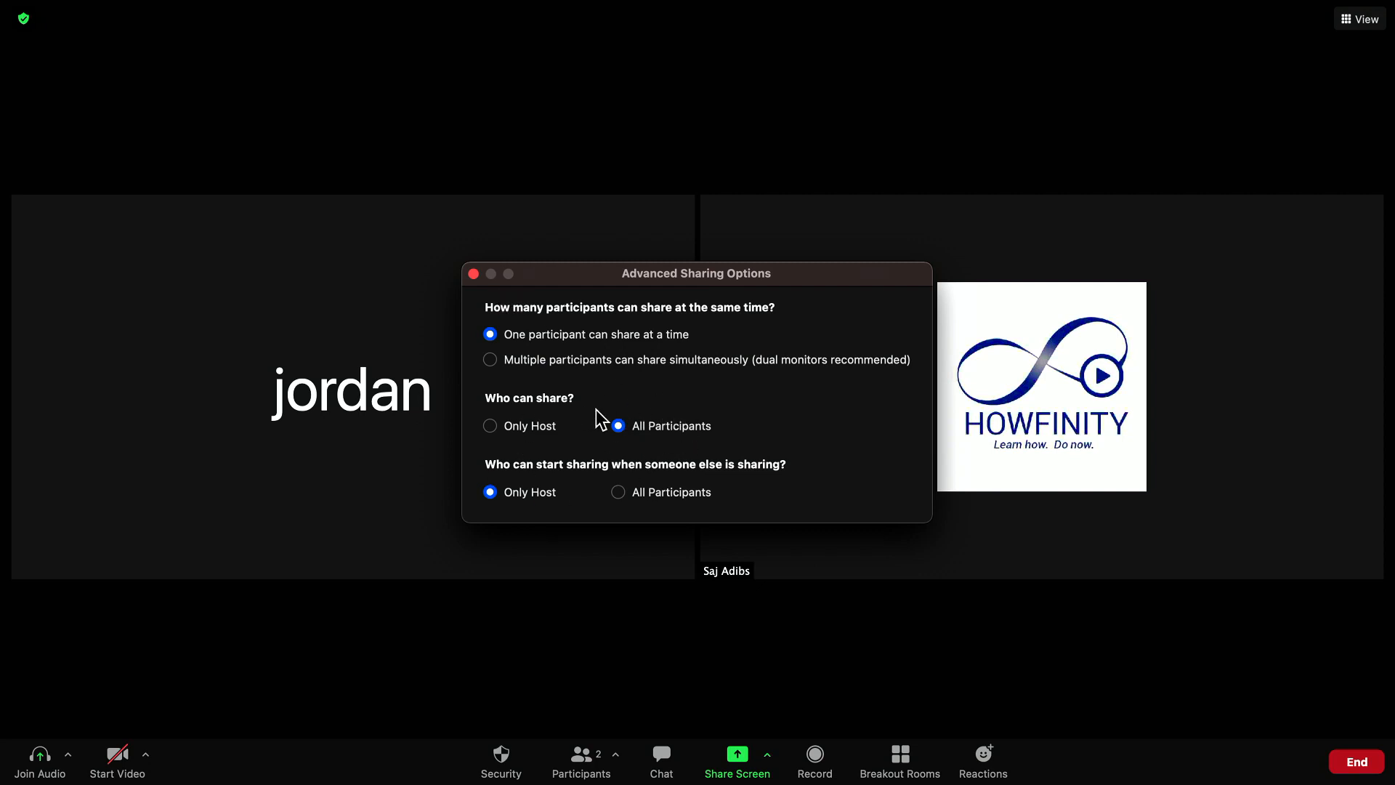
click(473, 273)
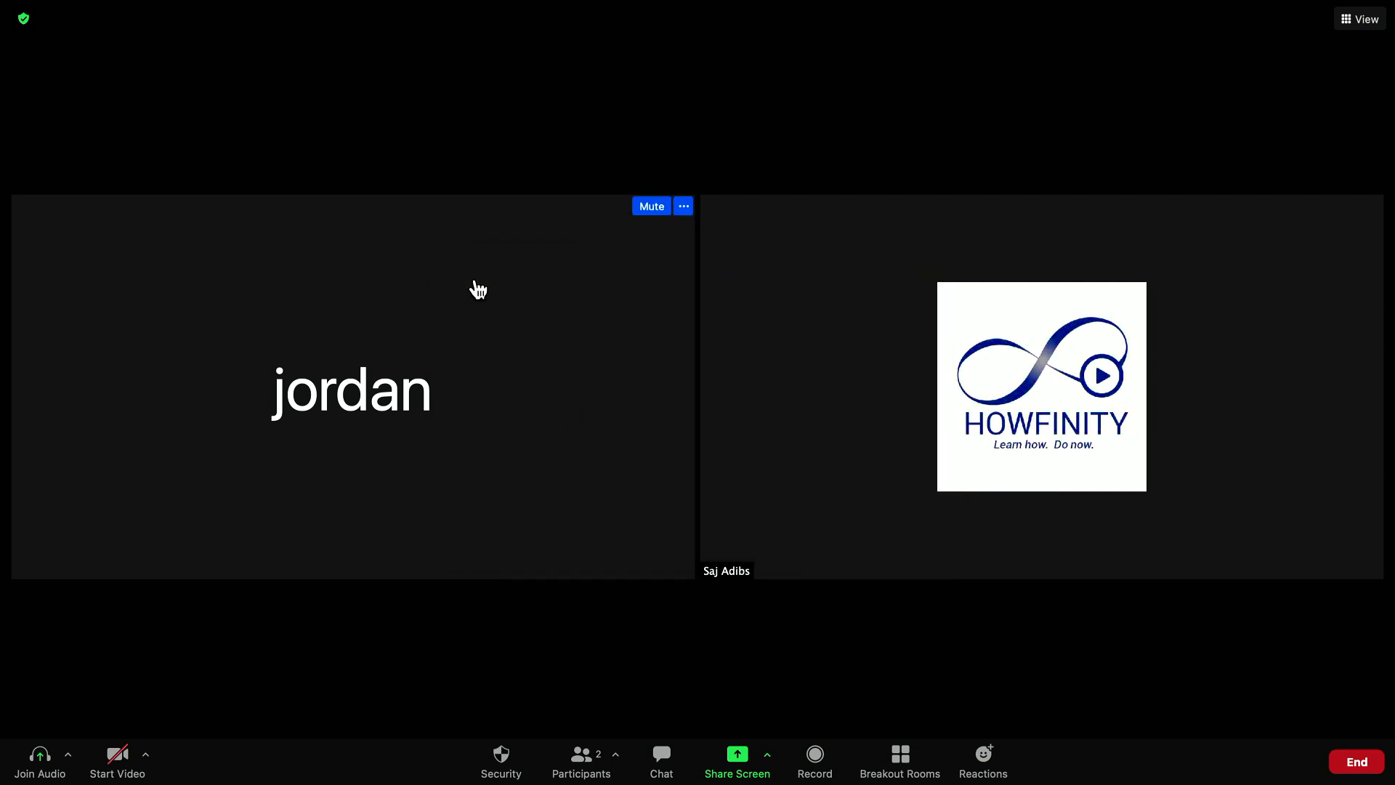
mouse_move(478, 374)
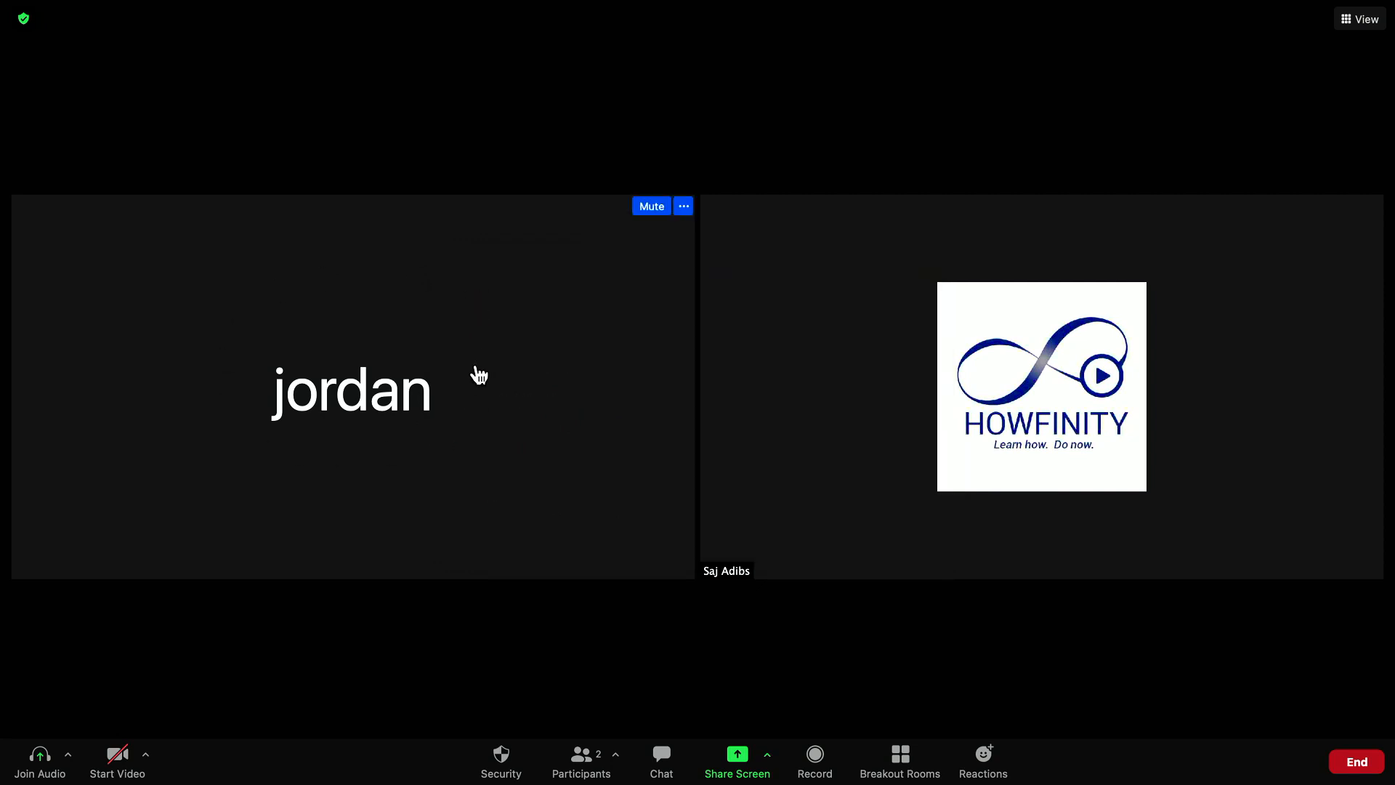
mouse_move(228, 522)
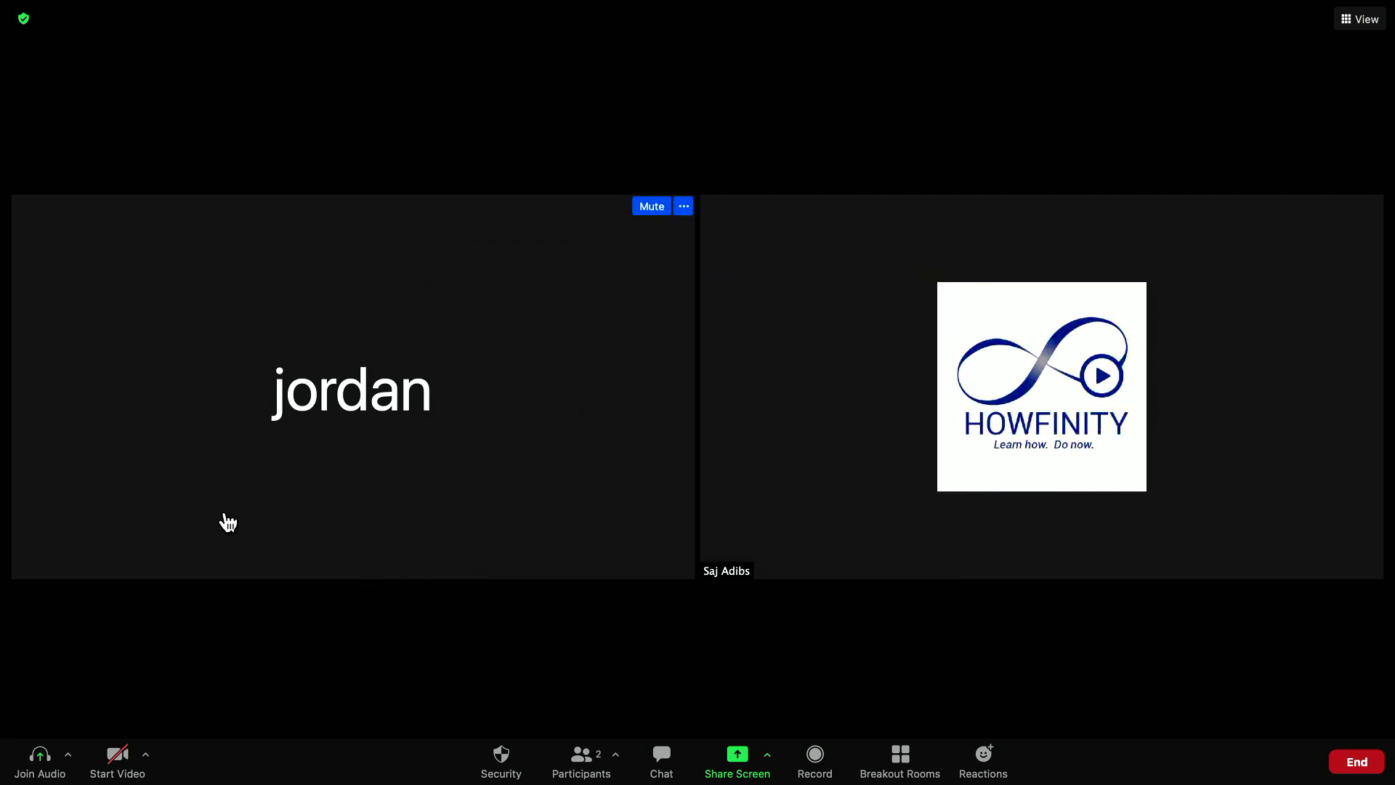
mouse_move(486, 425)
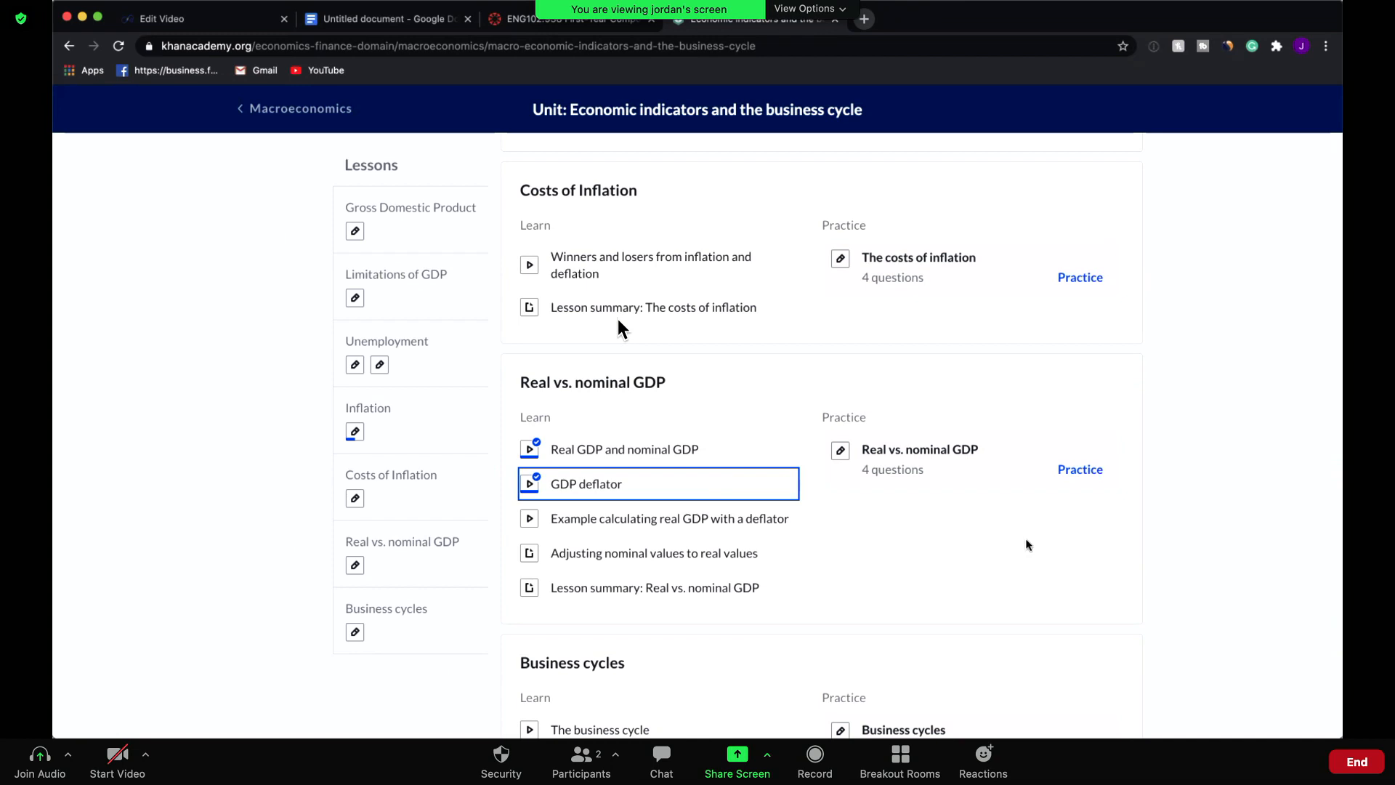
mouse_move(362, 229)
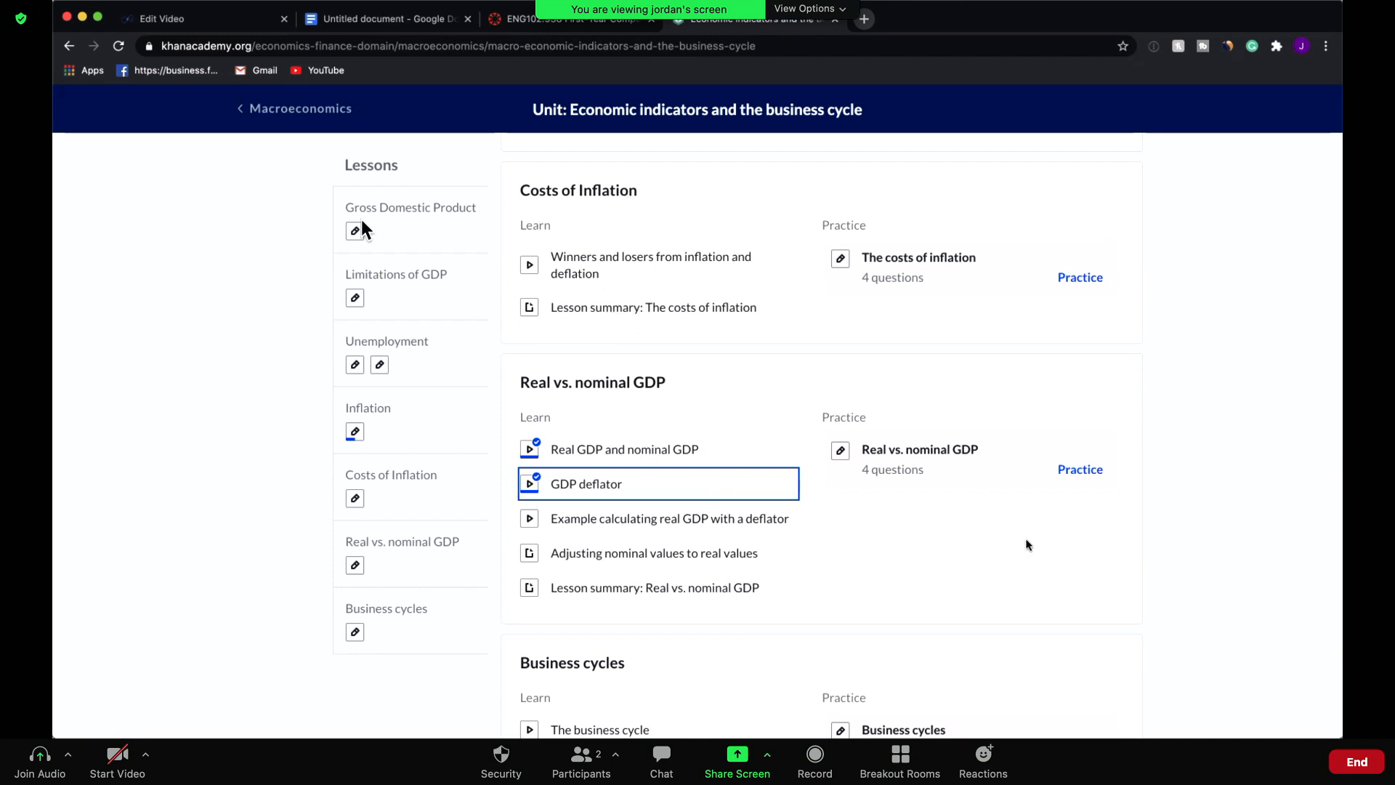
mouse_move(776, 310)
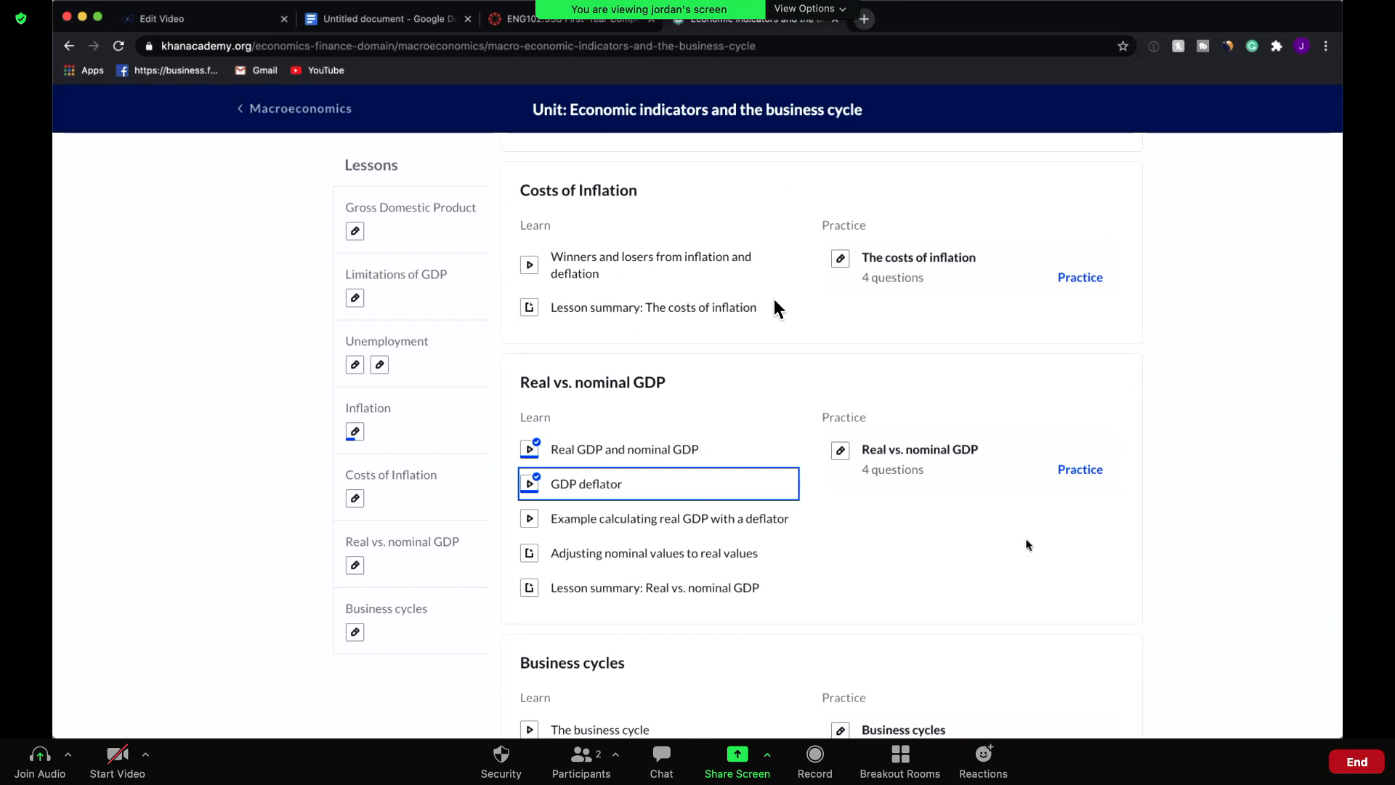
mouse_move(849, 42)
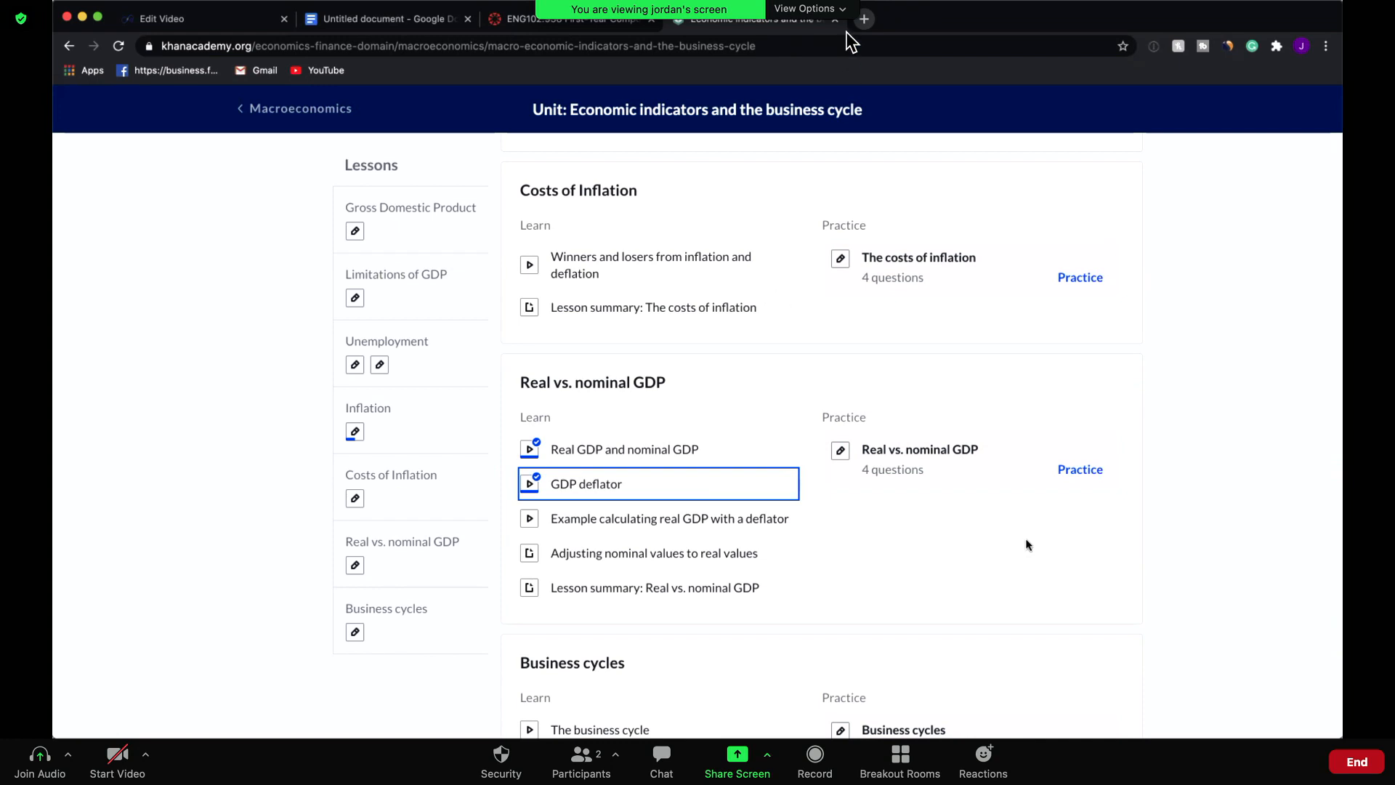
mouse_move(817, 23)
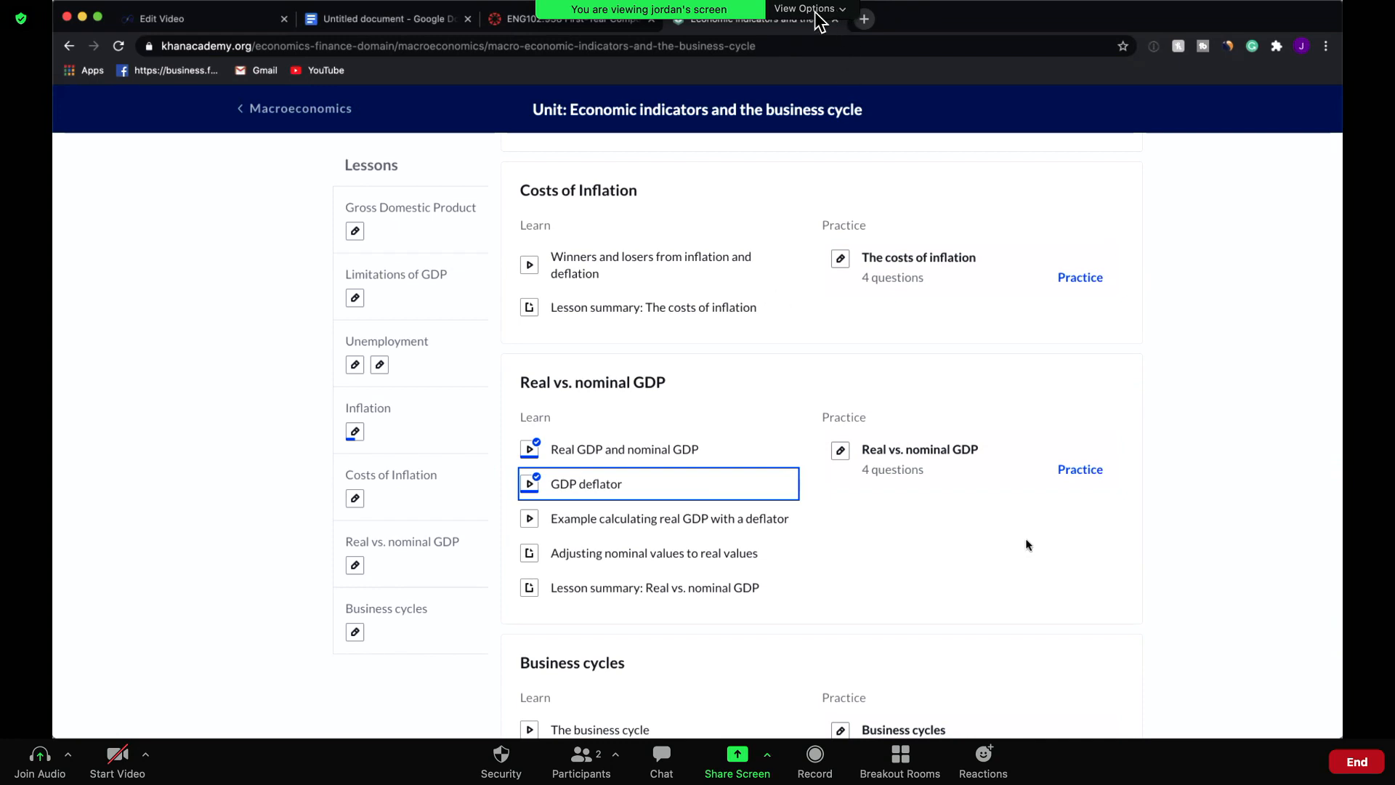
Request remote control of Jordan's shared screen and confirm the request
click(805, 9)
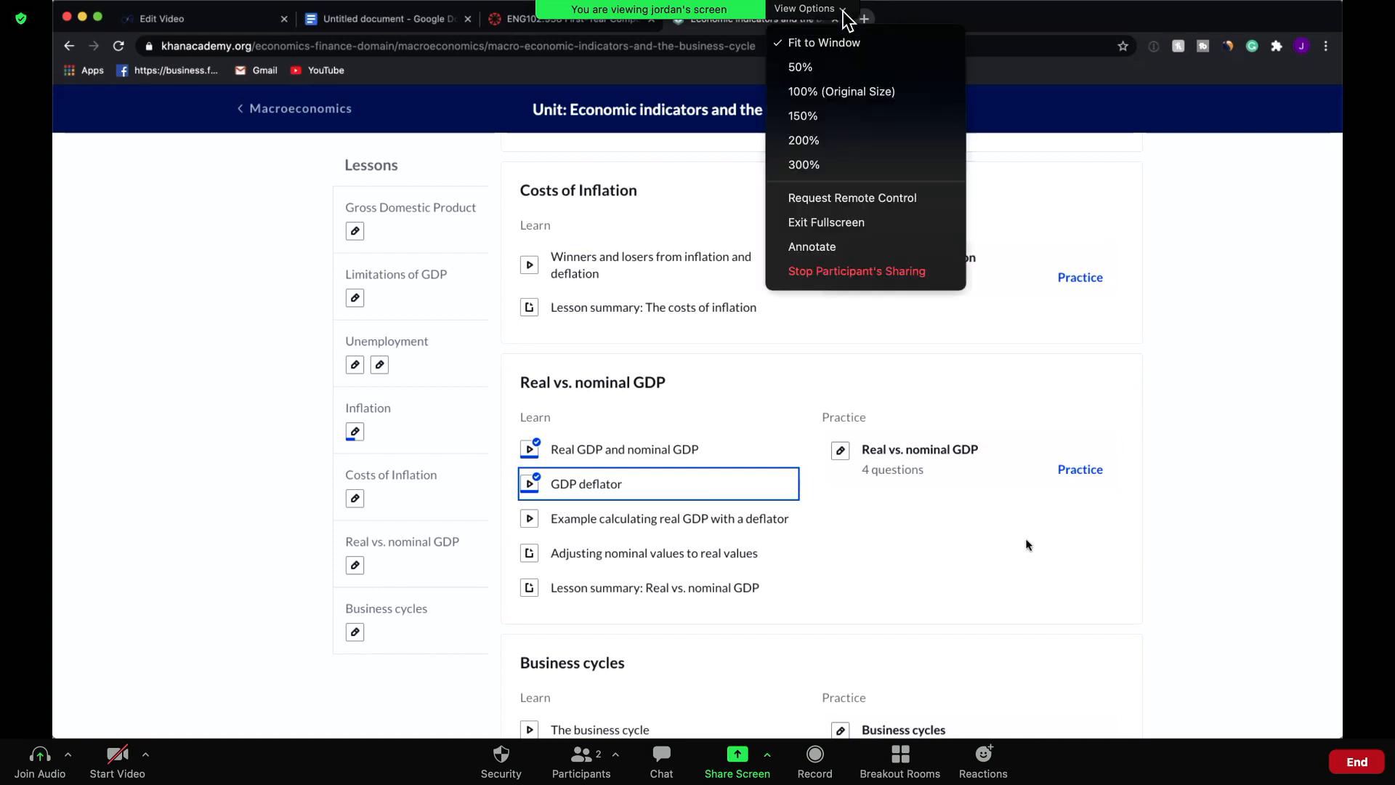
mouse_move(803, 139)
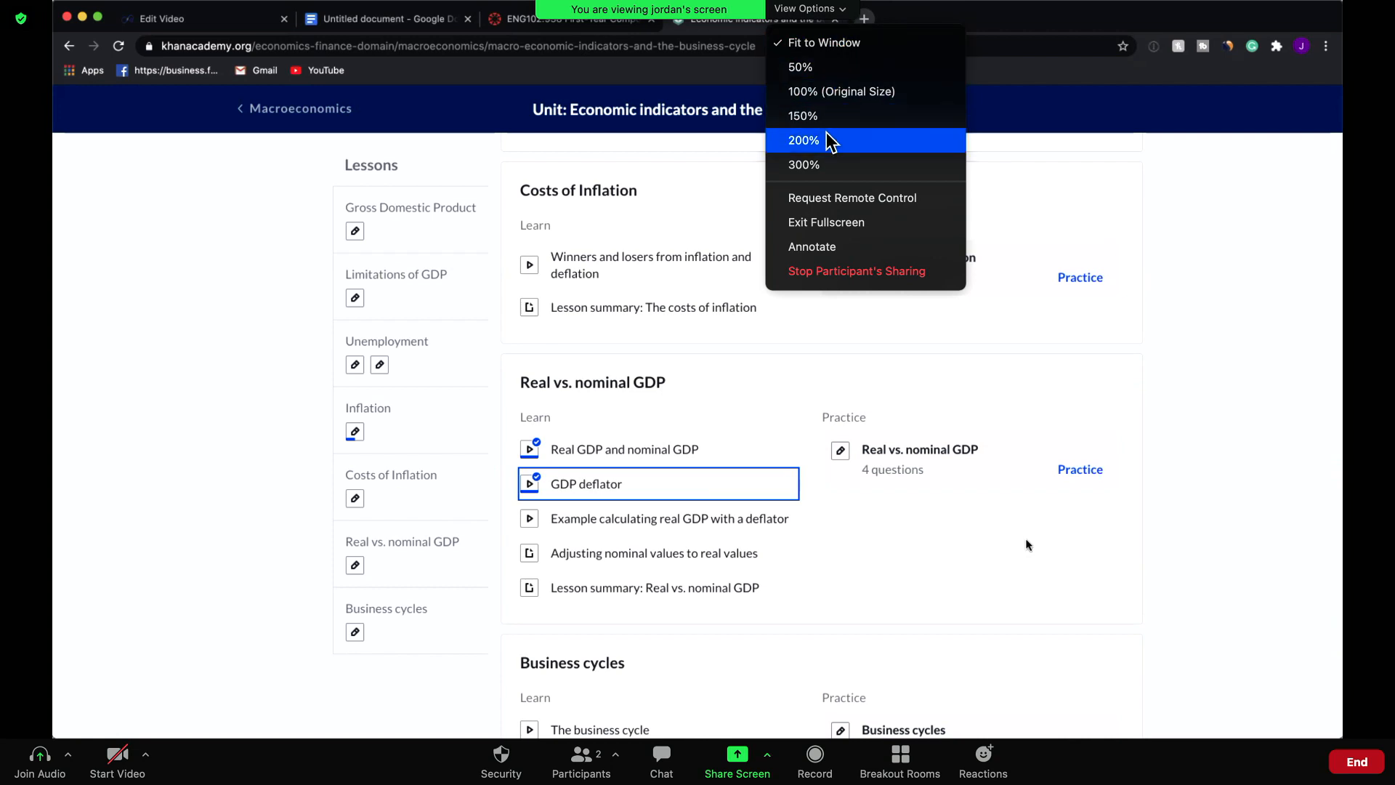
mouse_move(810, 270)
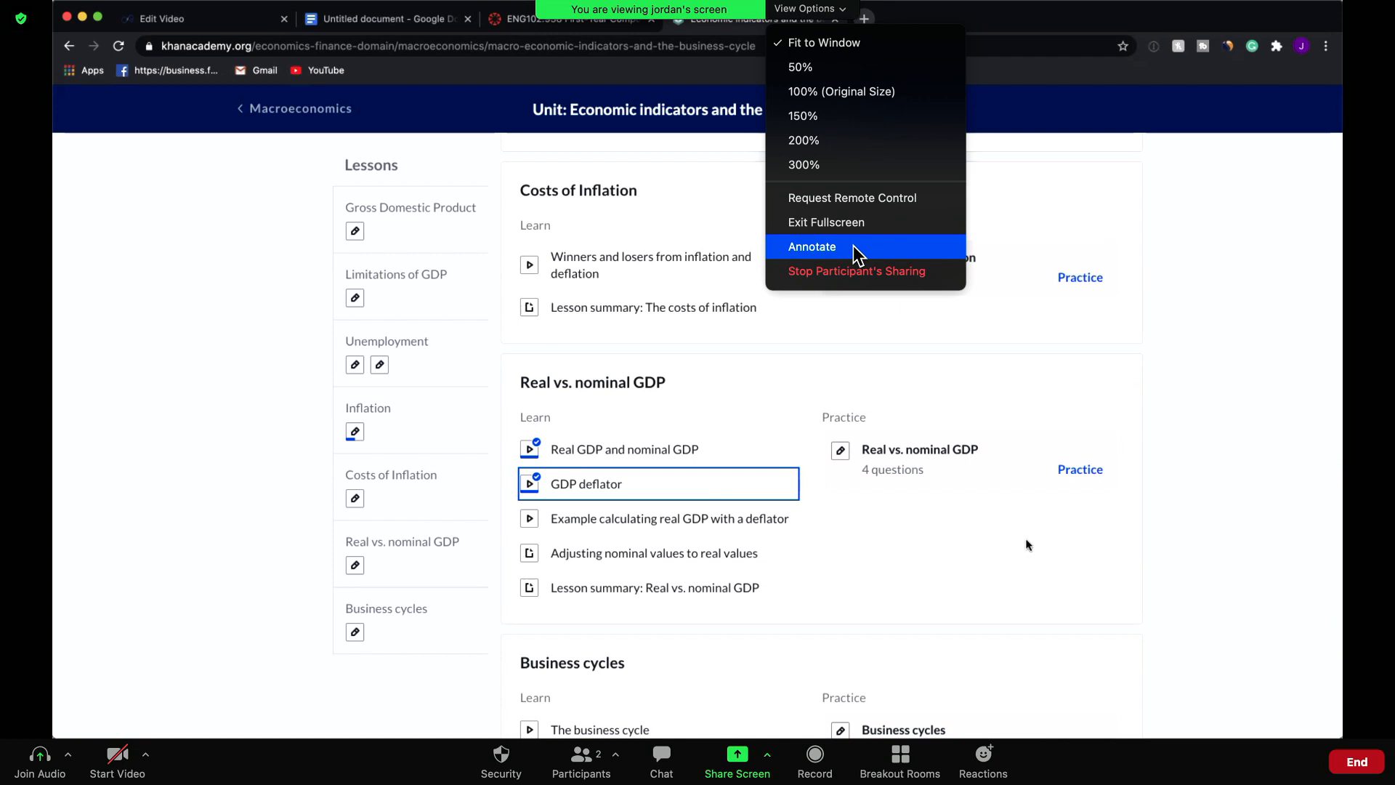
mouse_move(823, 222)
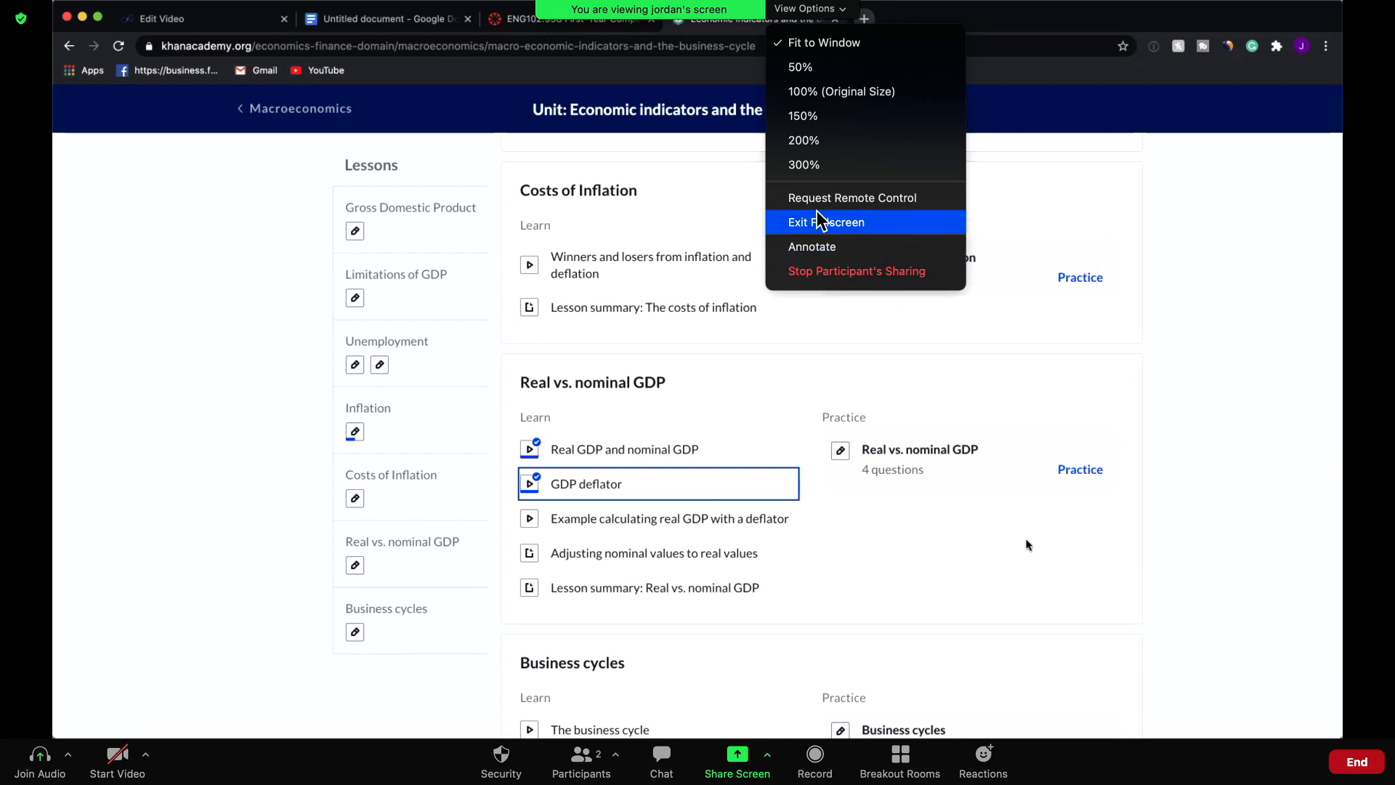
mouse_move(852, 198)
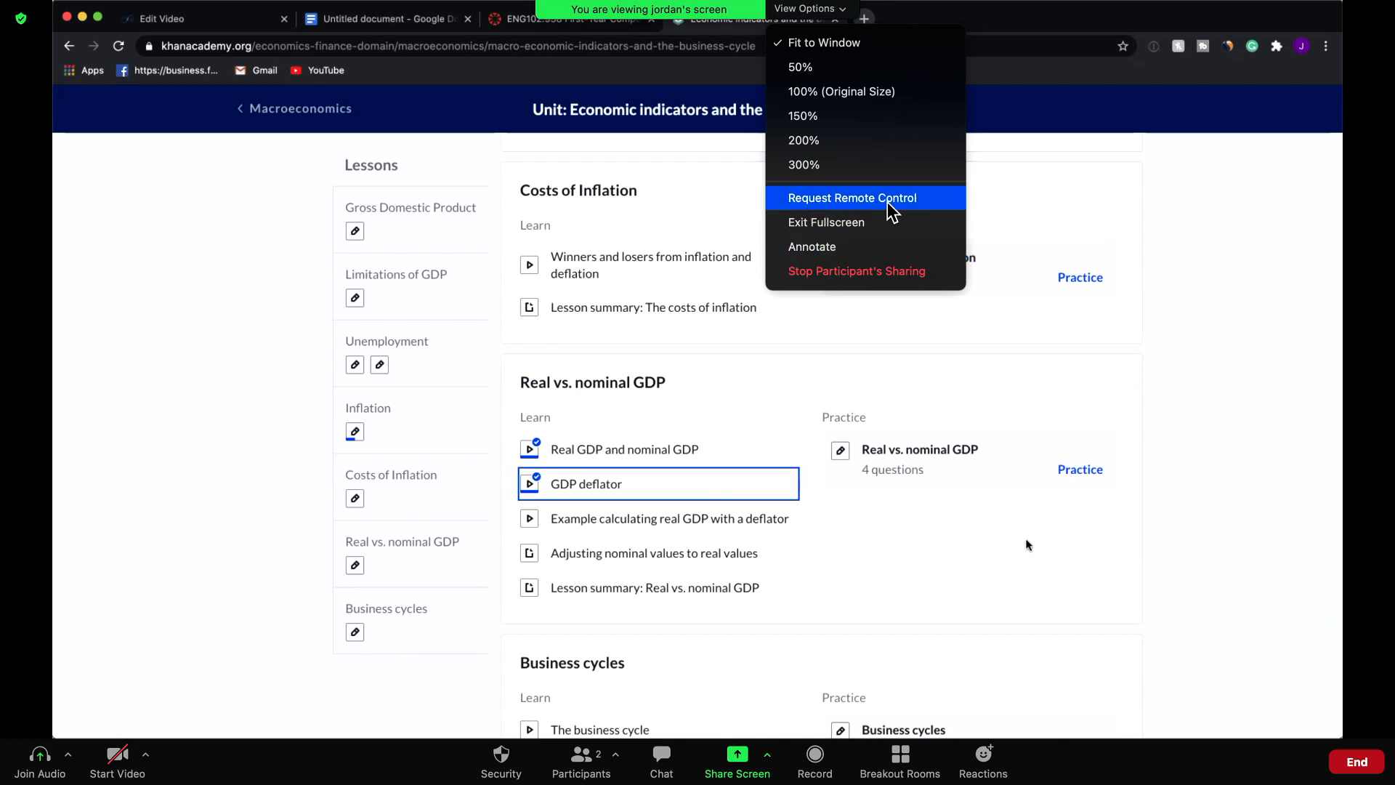
click(852, 198)
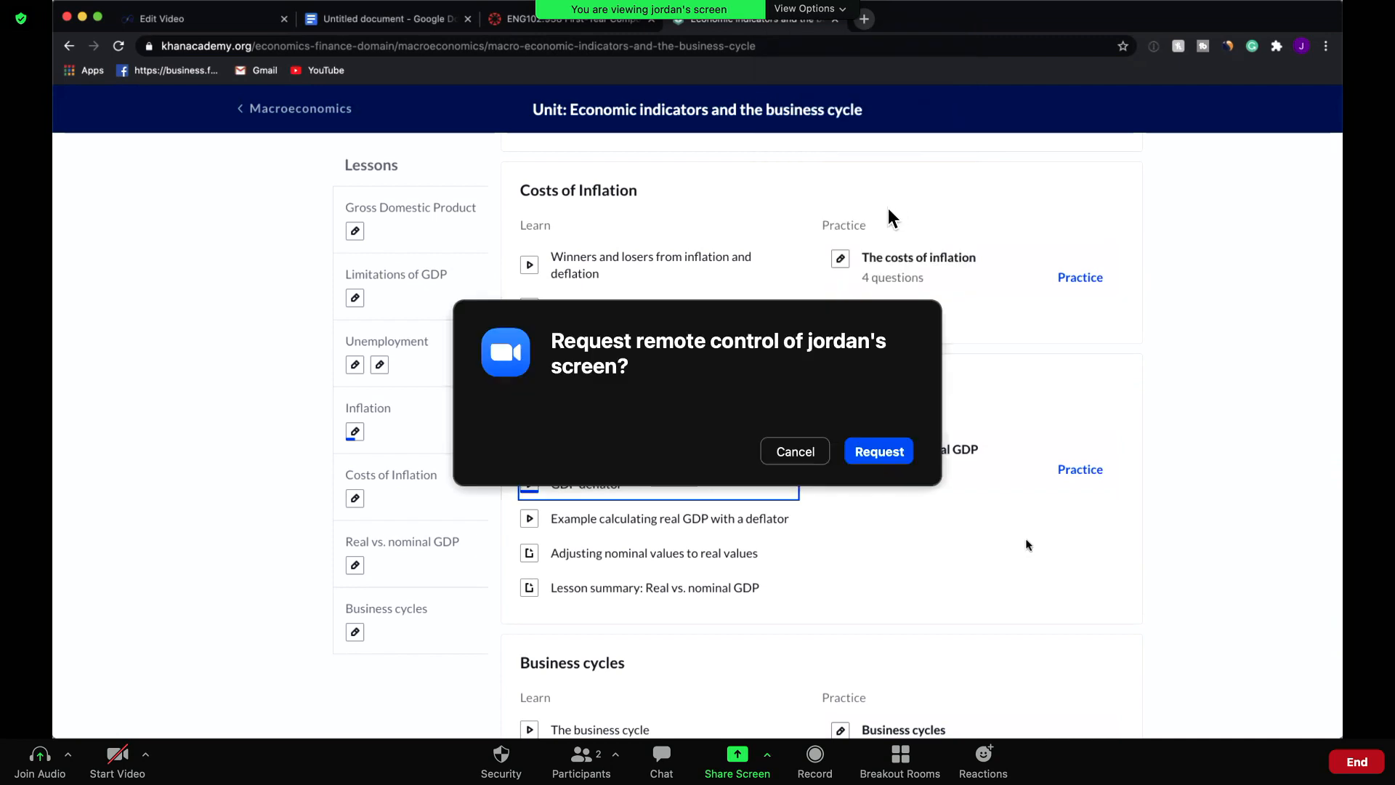
mouse_move(671, 372)
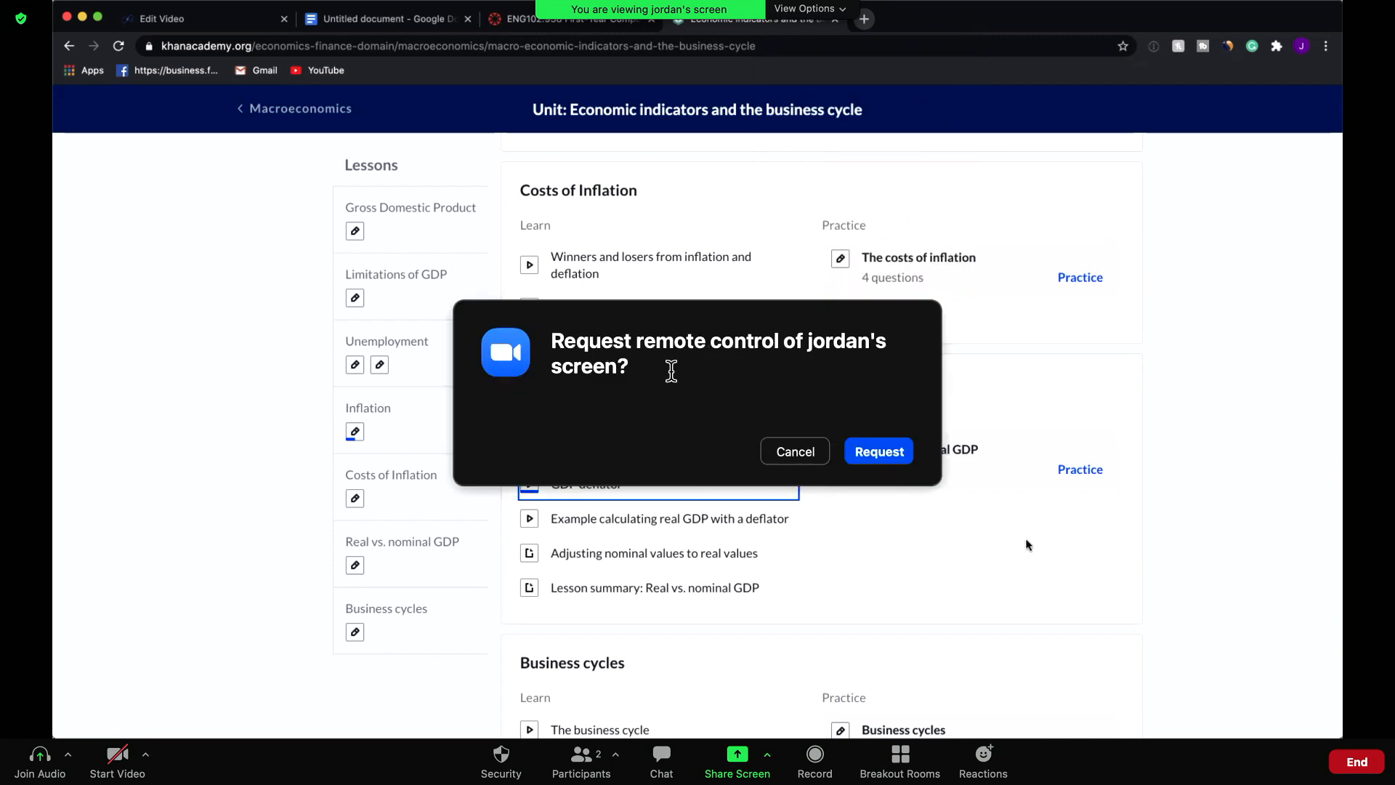
mouse_move(867, 444)
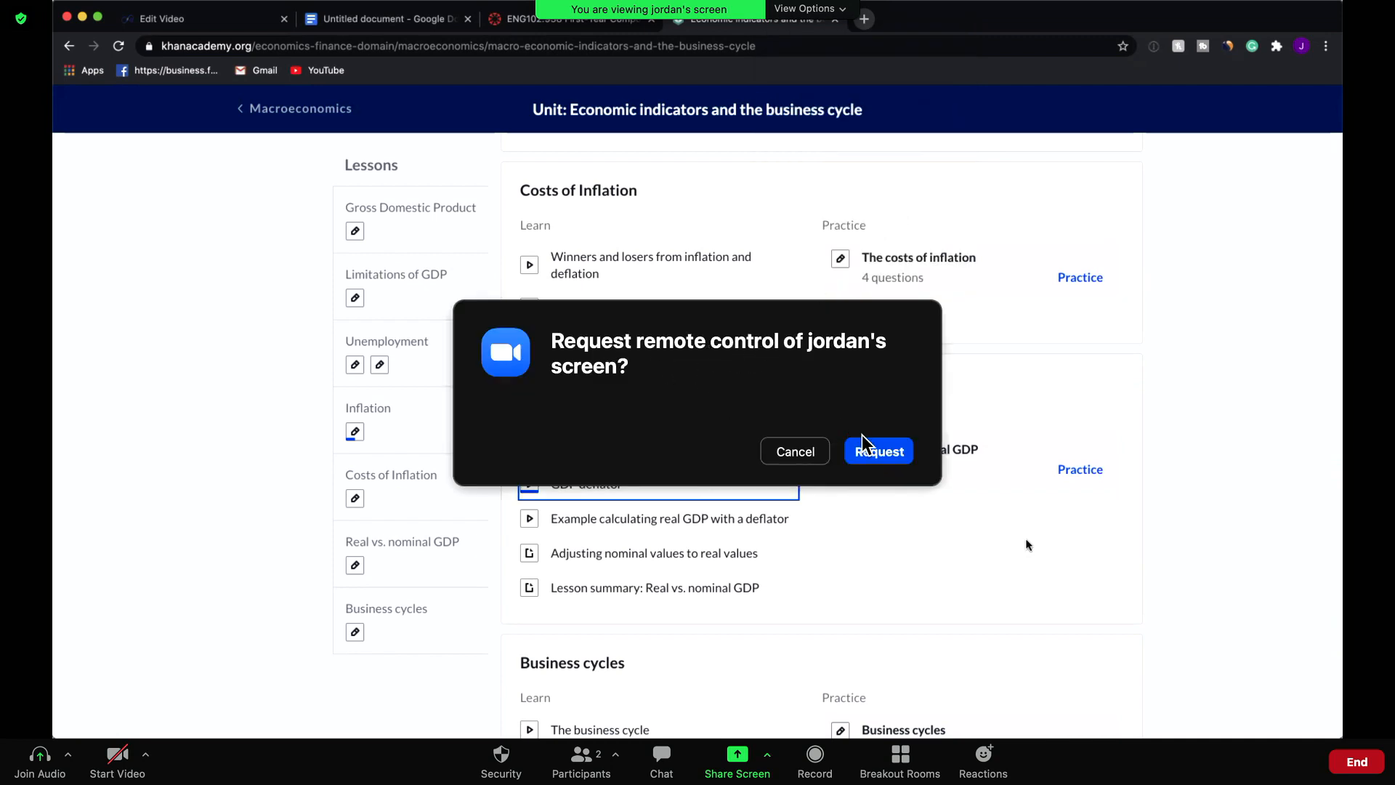
mouse_move(878, 451)
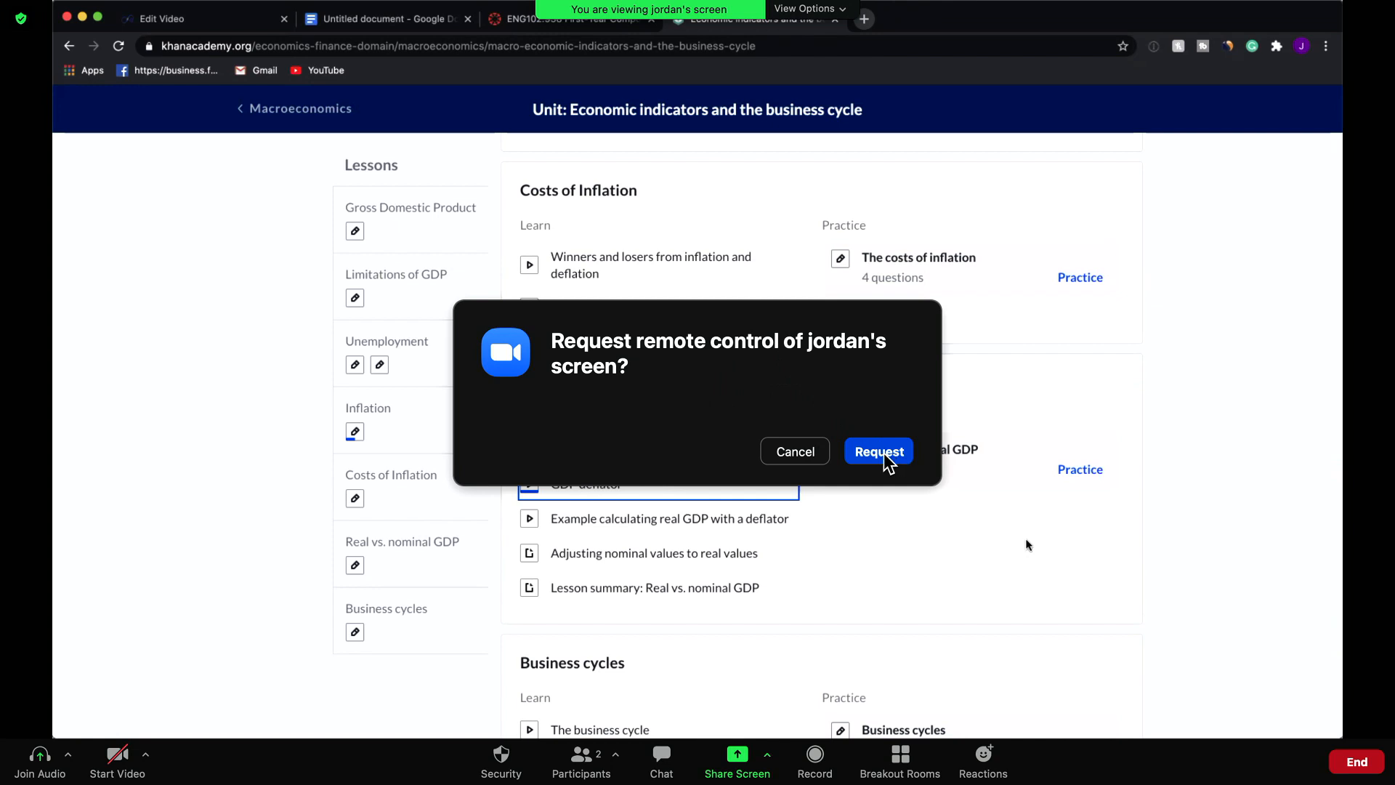
click(877, 451)
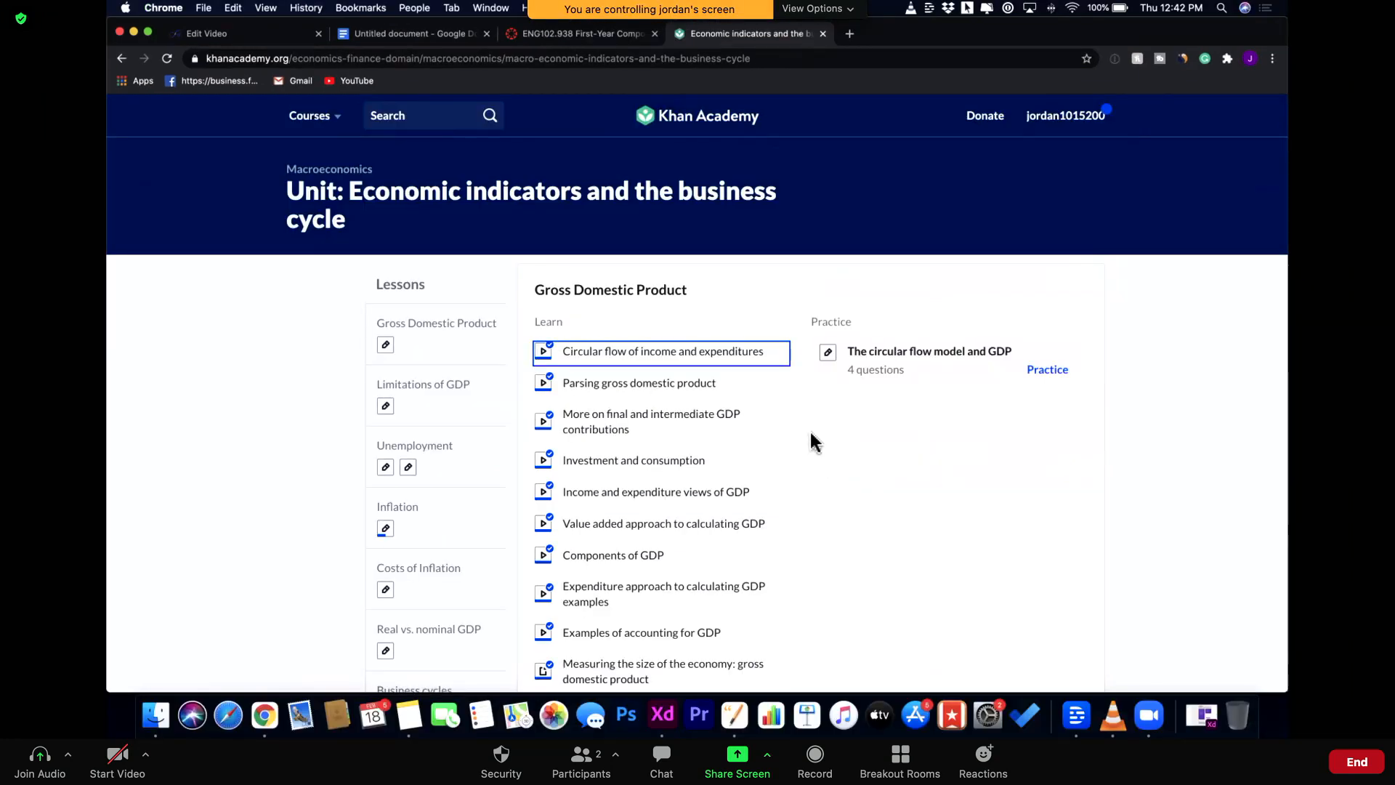
mouse_move(701, 37)
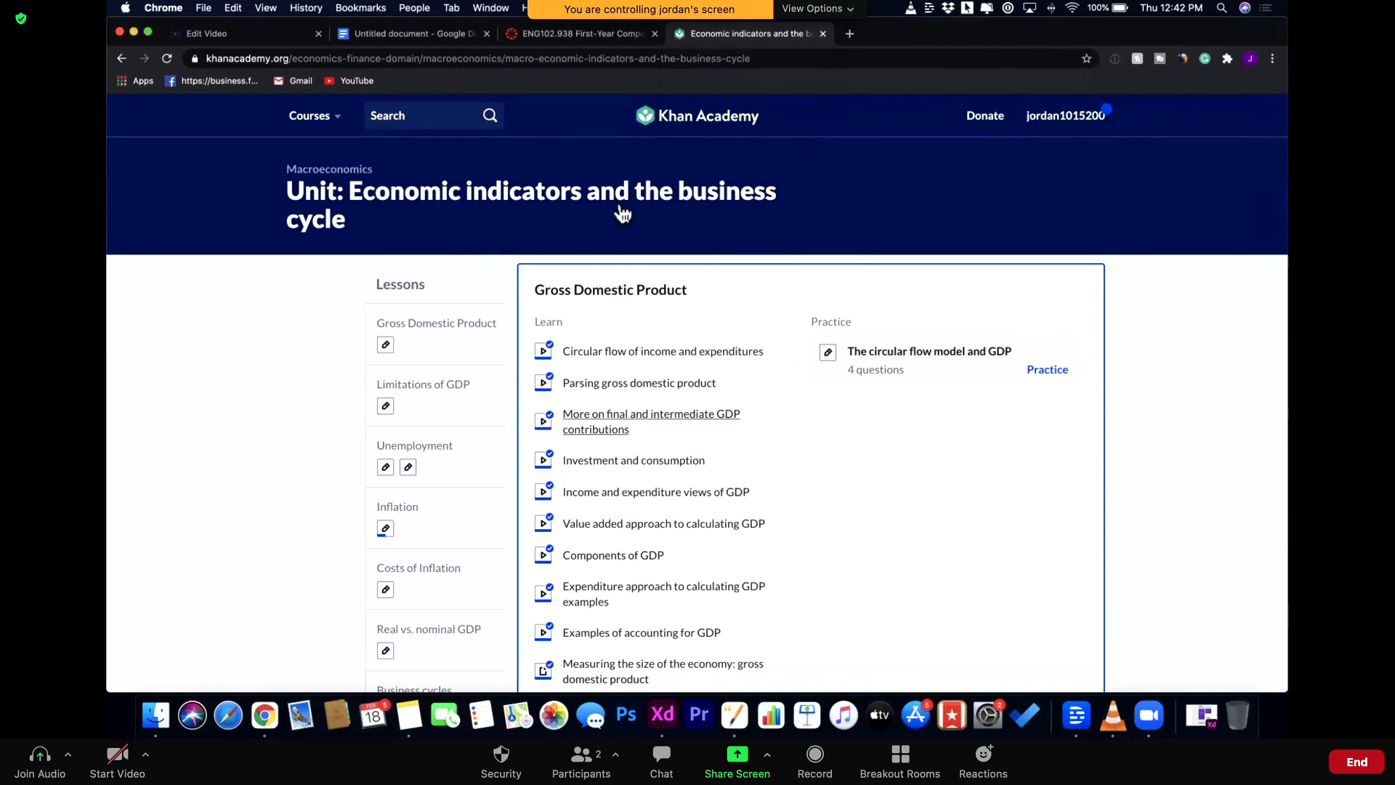
mouse_move(680, 122)
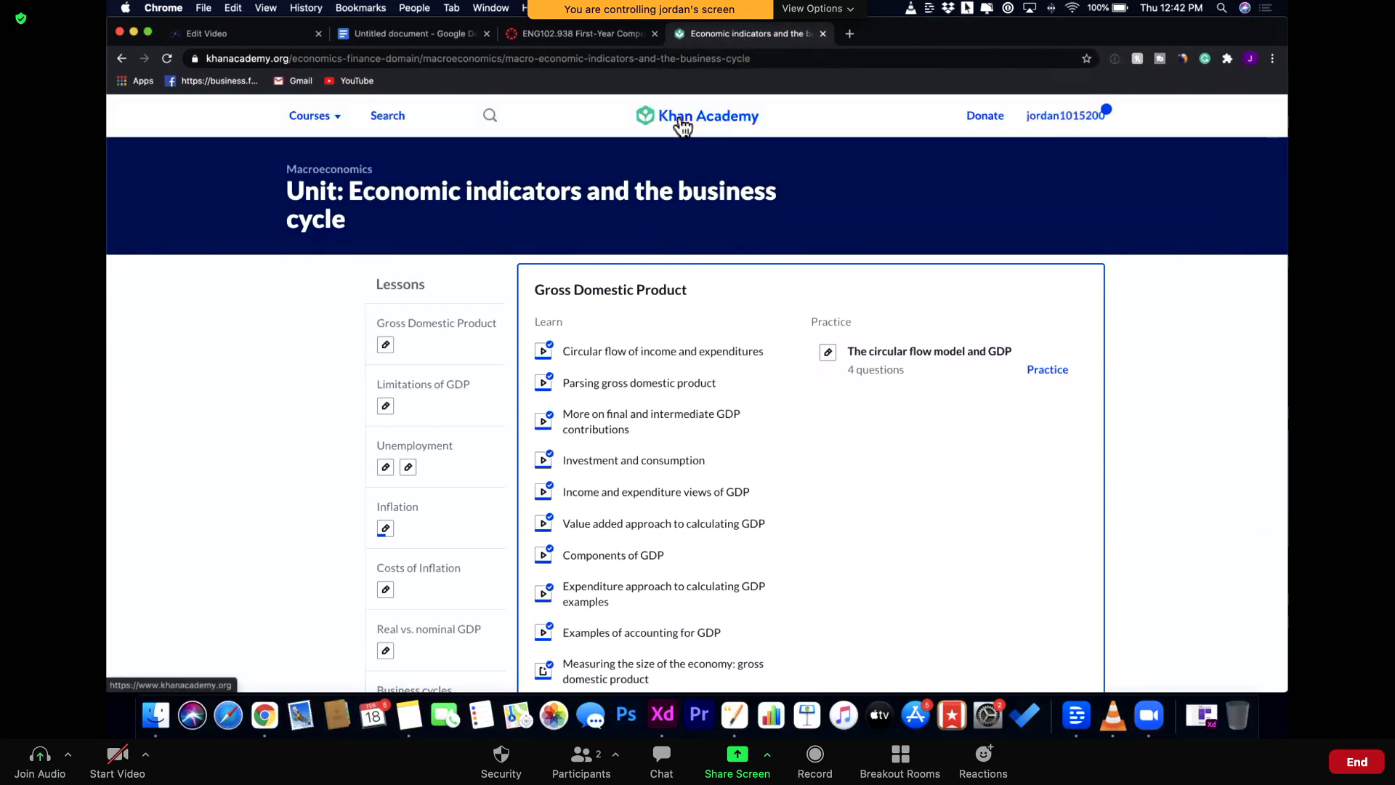
mouse_move(739, 123)
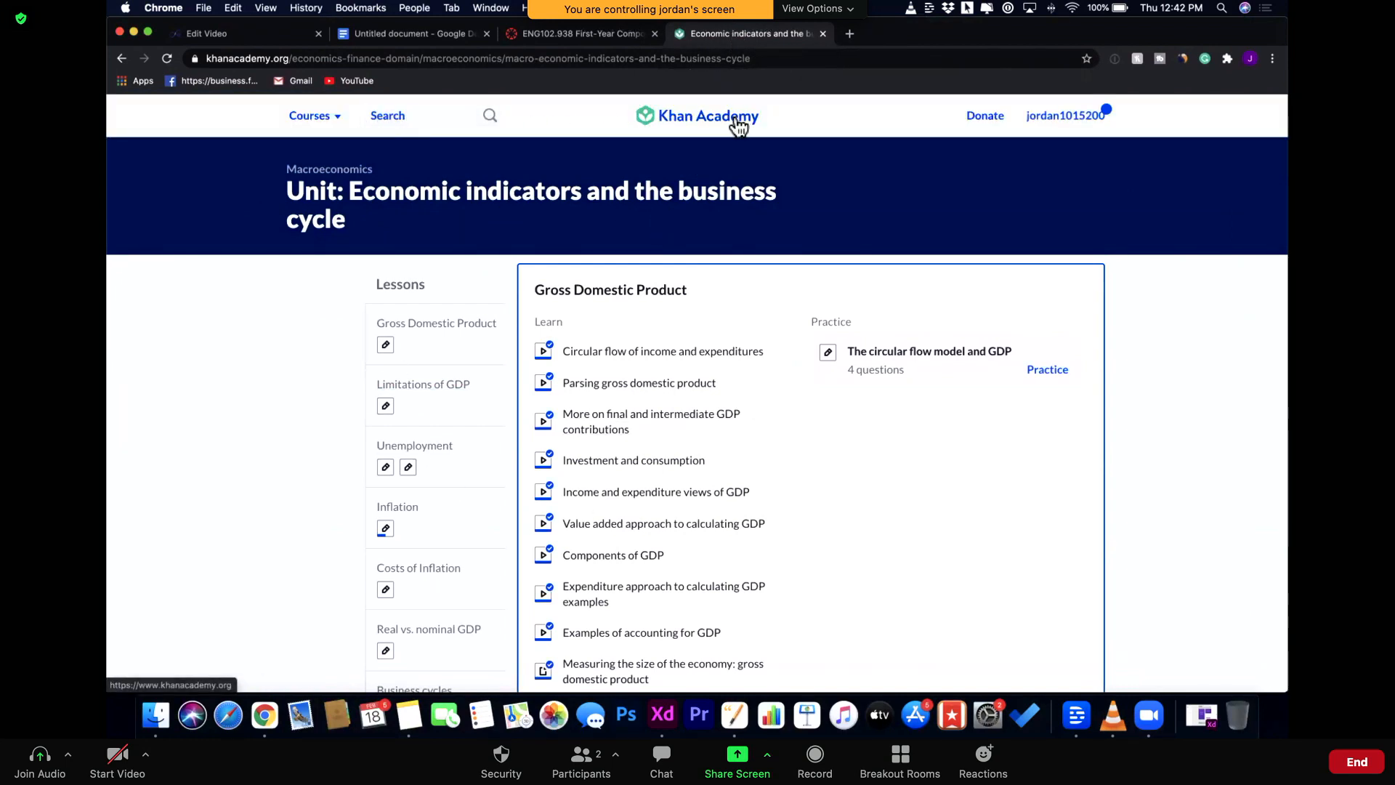
mouse_move(654, 360)
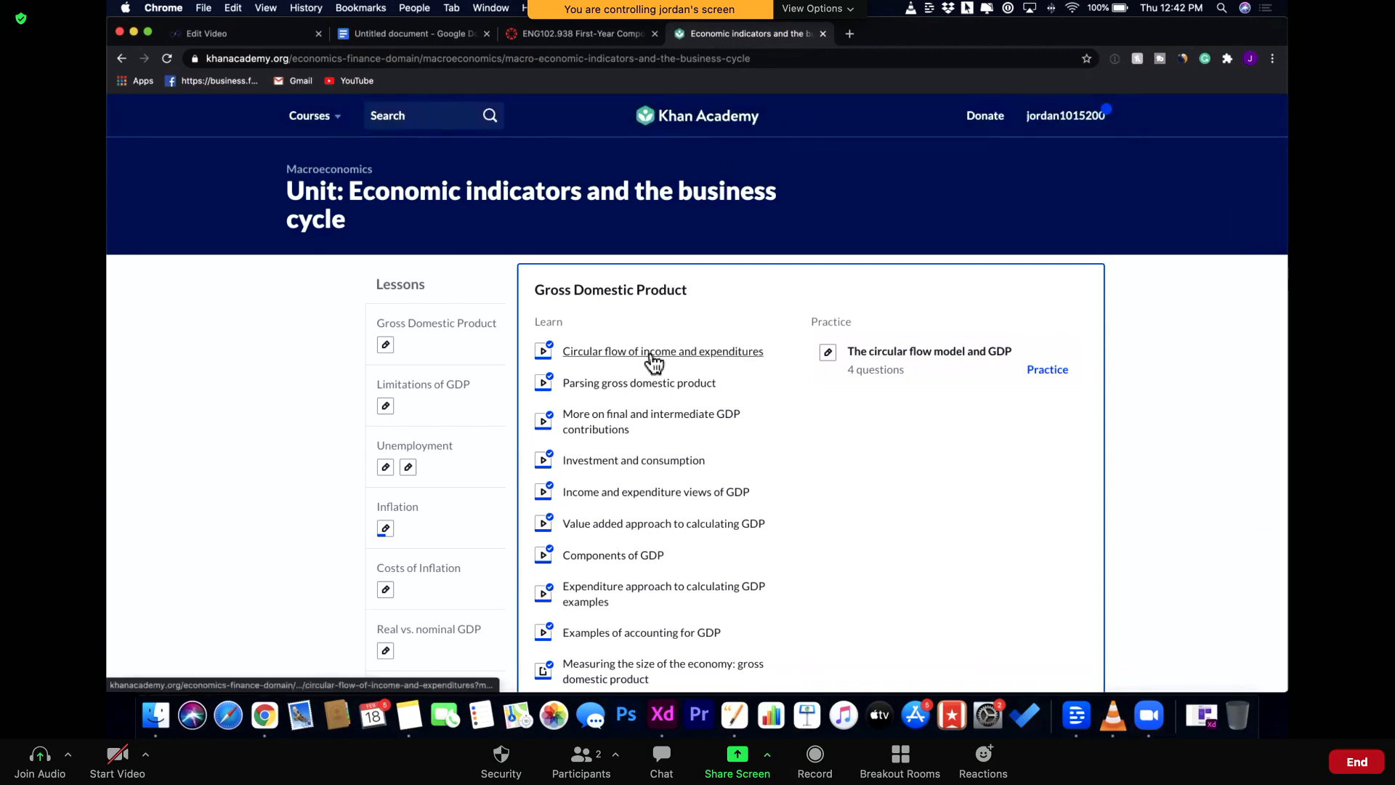
mouse_move(658, 389)
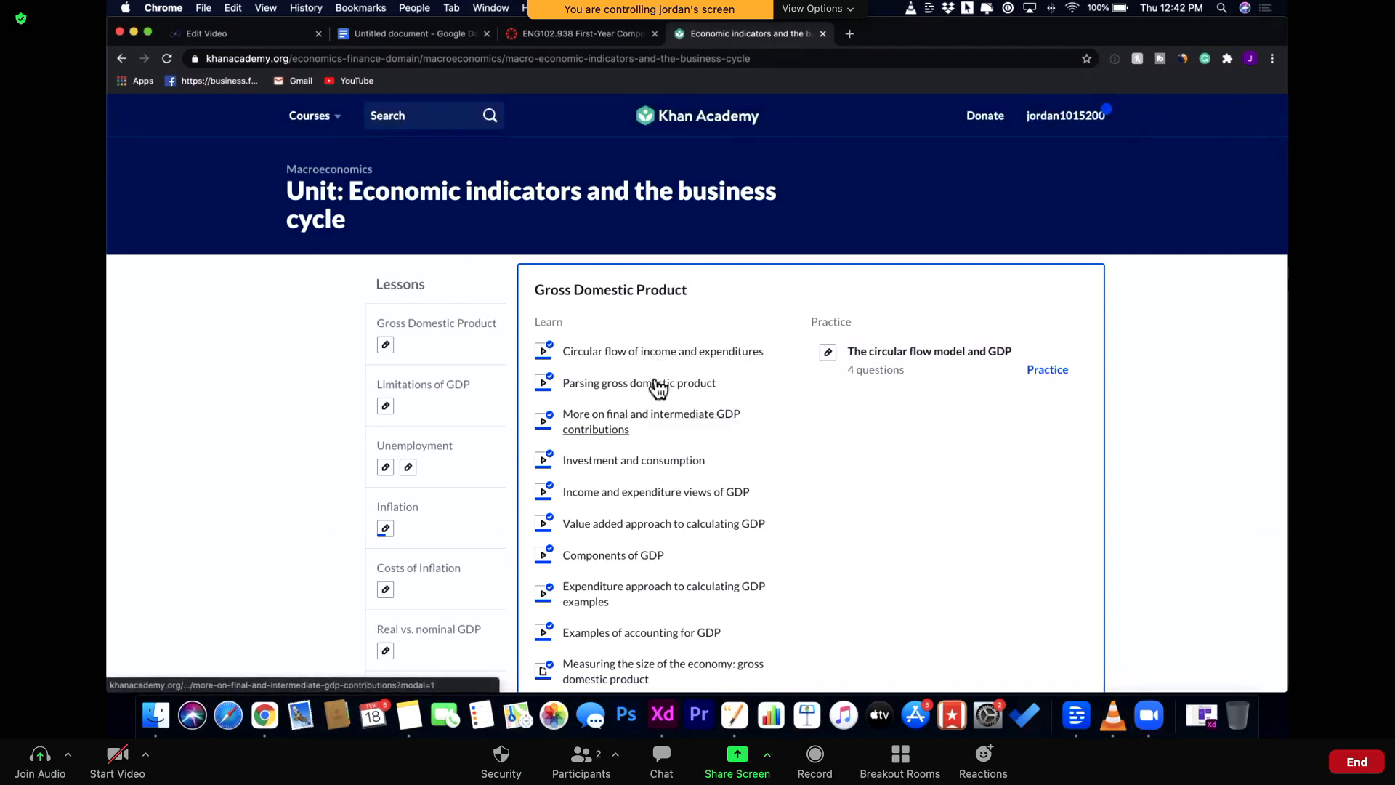
mouse_move(638, 383)
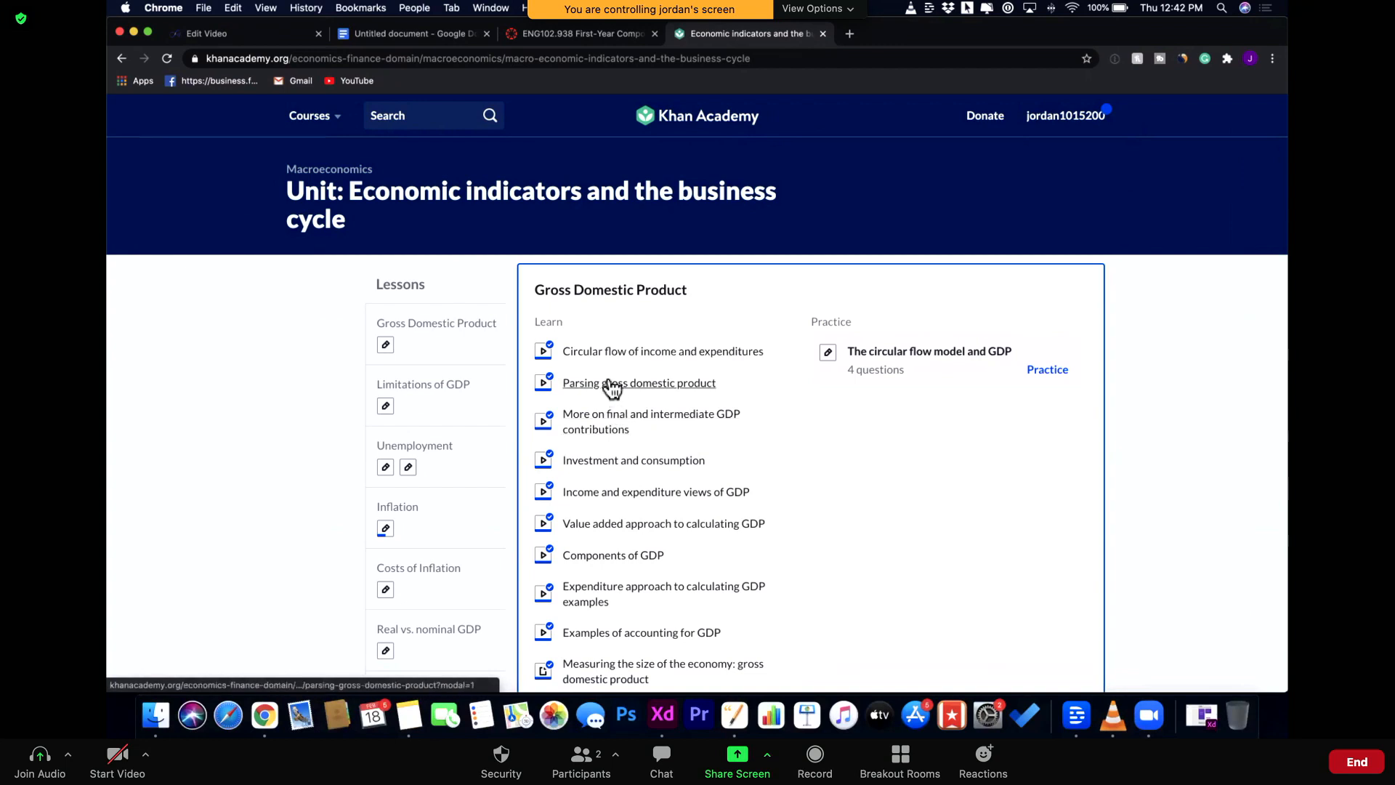
Open and close the Circular flow lesson video, then scroll the unit's lesson list
click(662, 350)
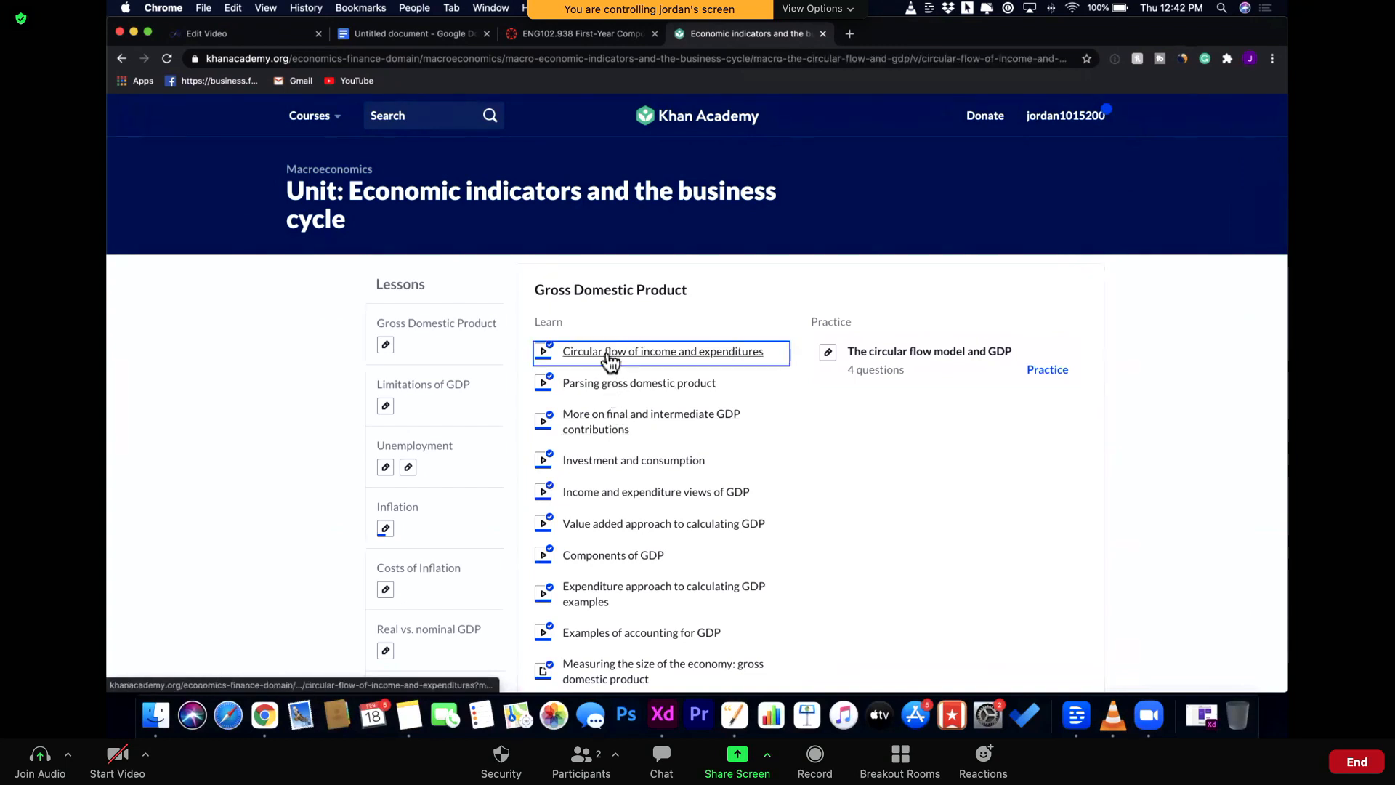
click(662, 351)
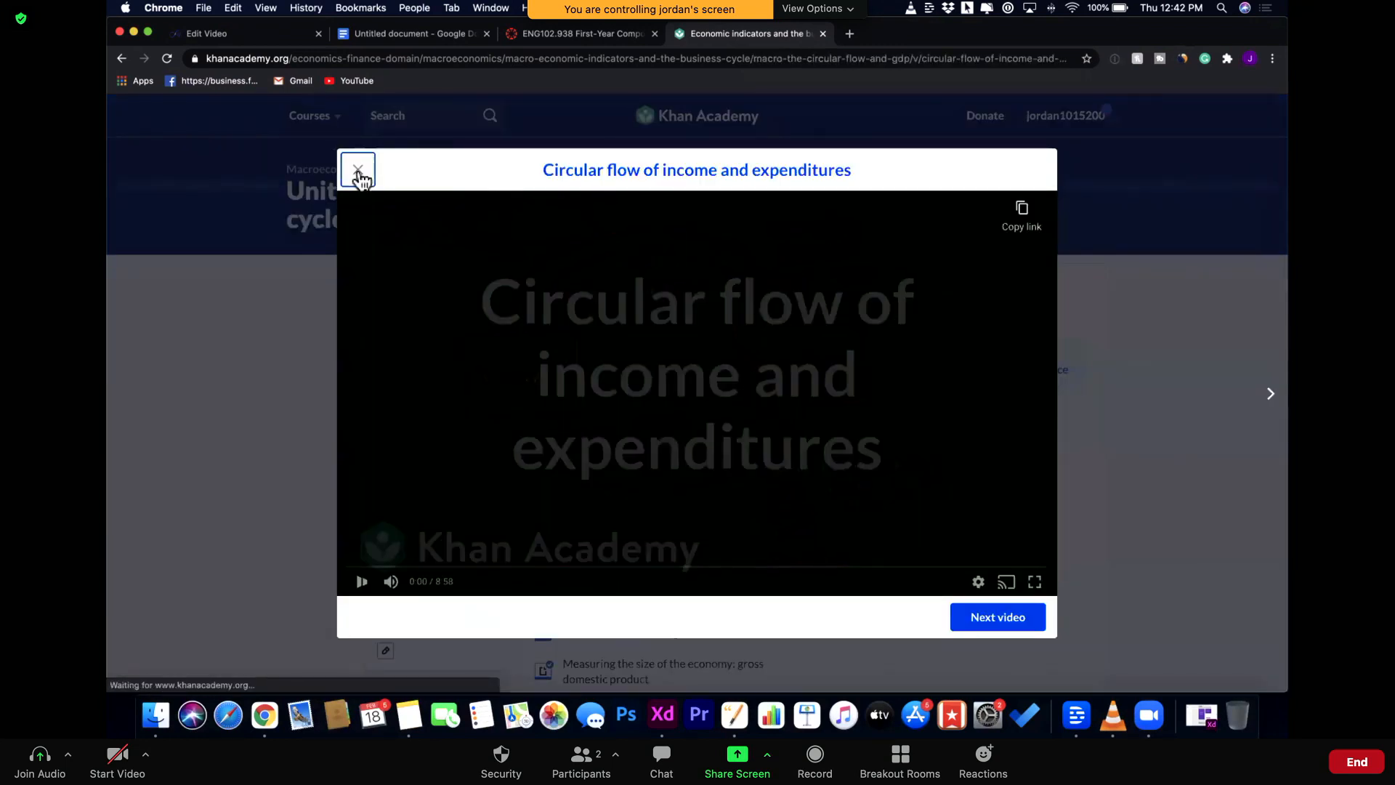
click(358, 170)
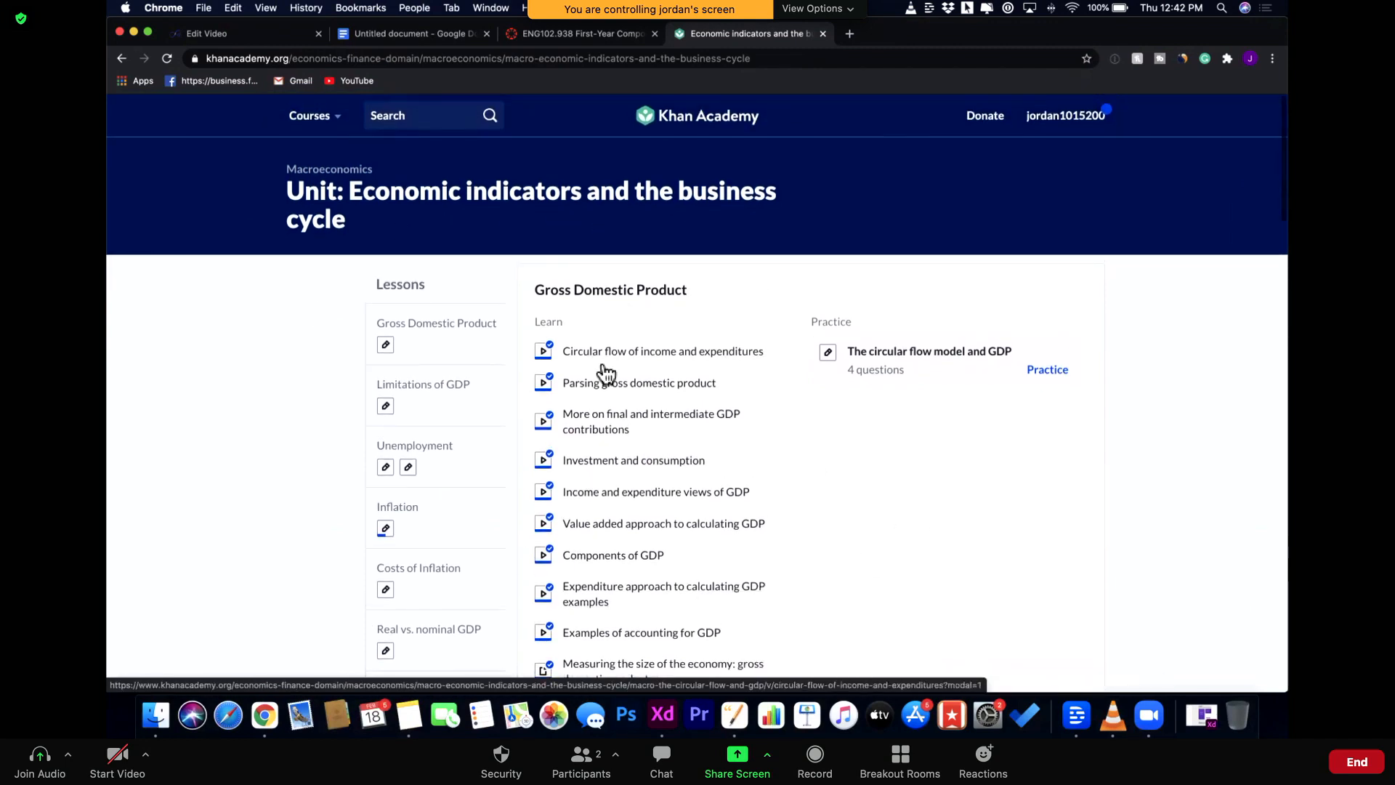
mouse_move(875, 59)
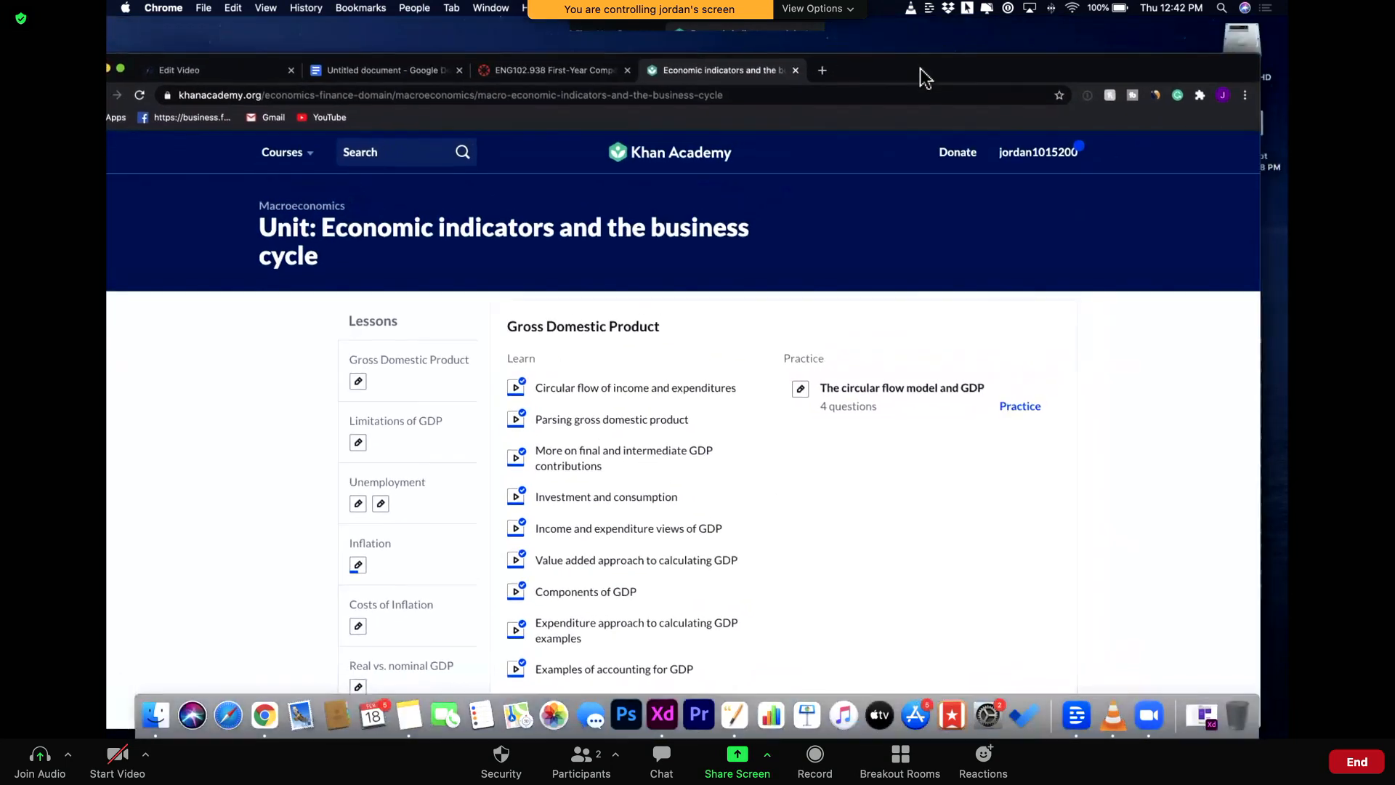
scroll(down, 3)
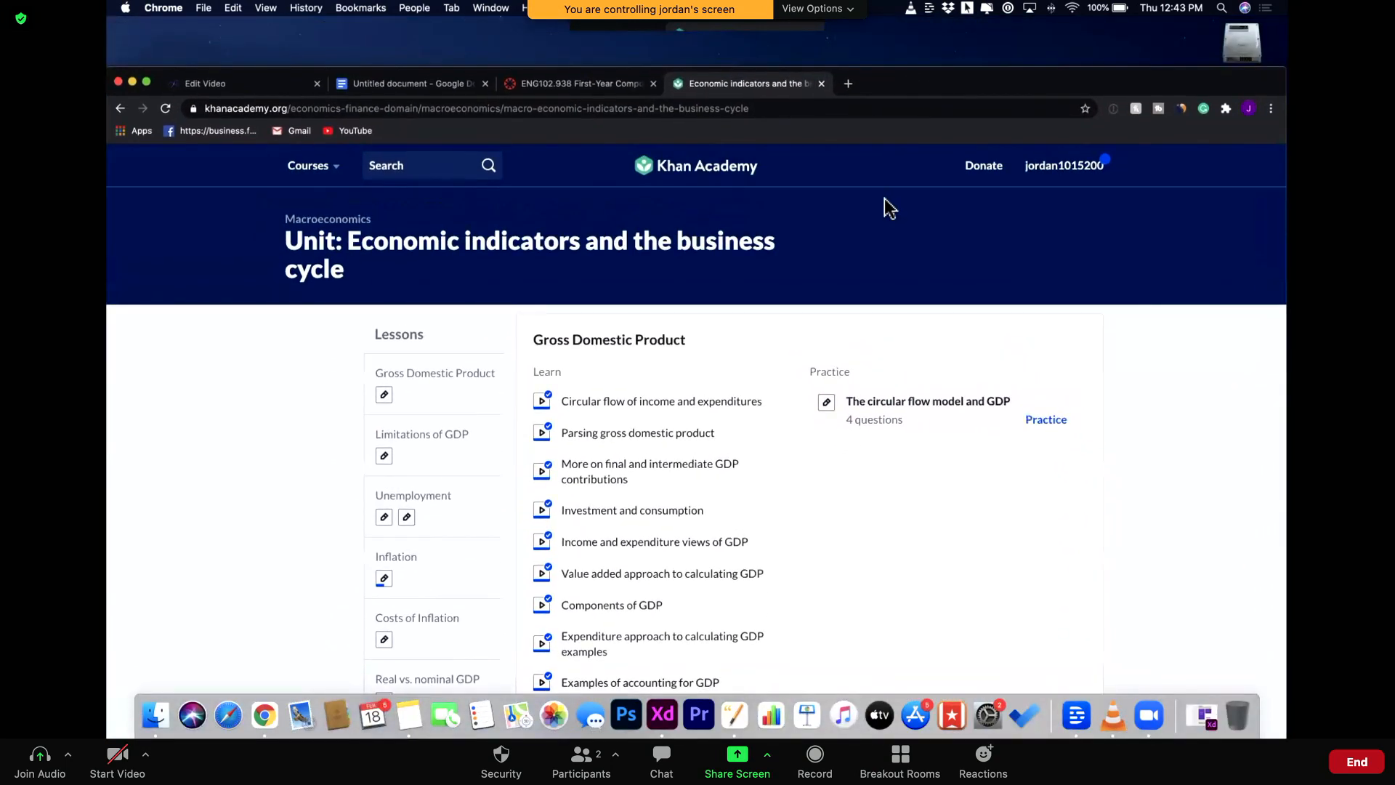
scroll(down, 3)
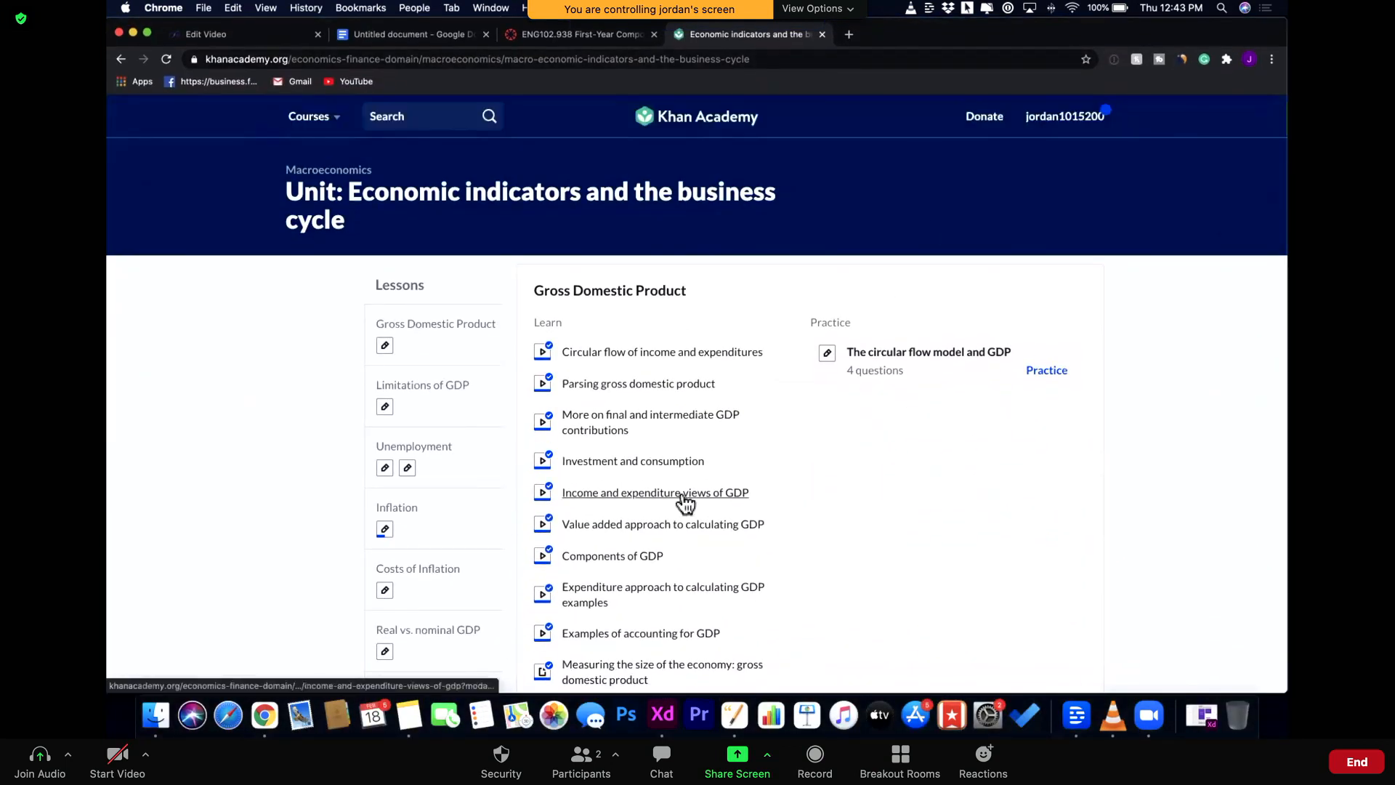
mouse_move(633, 461)
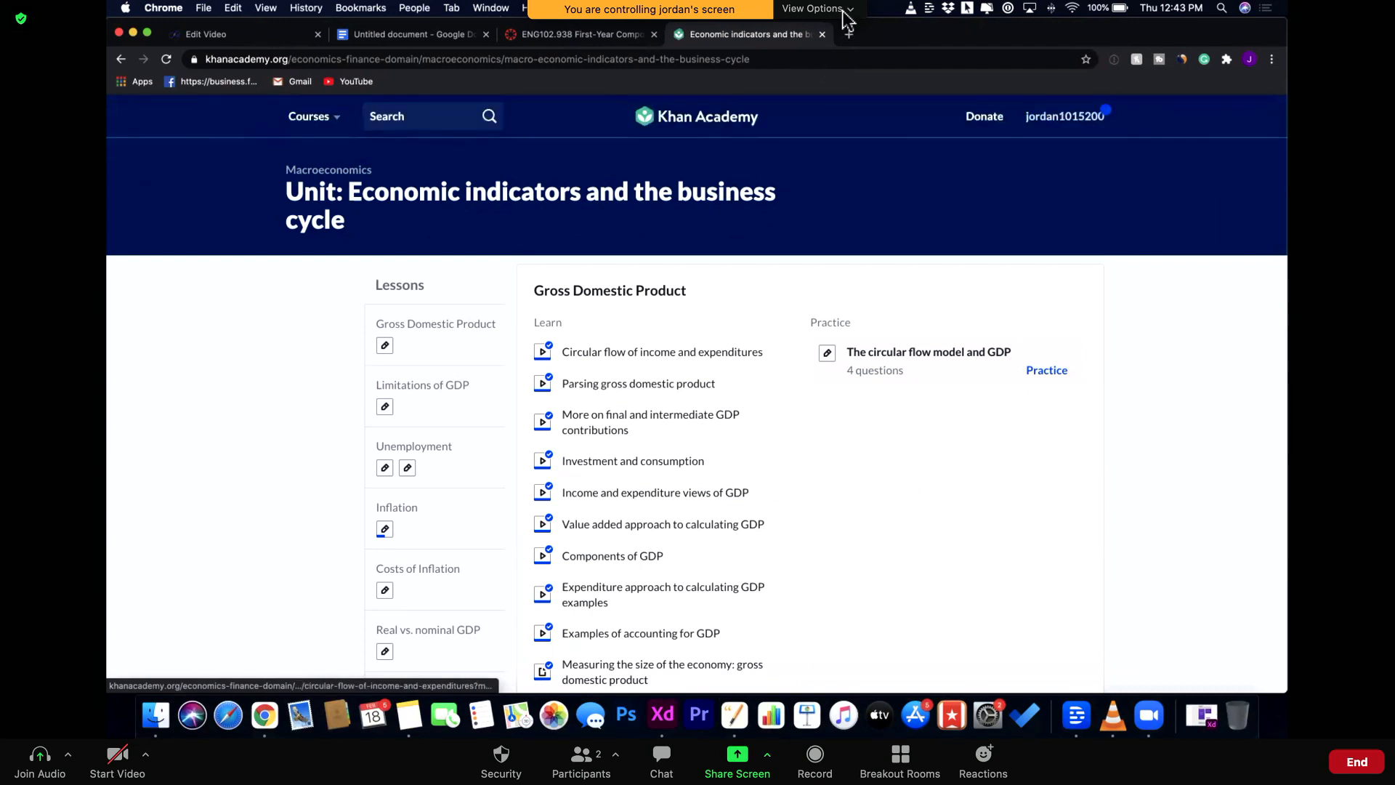
Choose Annotate from View Options over Jordan's shared screen
click(812, 8)
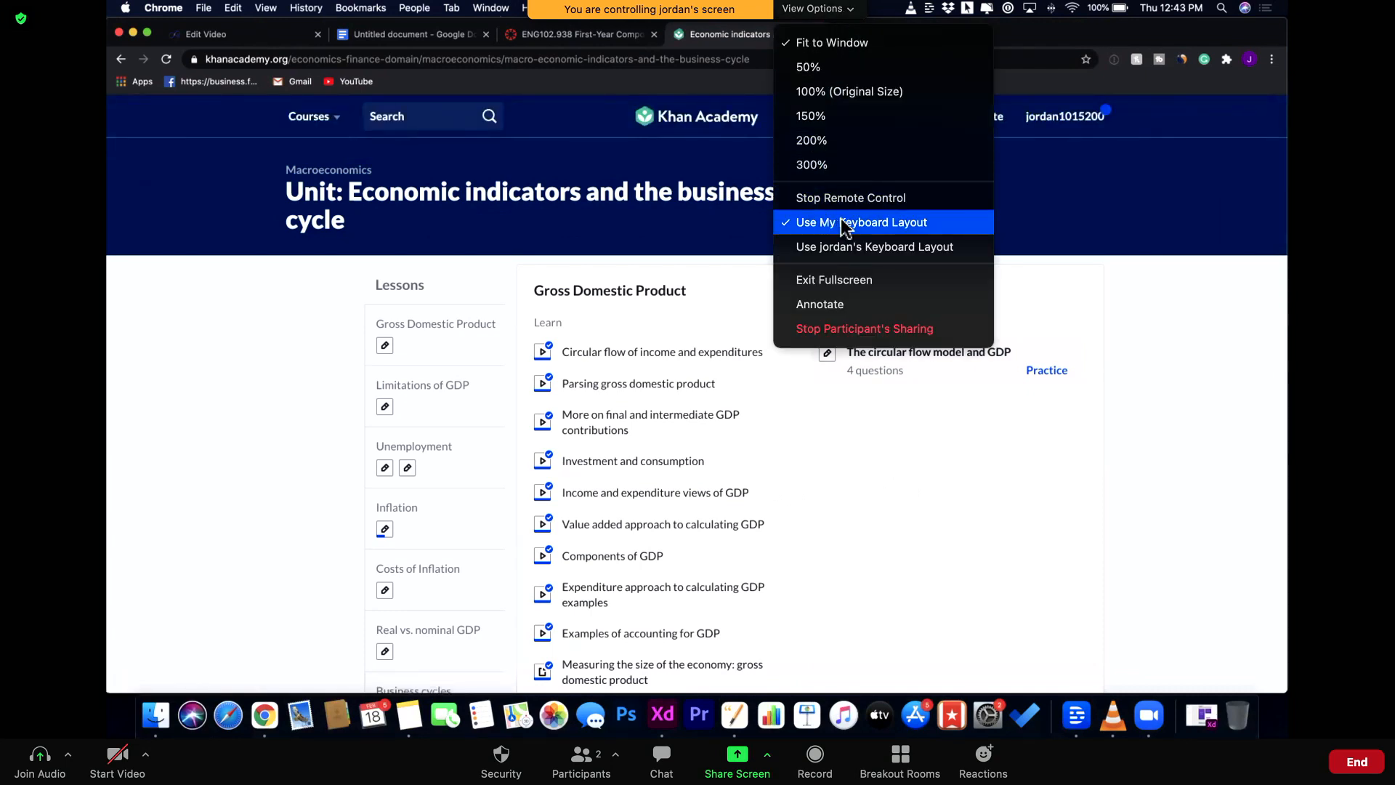
mouse_move(875, 247)
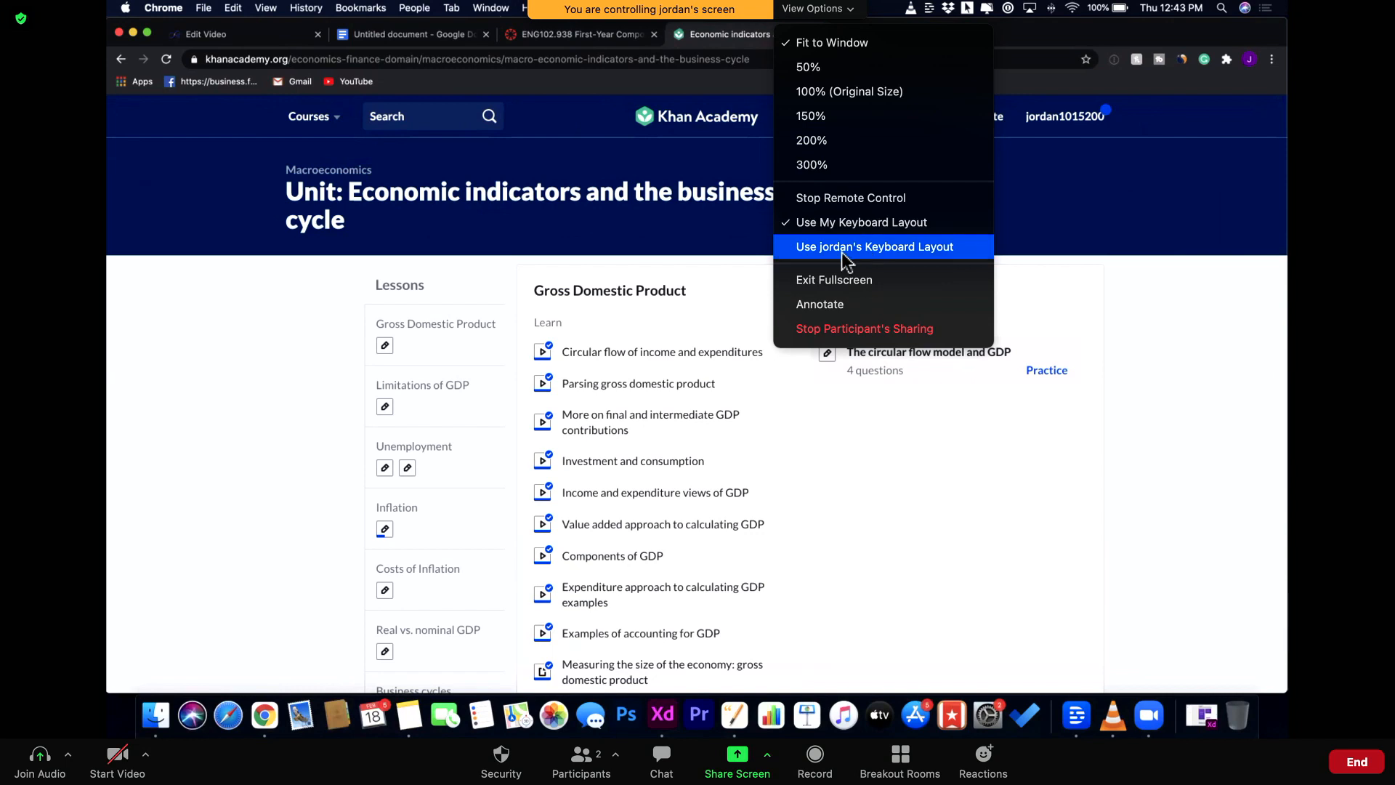
mouse_move(906, 261)
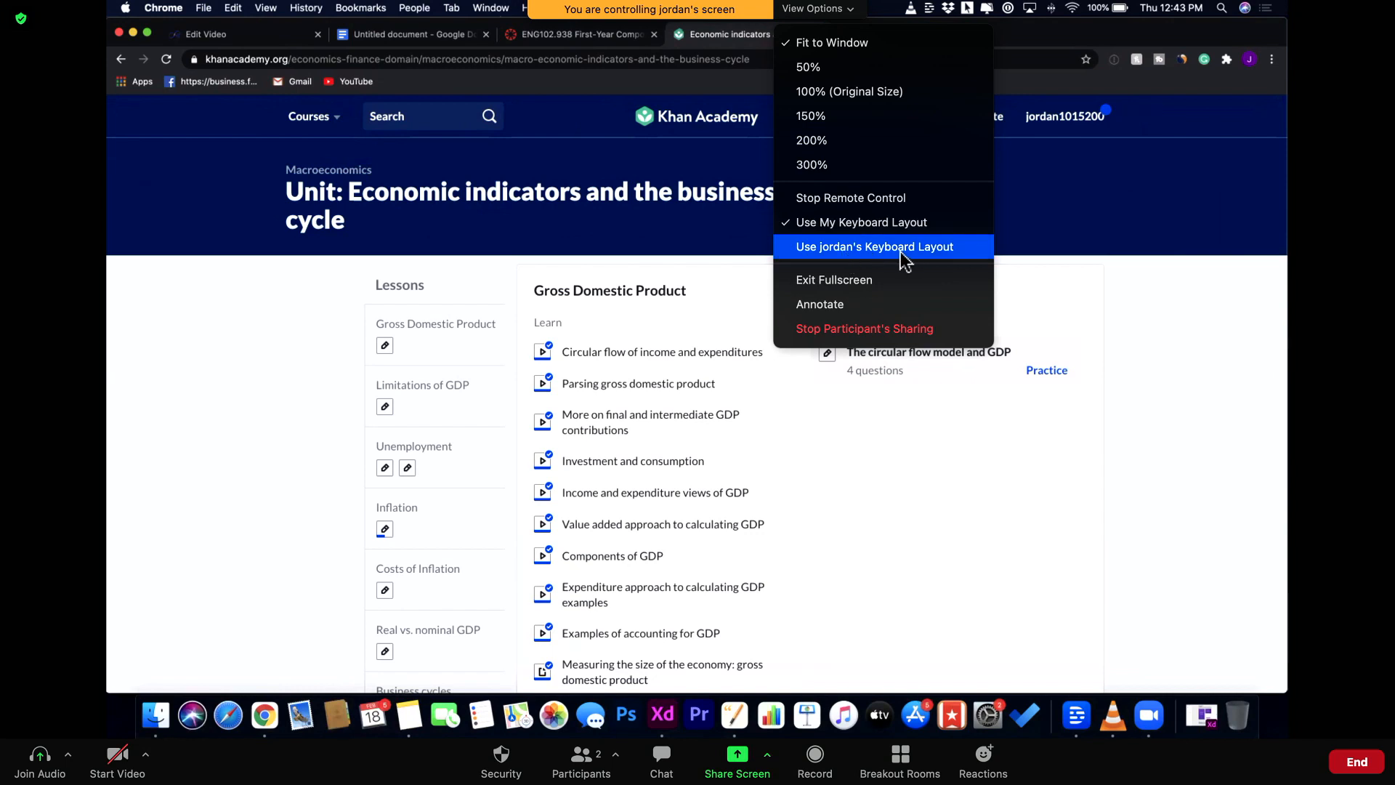
mouse_move(941, 259)
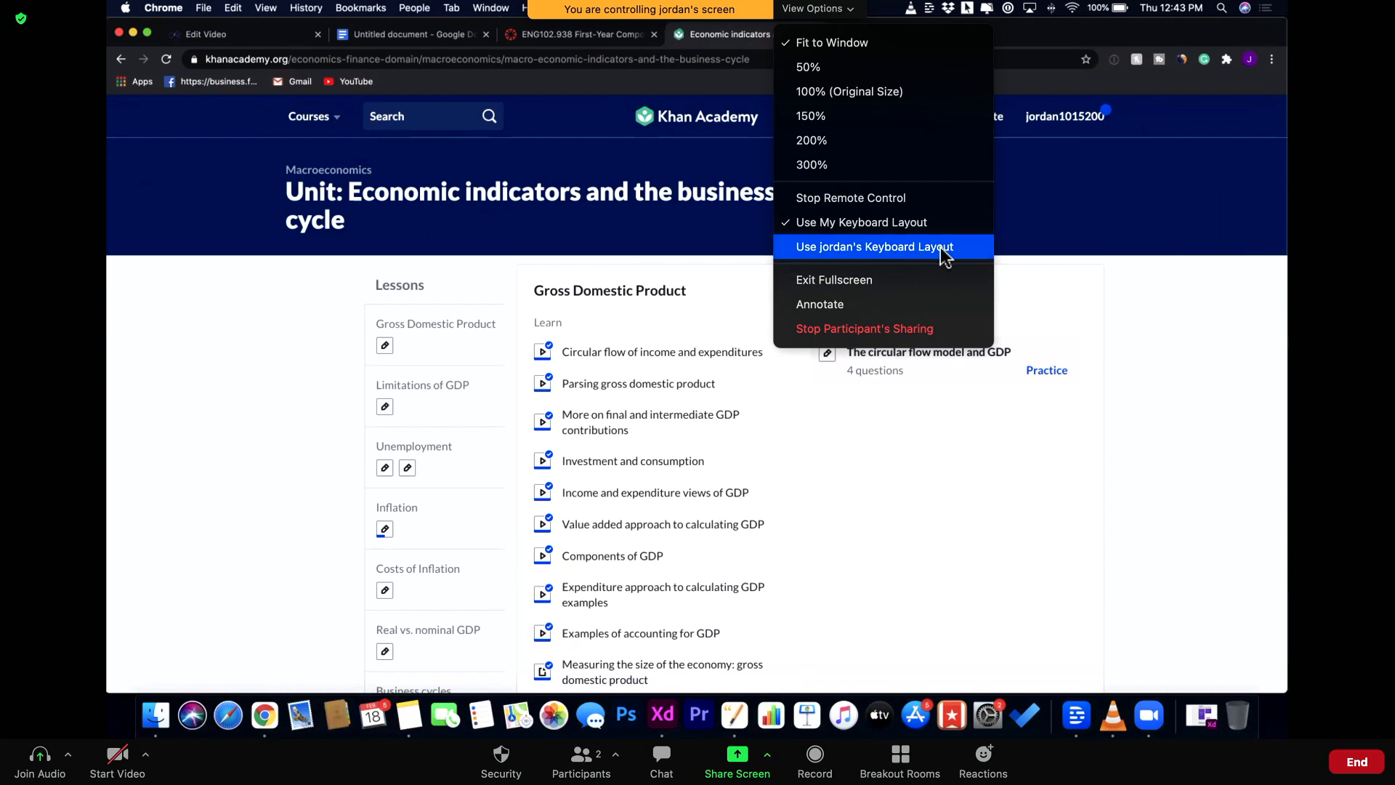
mouse_move(921, 257)
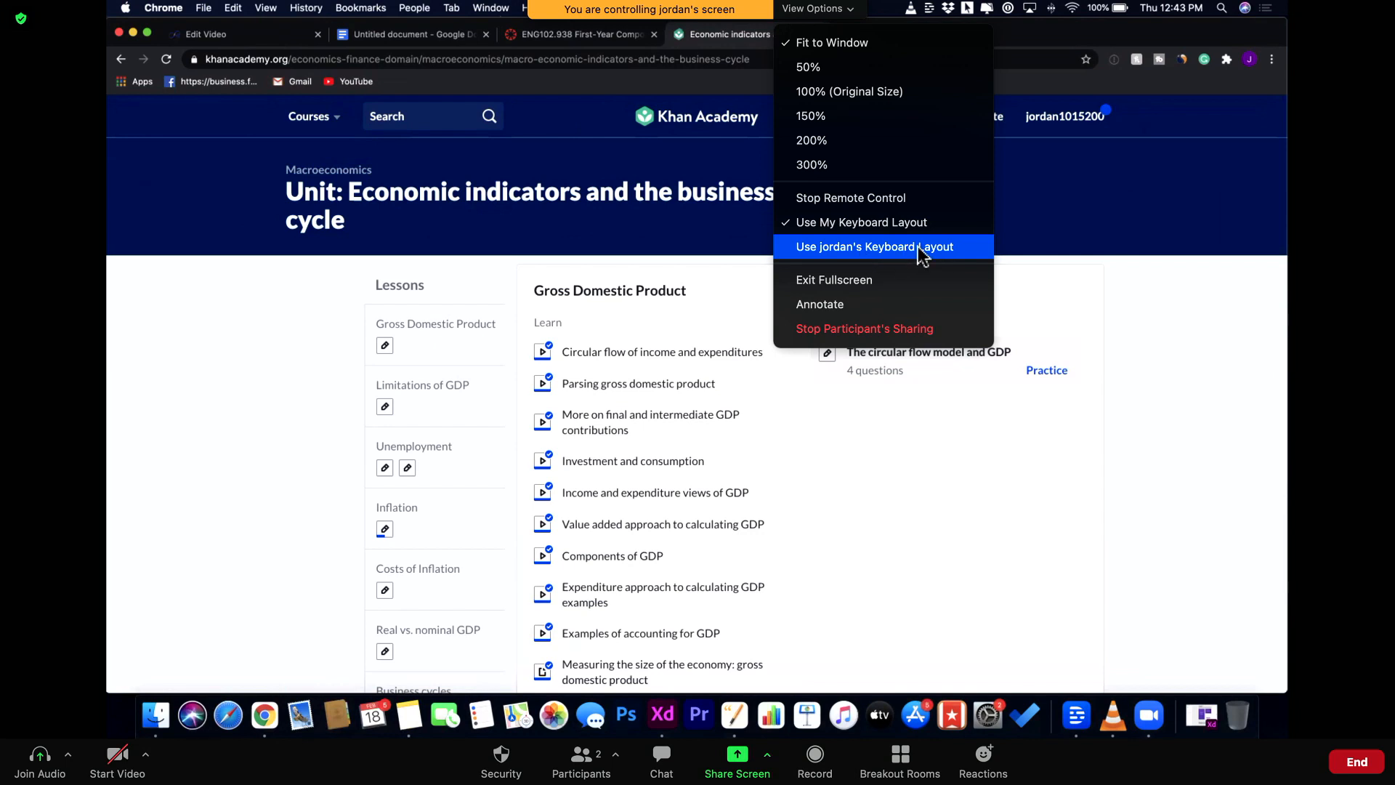
mouse_move(860, 222)
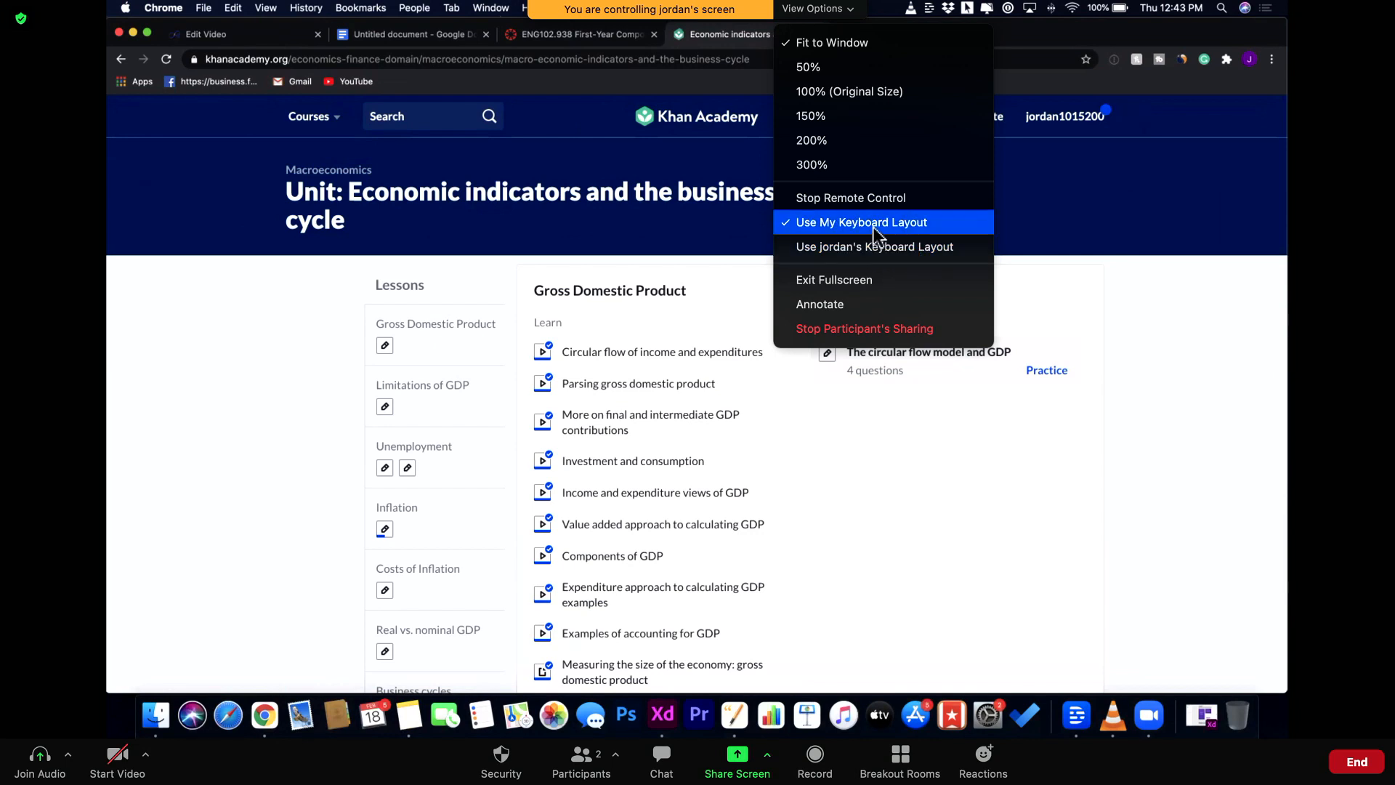
mouse_move(819, 304)
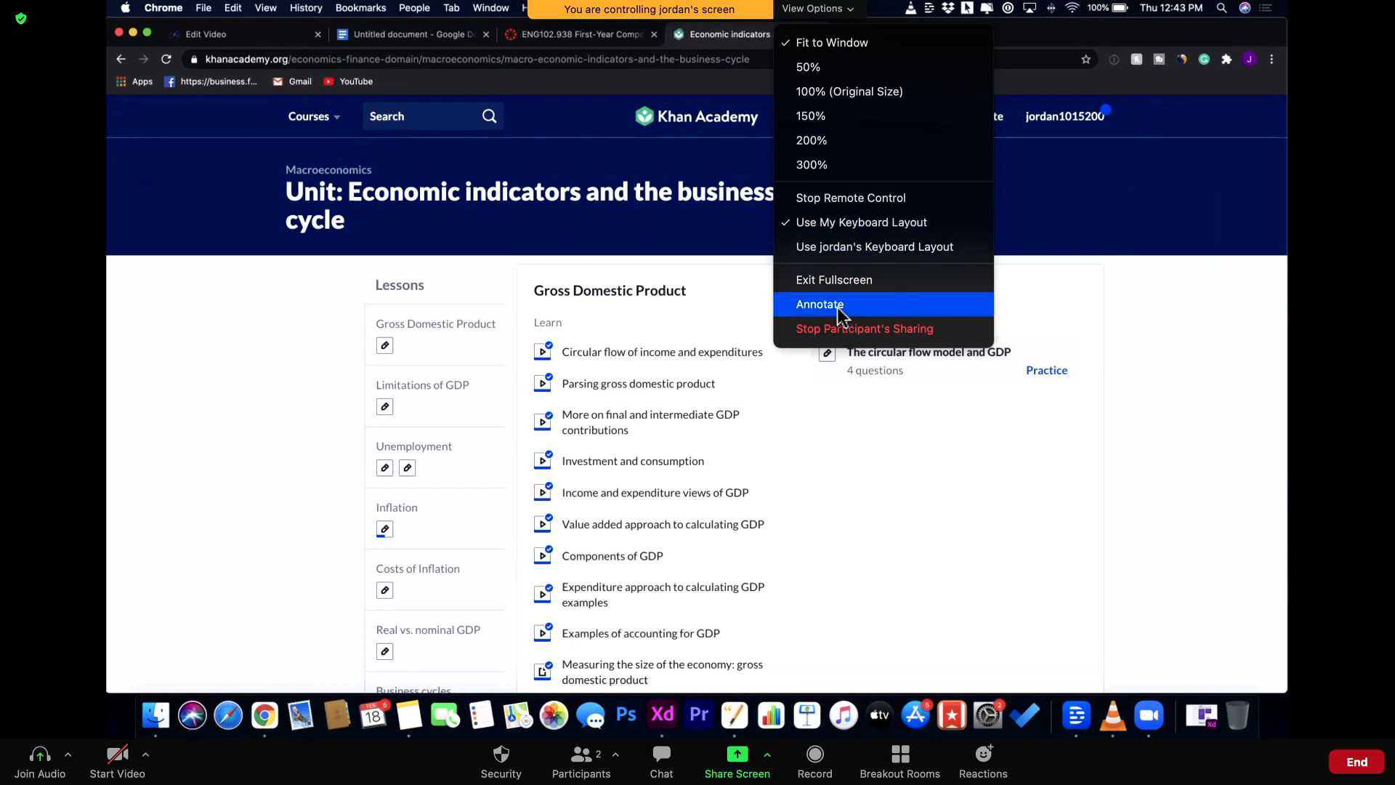
click(819, 305)
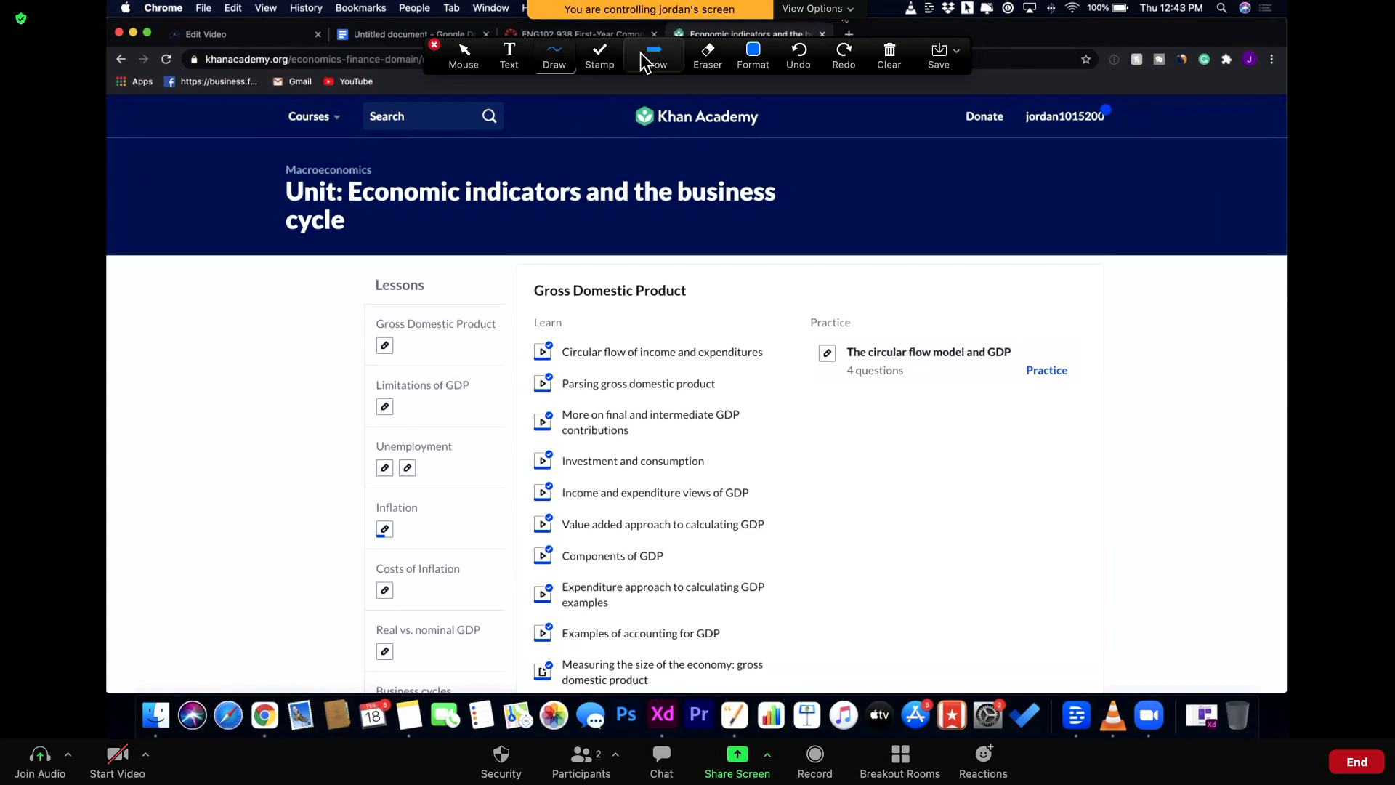
Draw an arrow at the Circular flow lesson and close the annotation toolbar
click(654, 53)
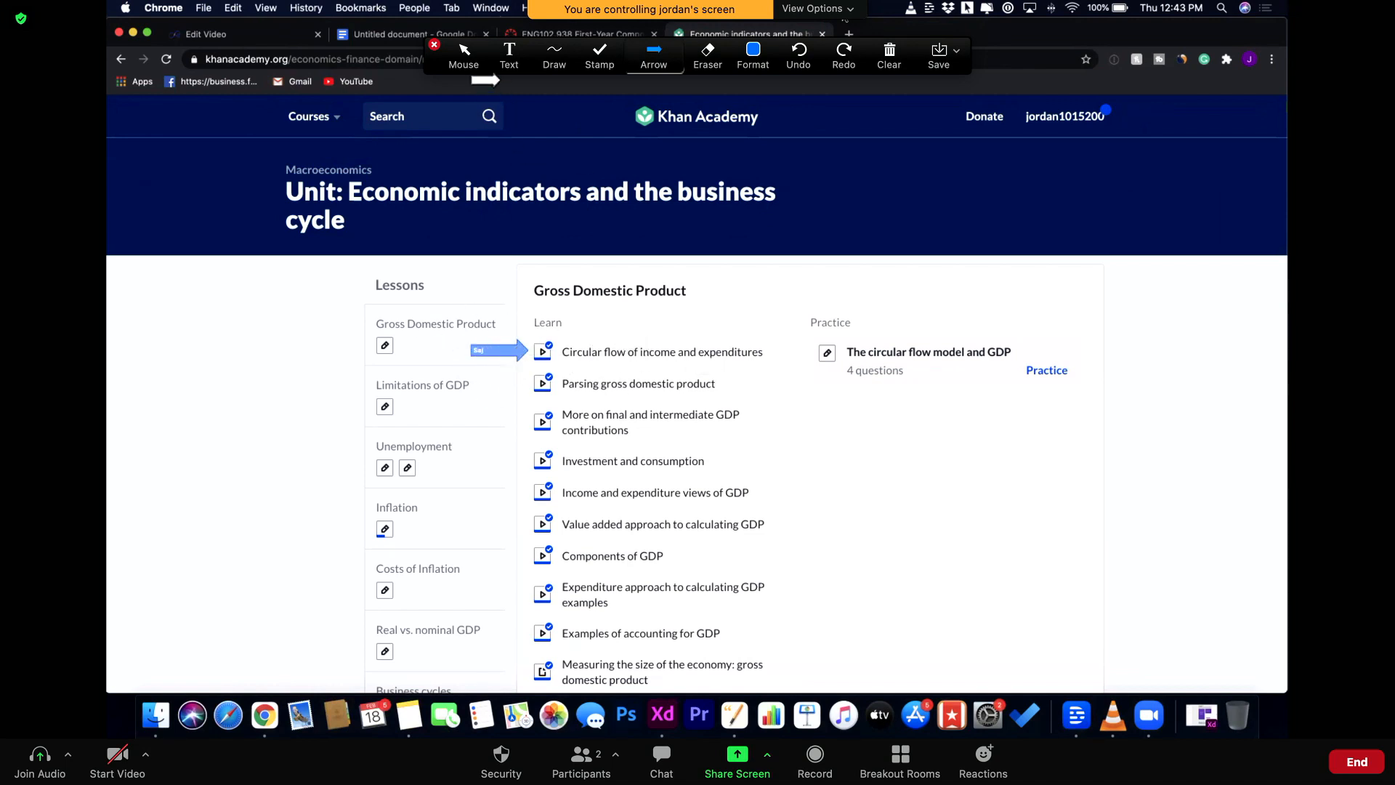
click(434, 45)
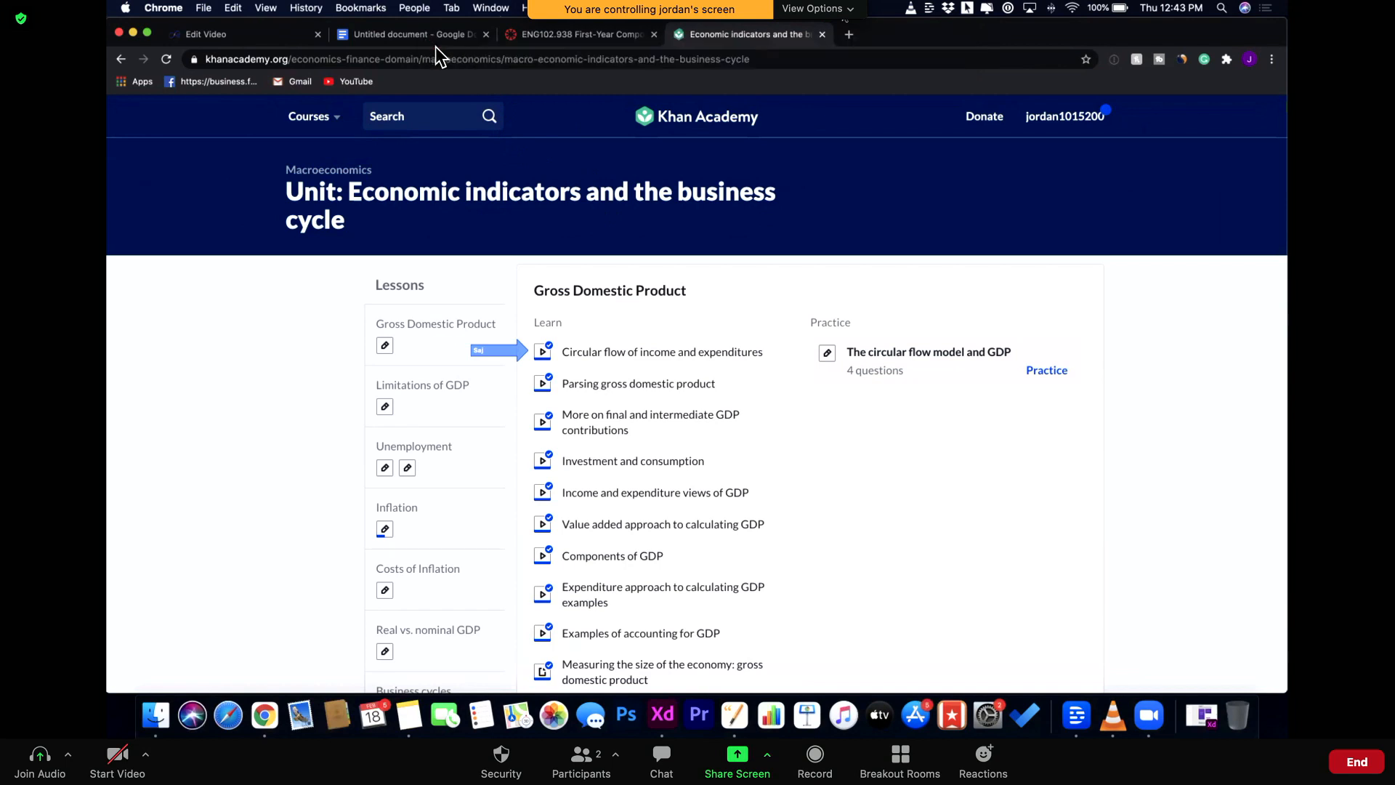
Stop Remote Control from View Options, leaving Jordan's screen view-only
click(810, 9)
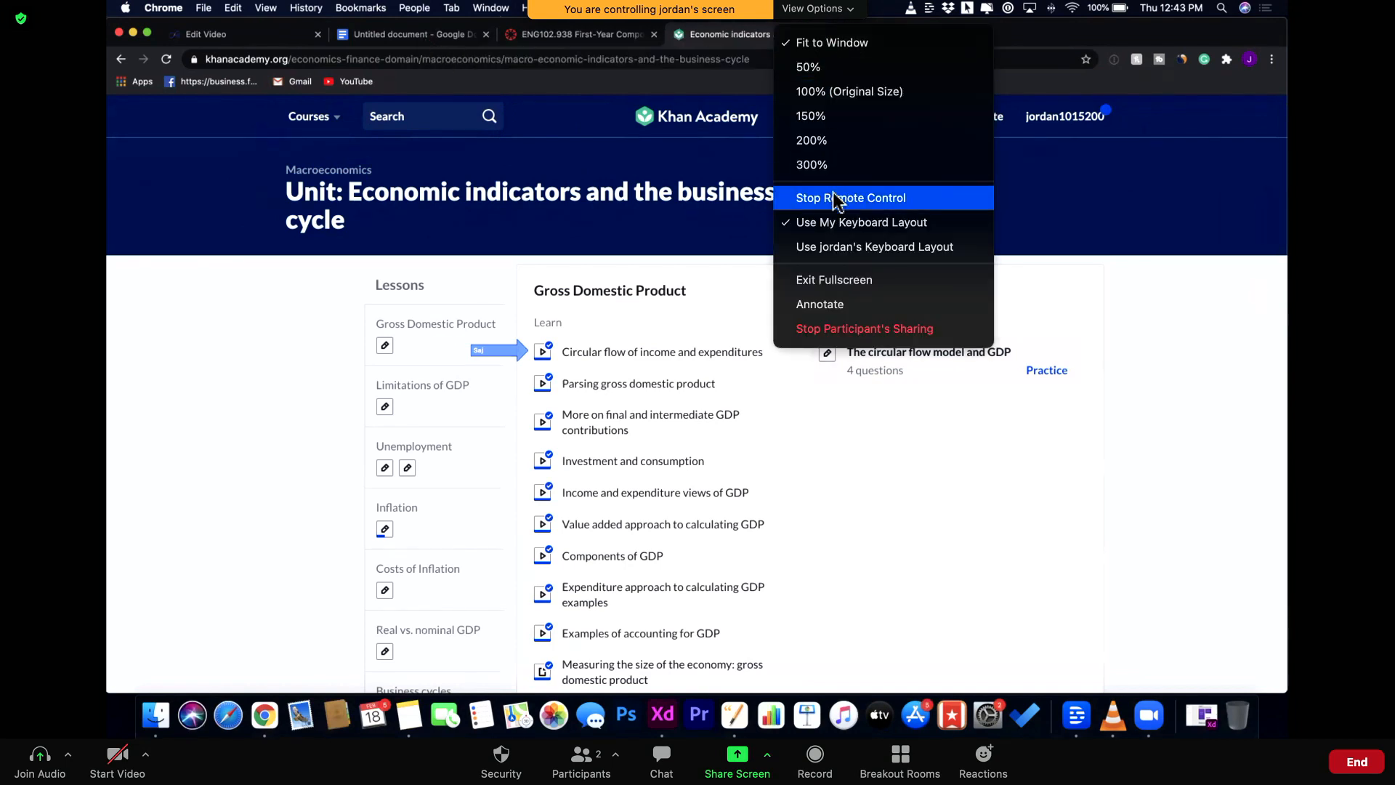
click(850, 198)
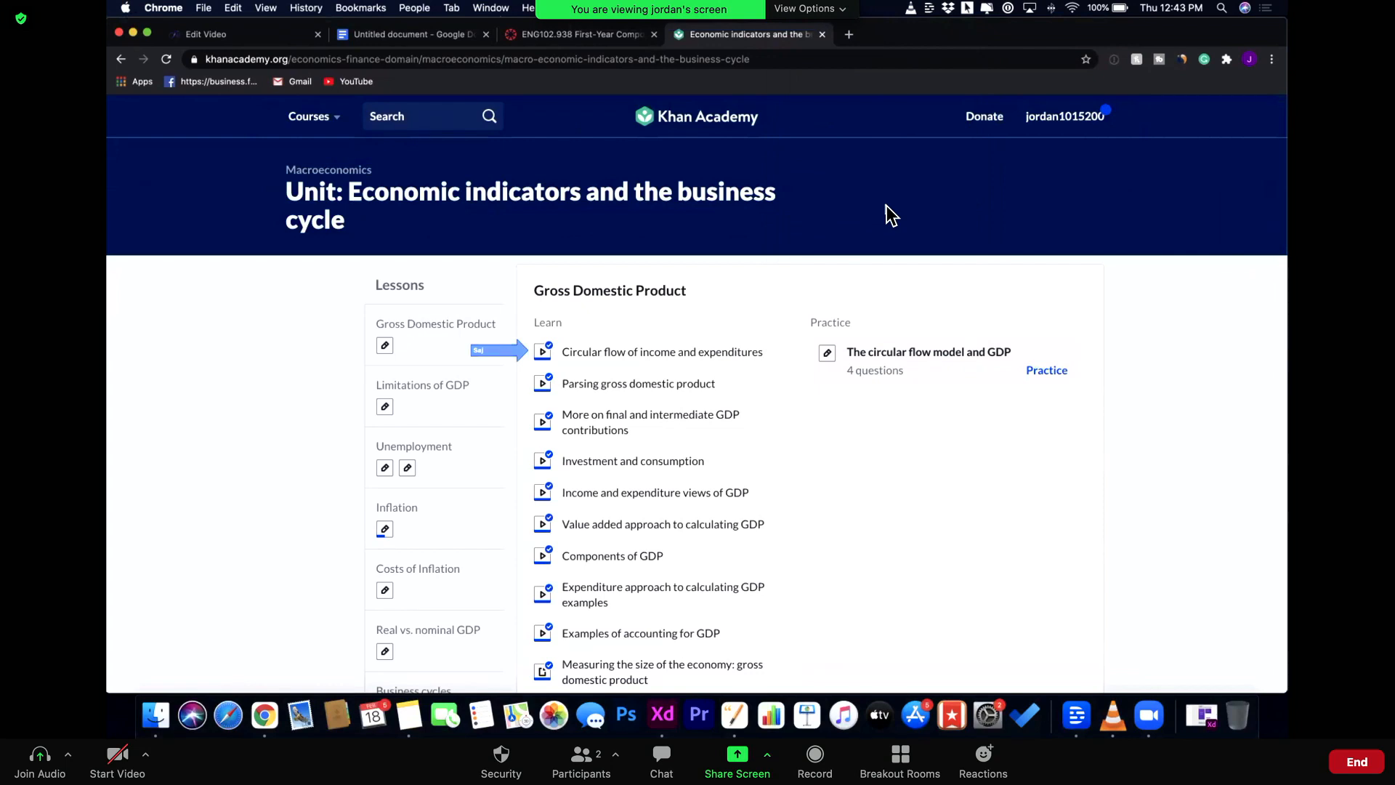
mouse_move(772, 259)
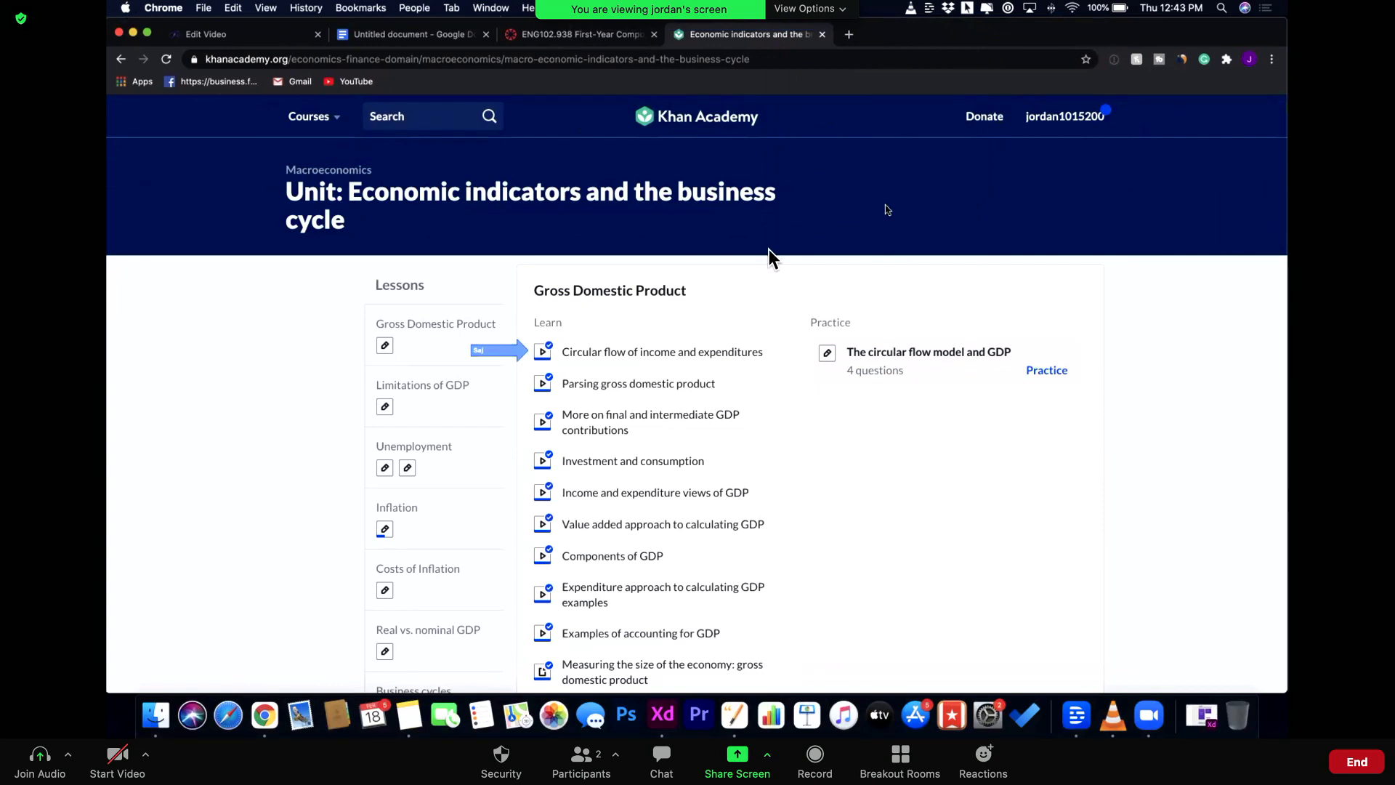
mouse_move(896, 222)
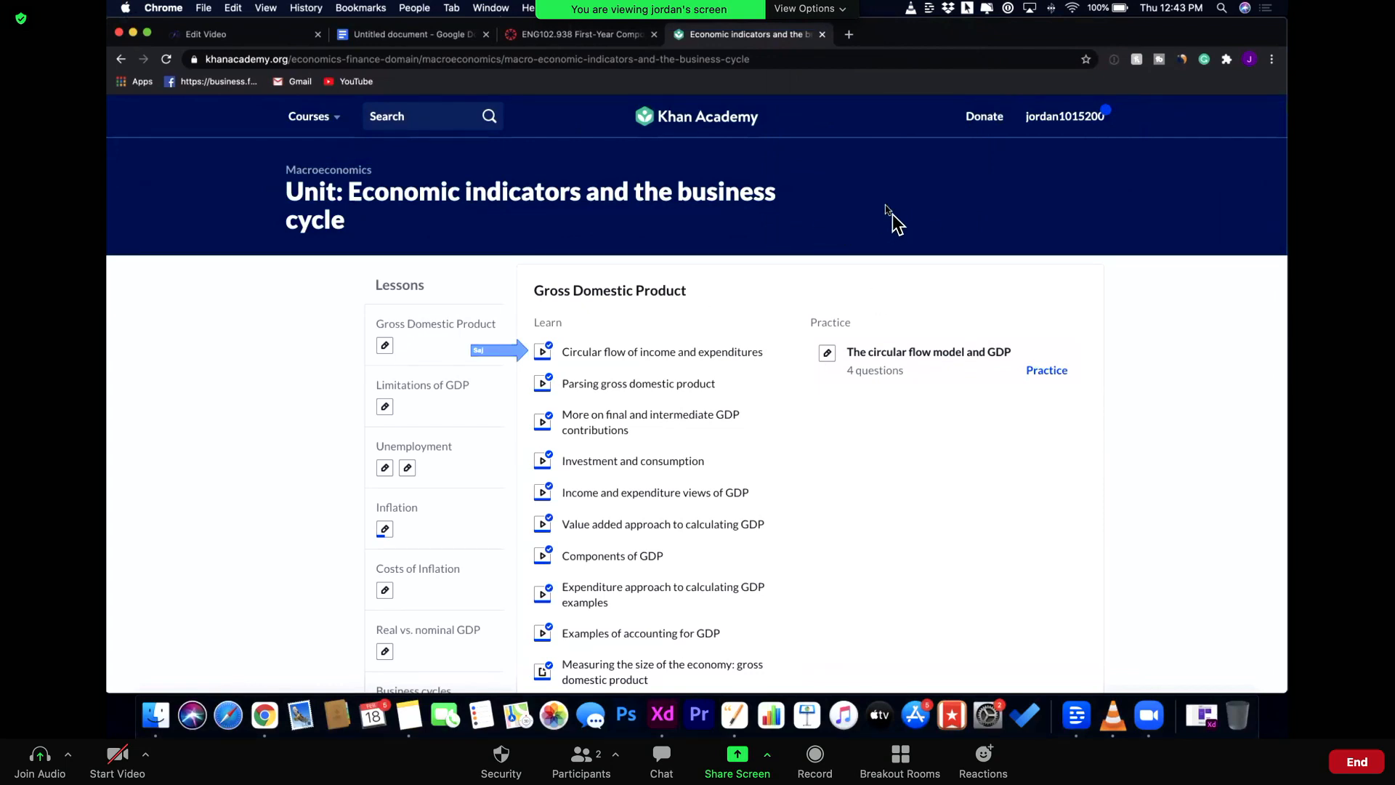
mouse_move(901, 214)
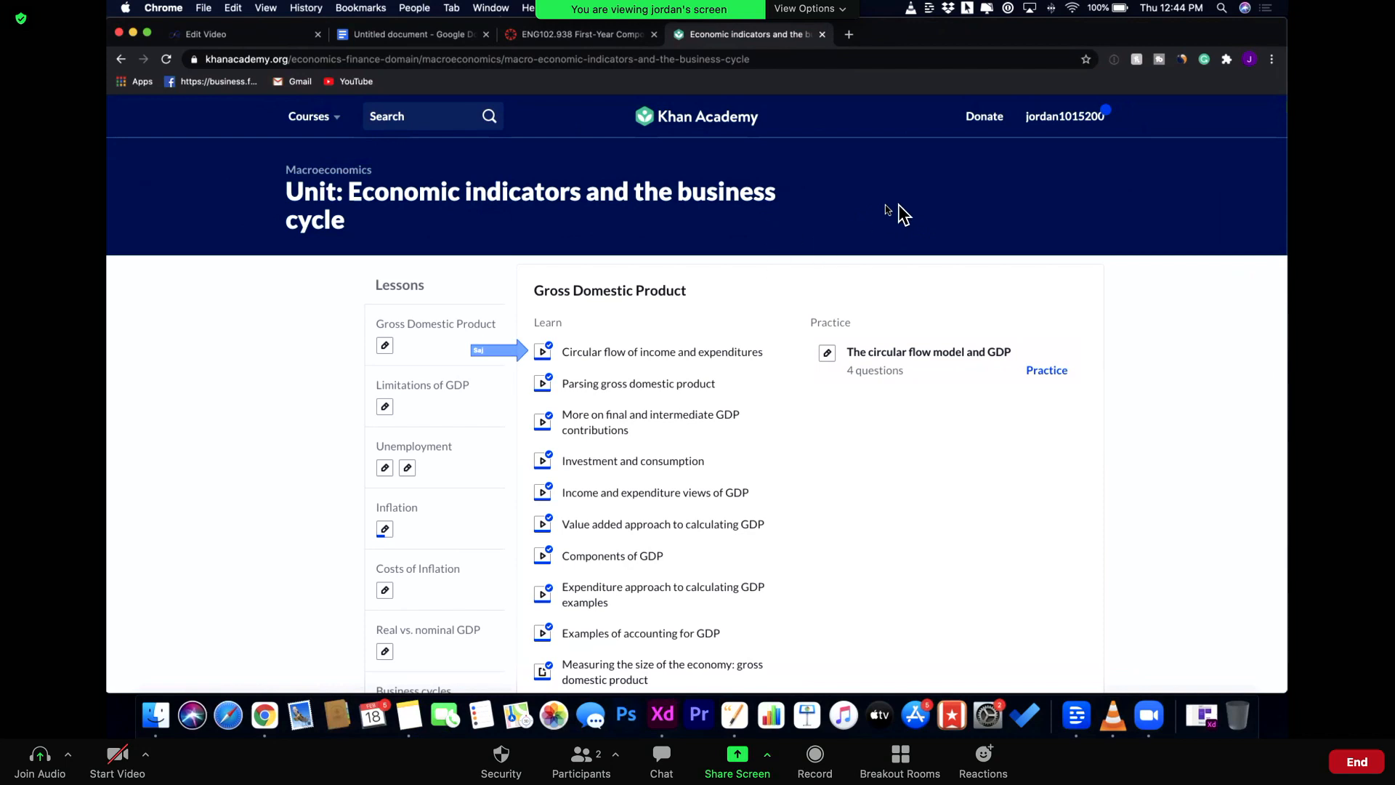
mouse_move(916, 369)
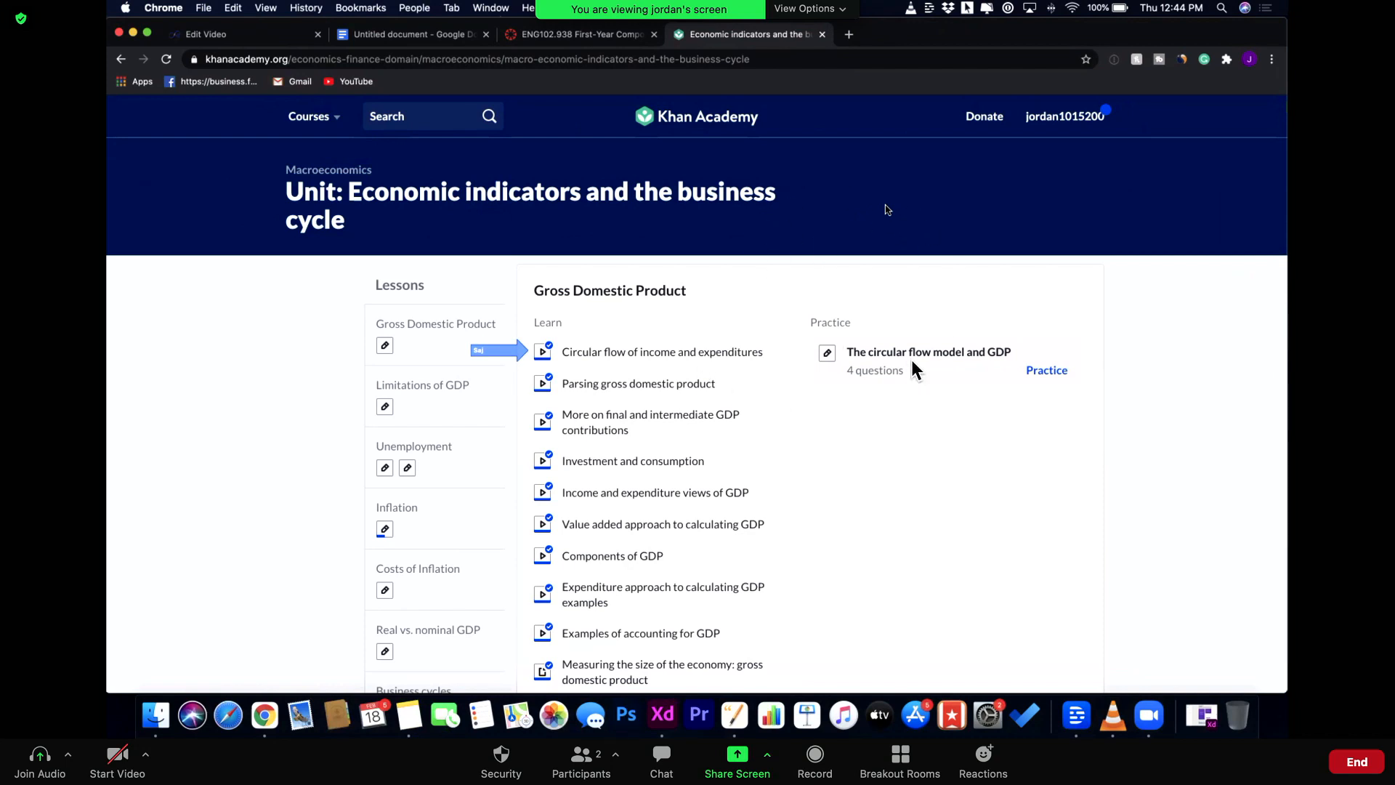
mouse_move(721, 436)
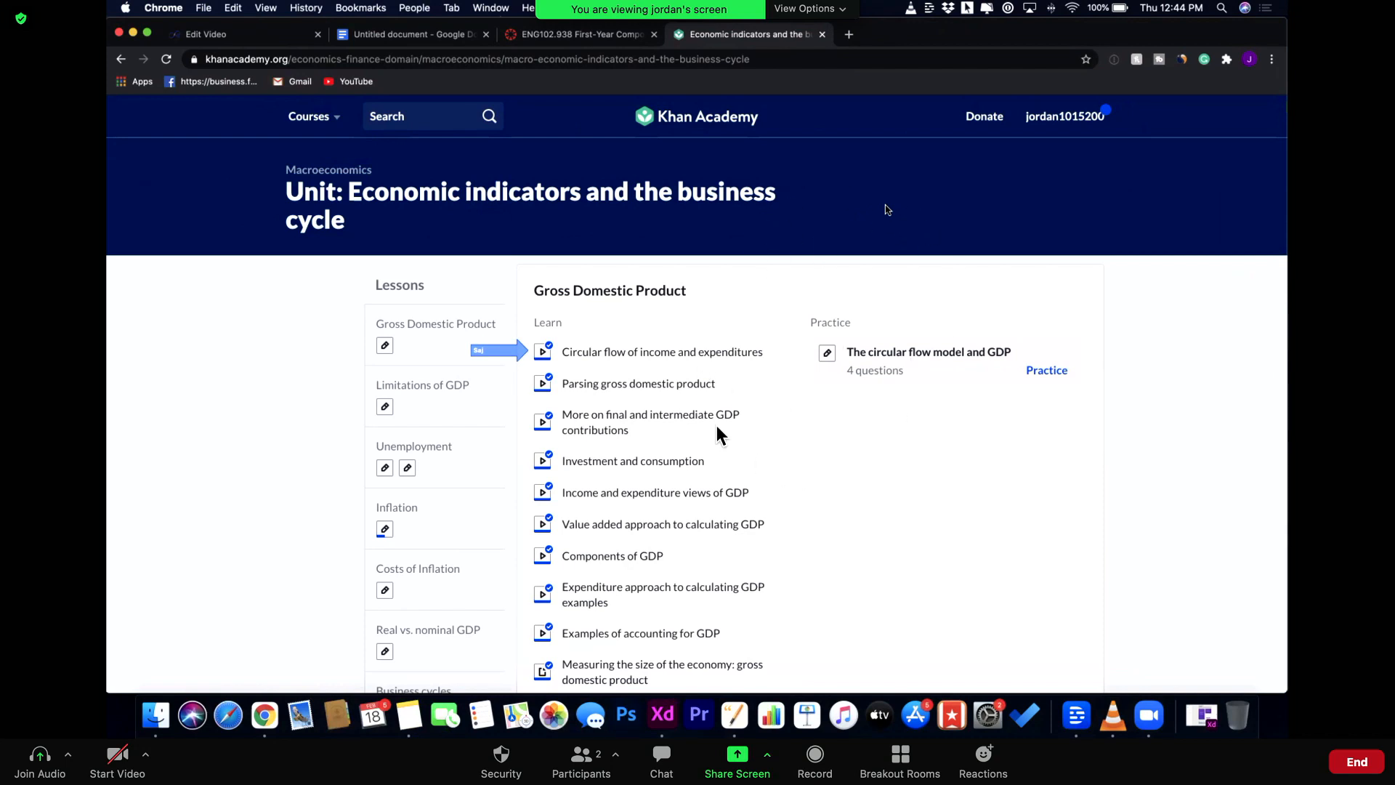
mouse_move(816, 428)
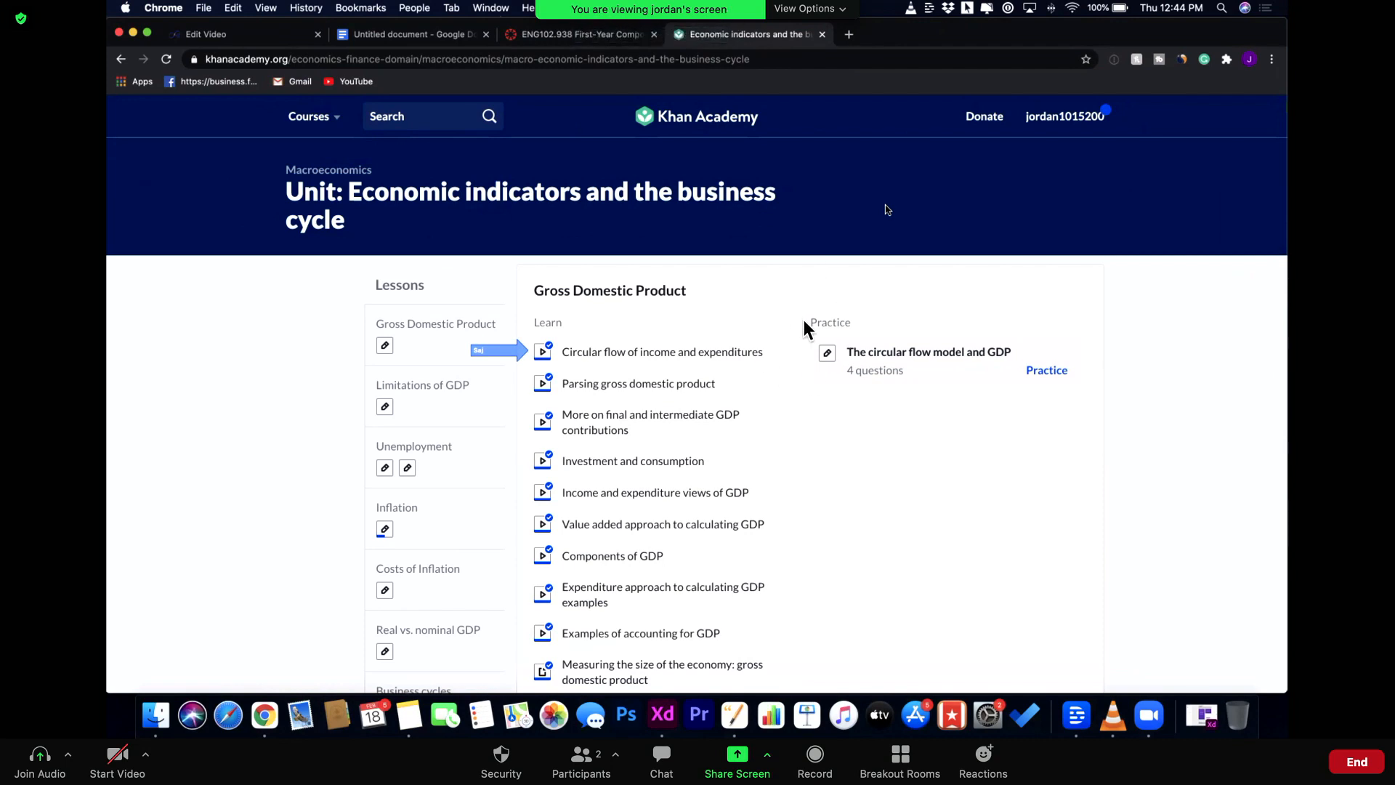
Open View Options to reach Stop Participant's Sharing
click(805, 9)
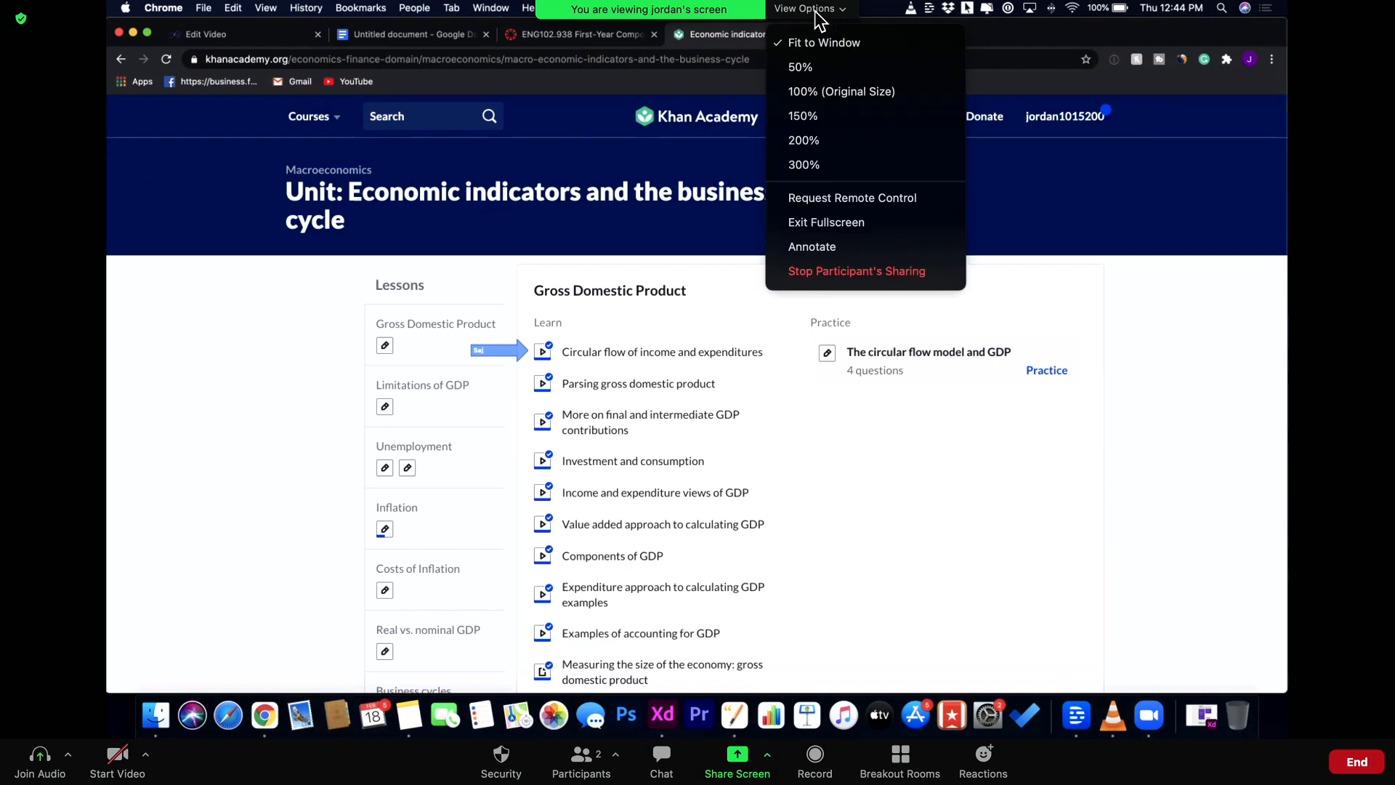
mouse_move(841, 198)
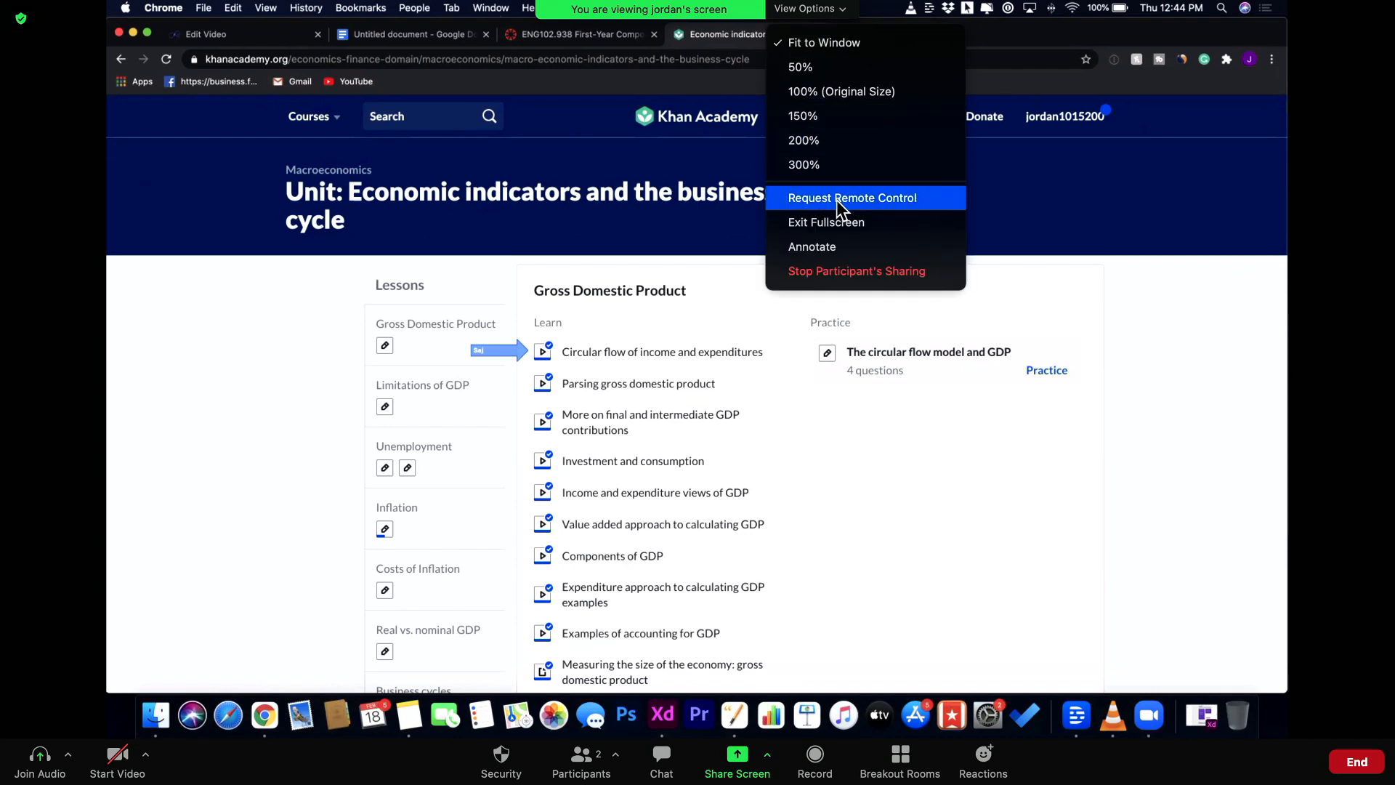
mouse_move(891, 285)
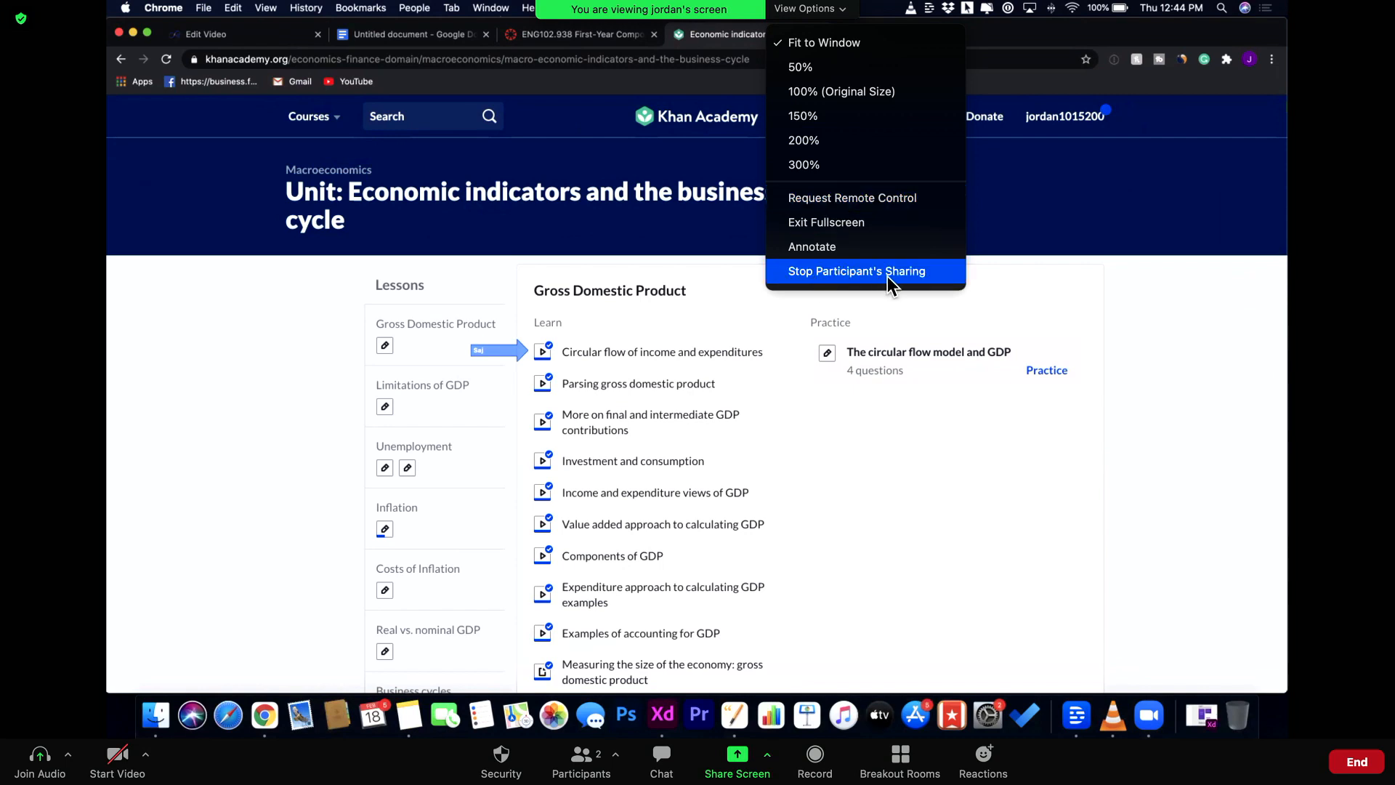